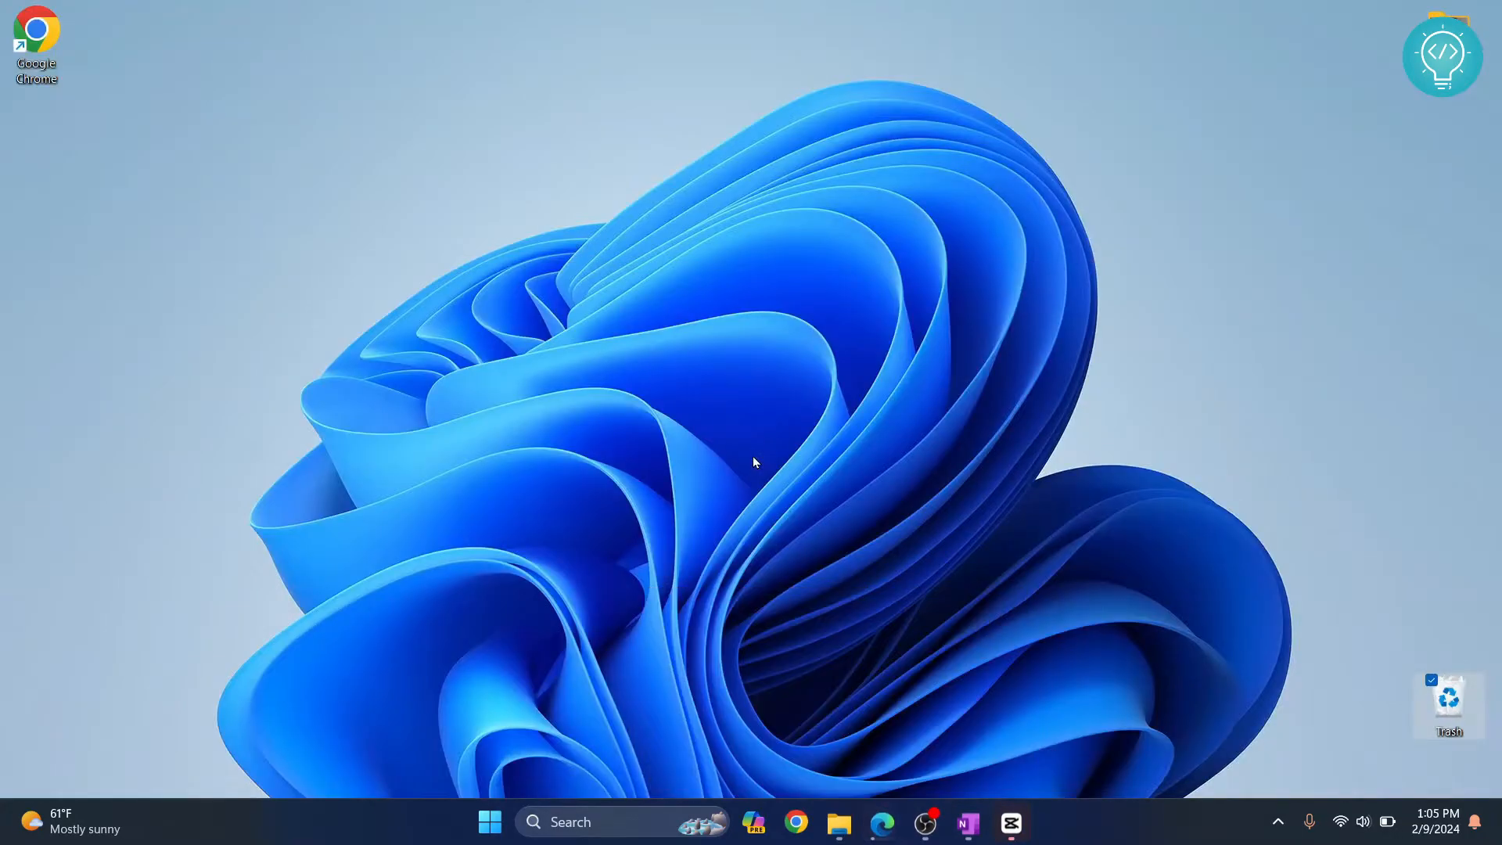
- Check the 'Turn Windows features on or off' window from Start search, then dismiss it
left_click(488, 824)
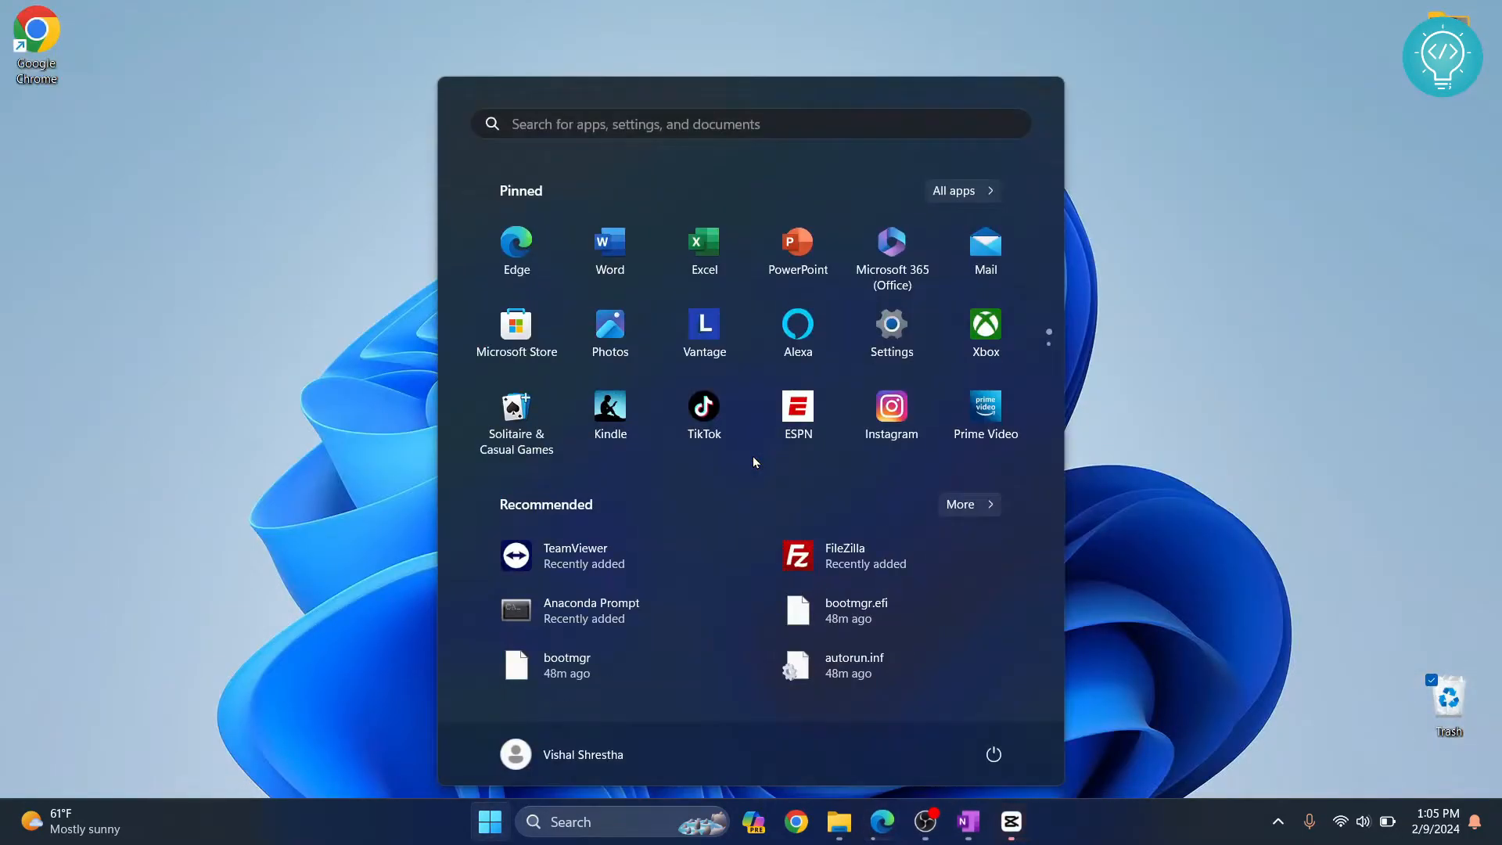
type("turn windows features on or off")
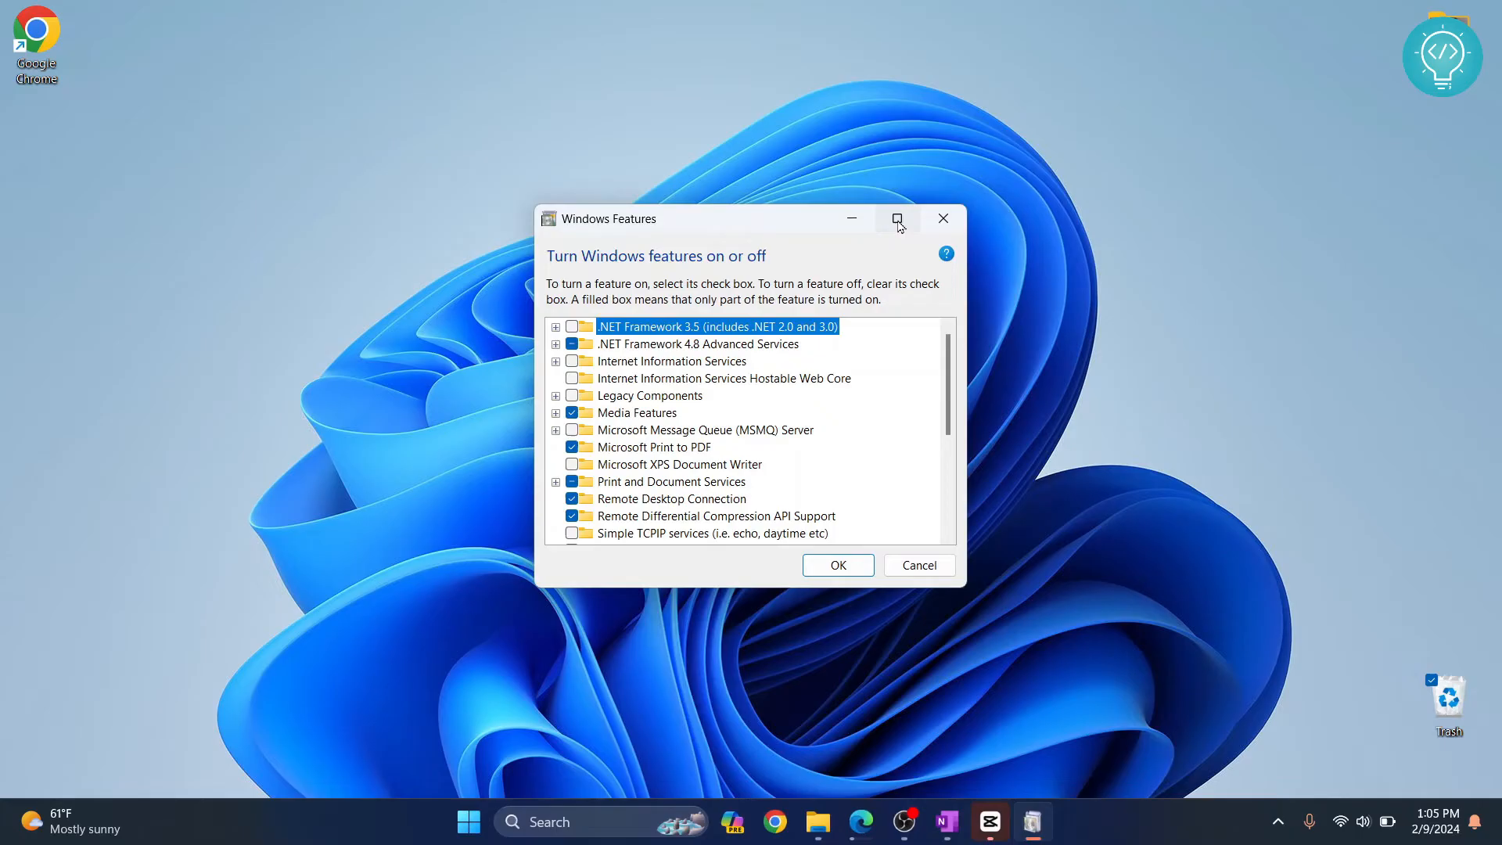
left_click(898, 218)
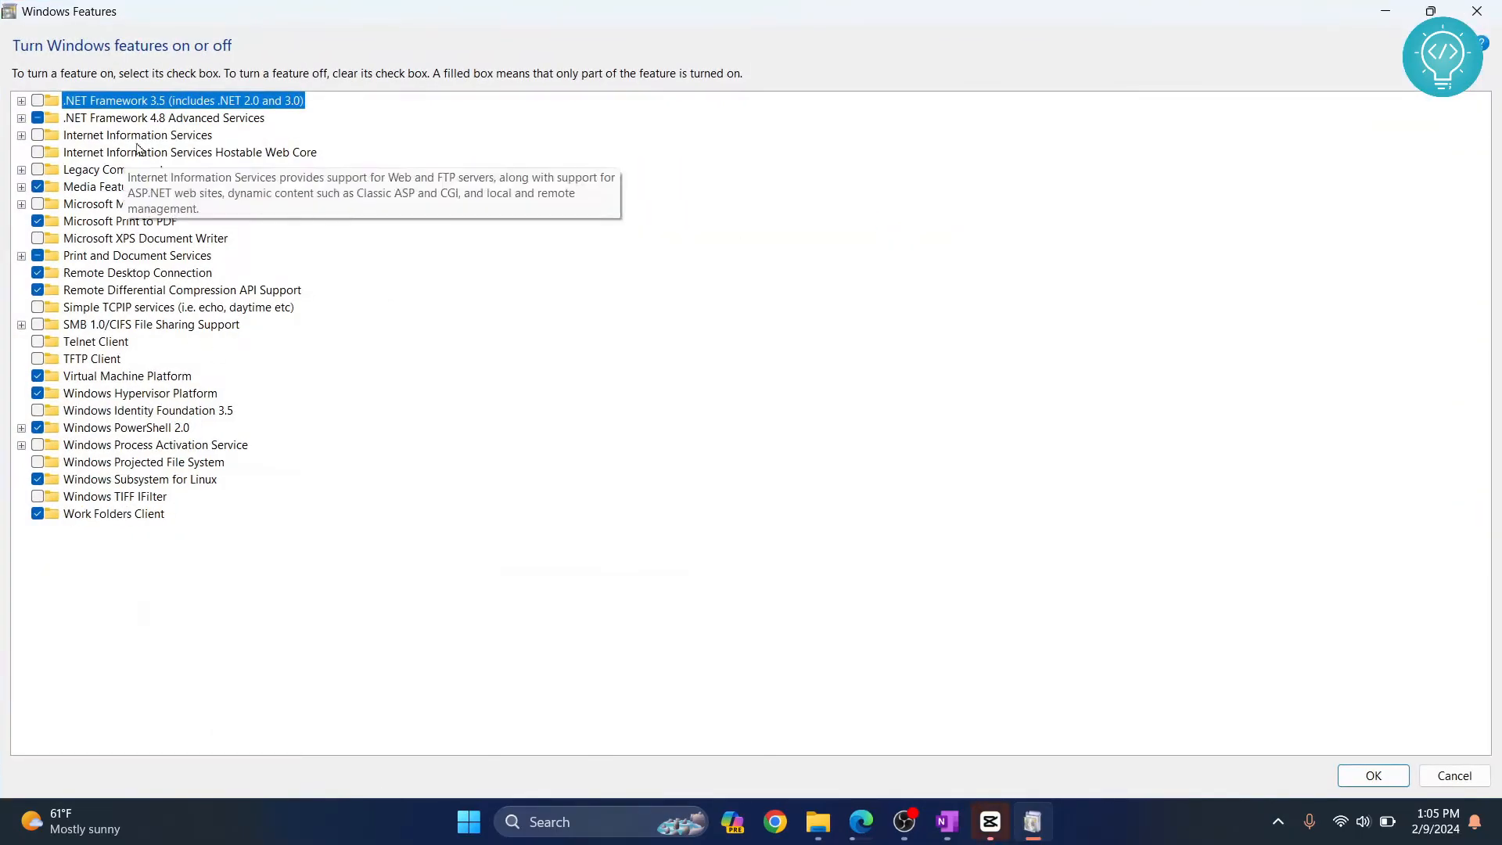
mouse_move(91, 386)
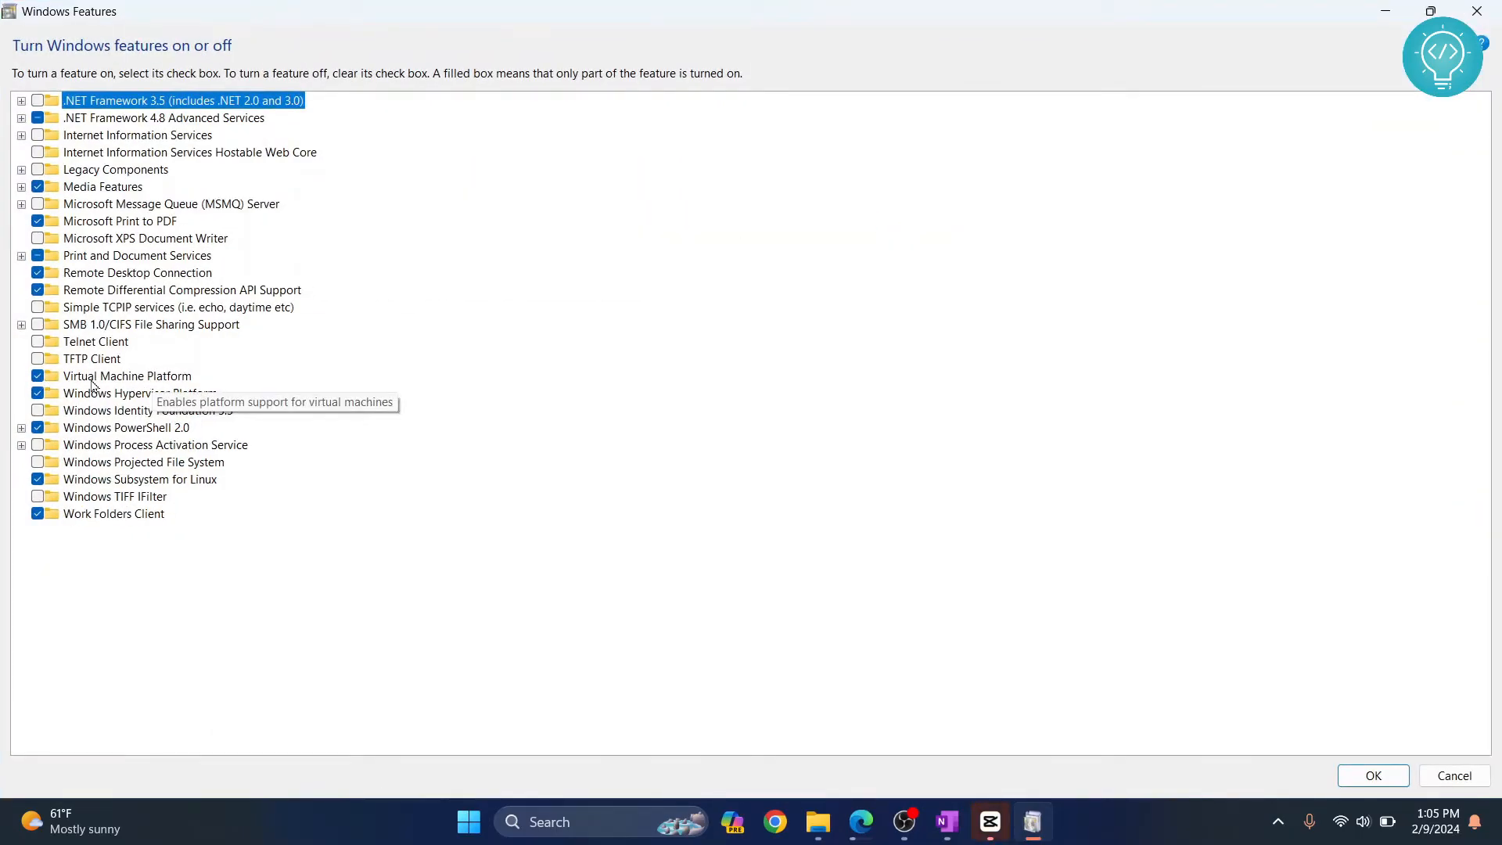
mouse_move(165, 382)
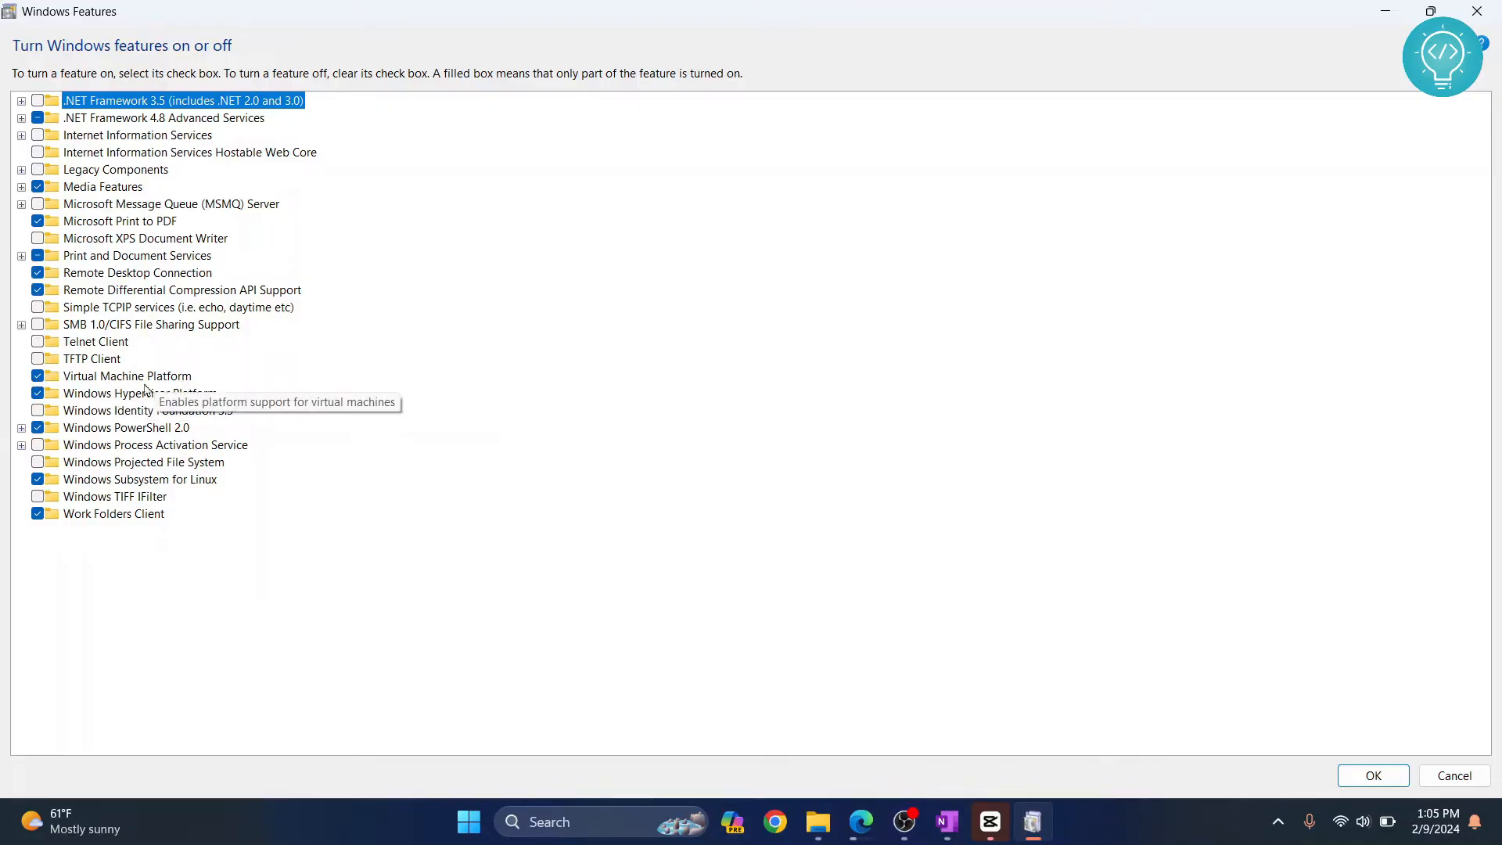
mouse_move(924, 566)
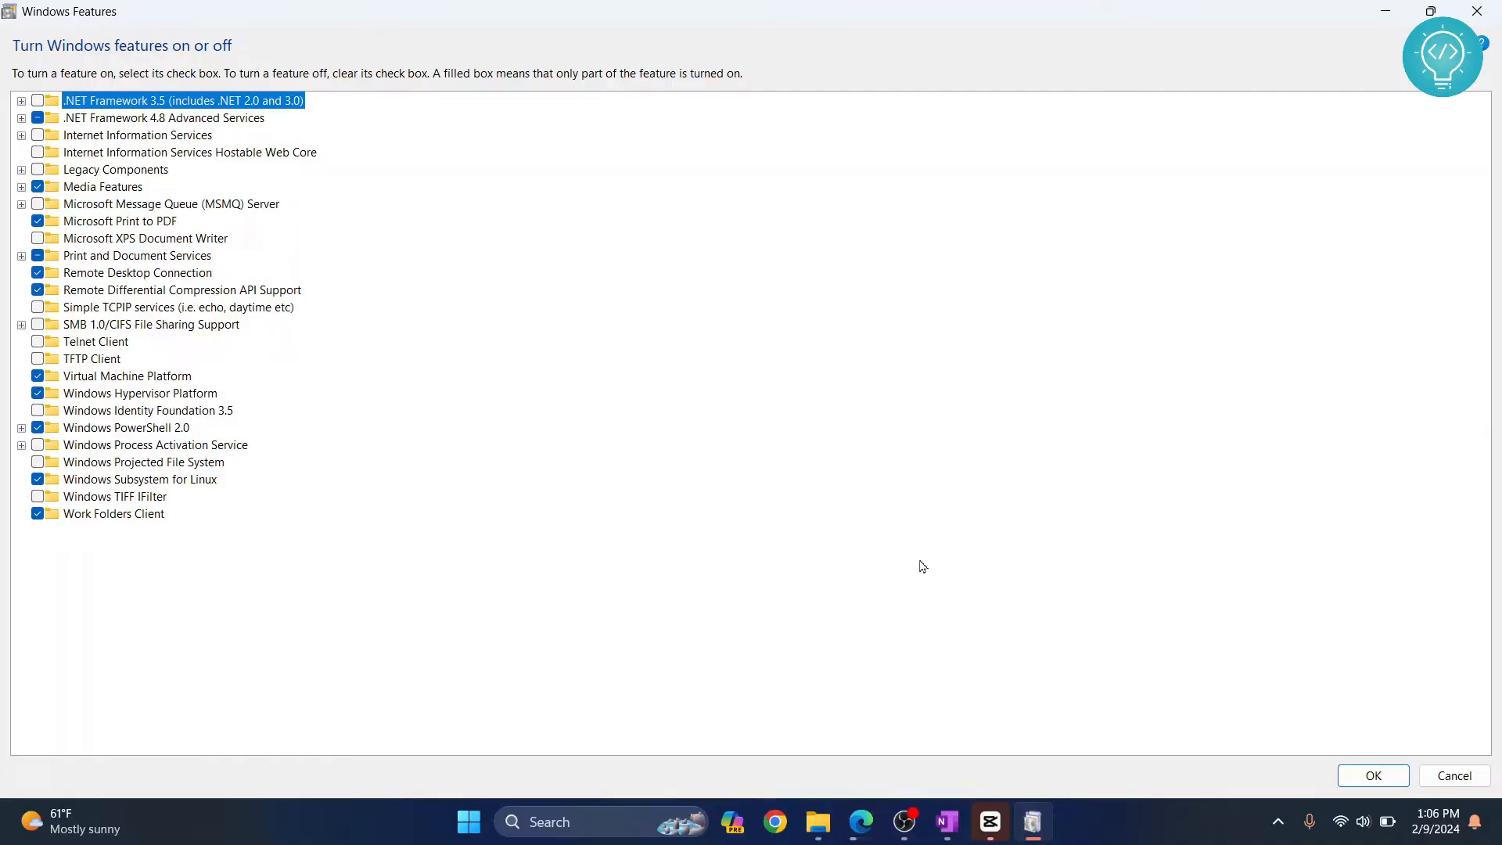
mouse_move(1020, 607)
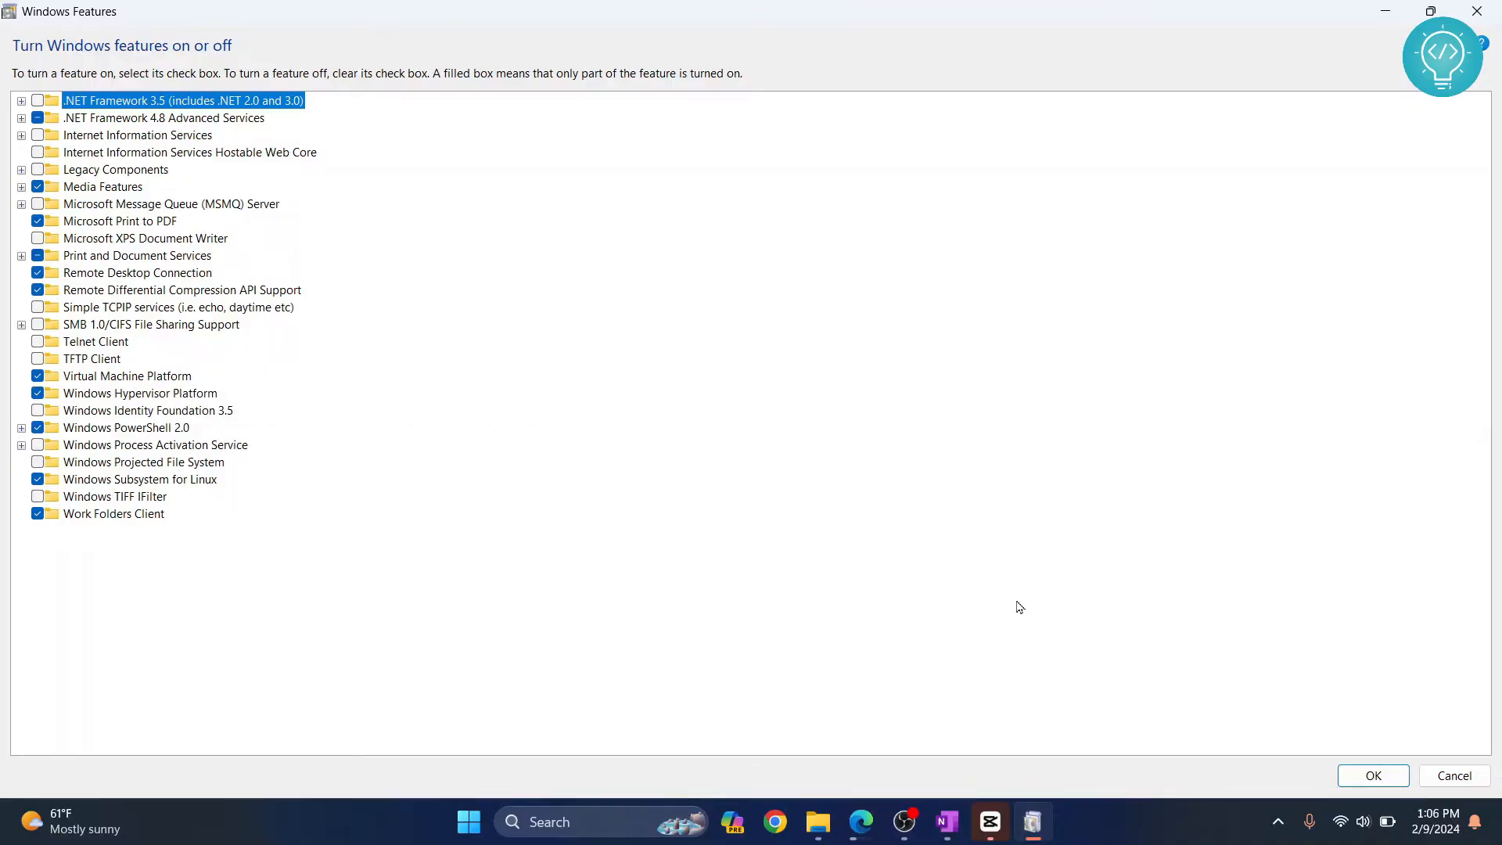
left_click(1456, 774)
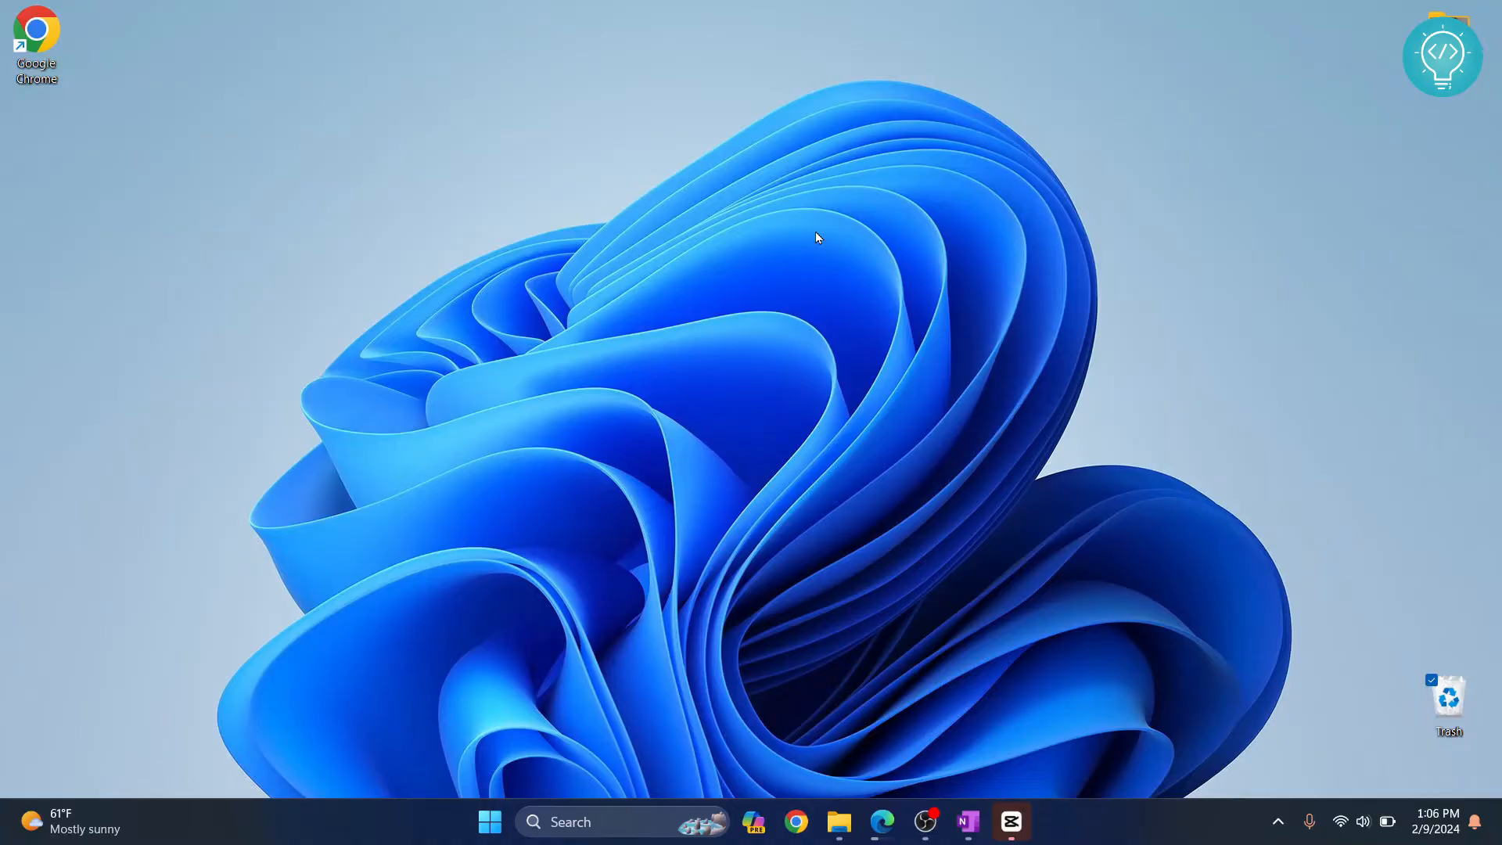
- Review CPU performance details in Task Manager and close it
type("task Scheduler")
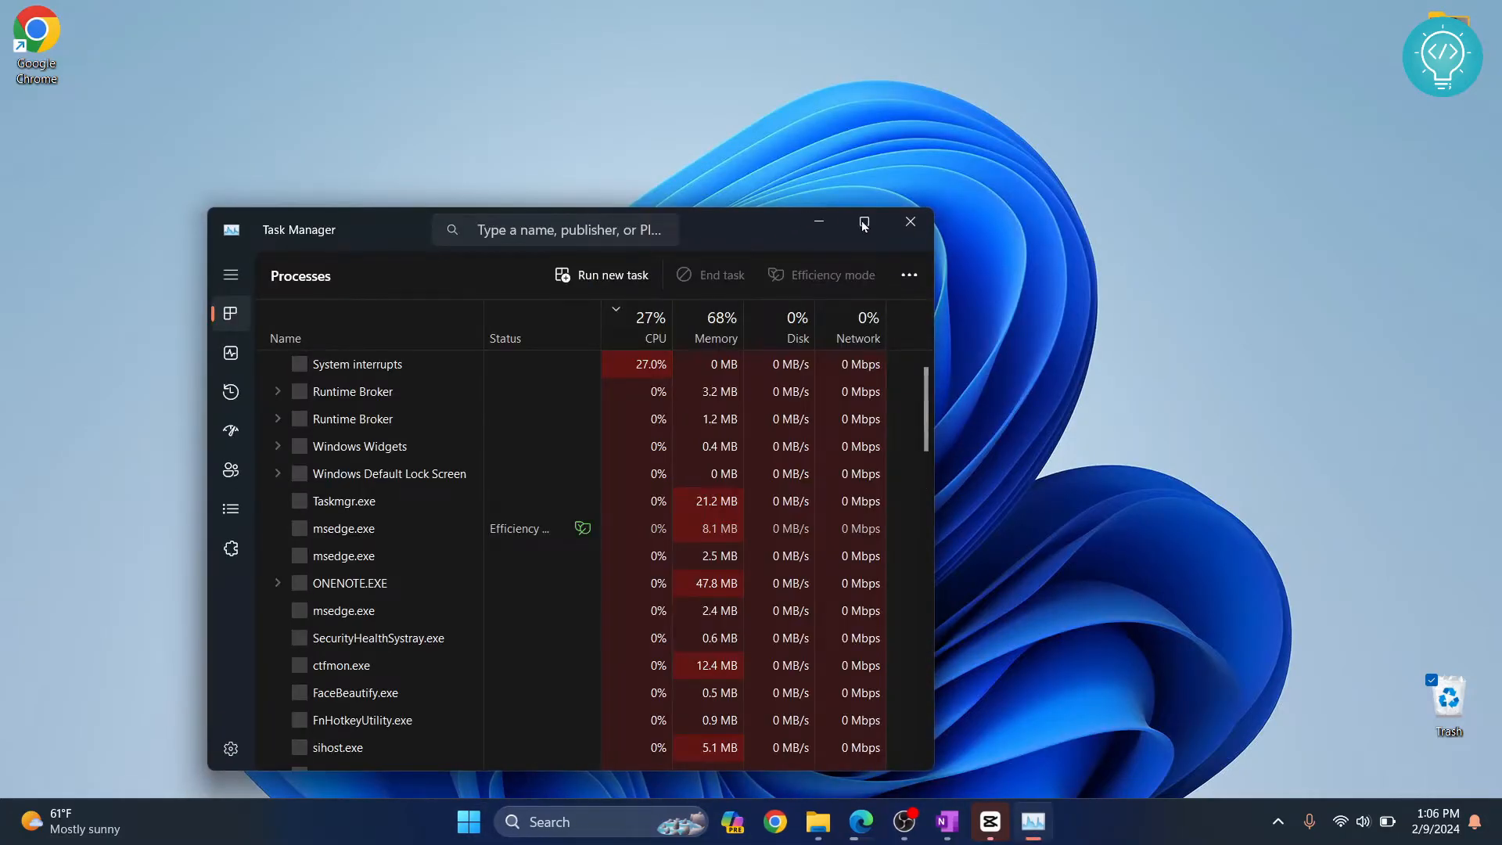
left_click(864, 223)
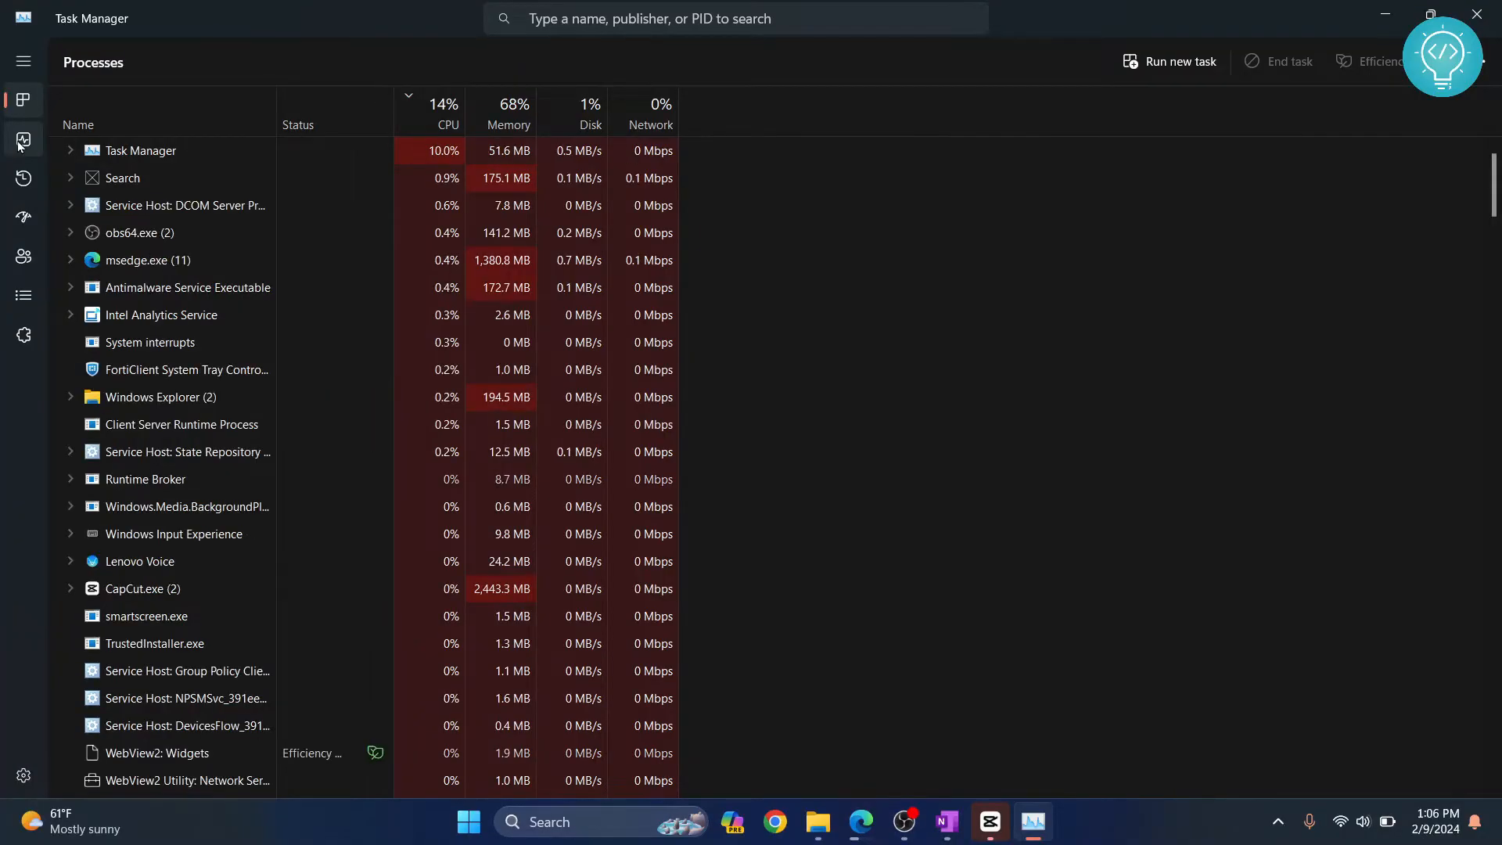
mouse_move(24, 141)
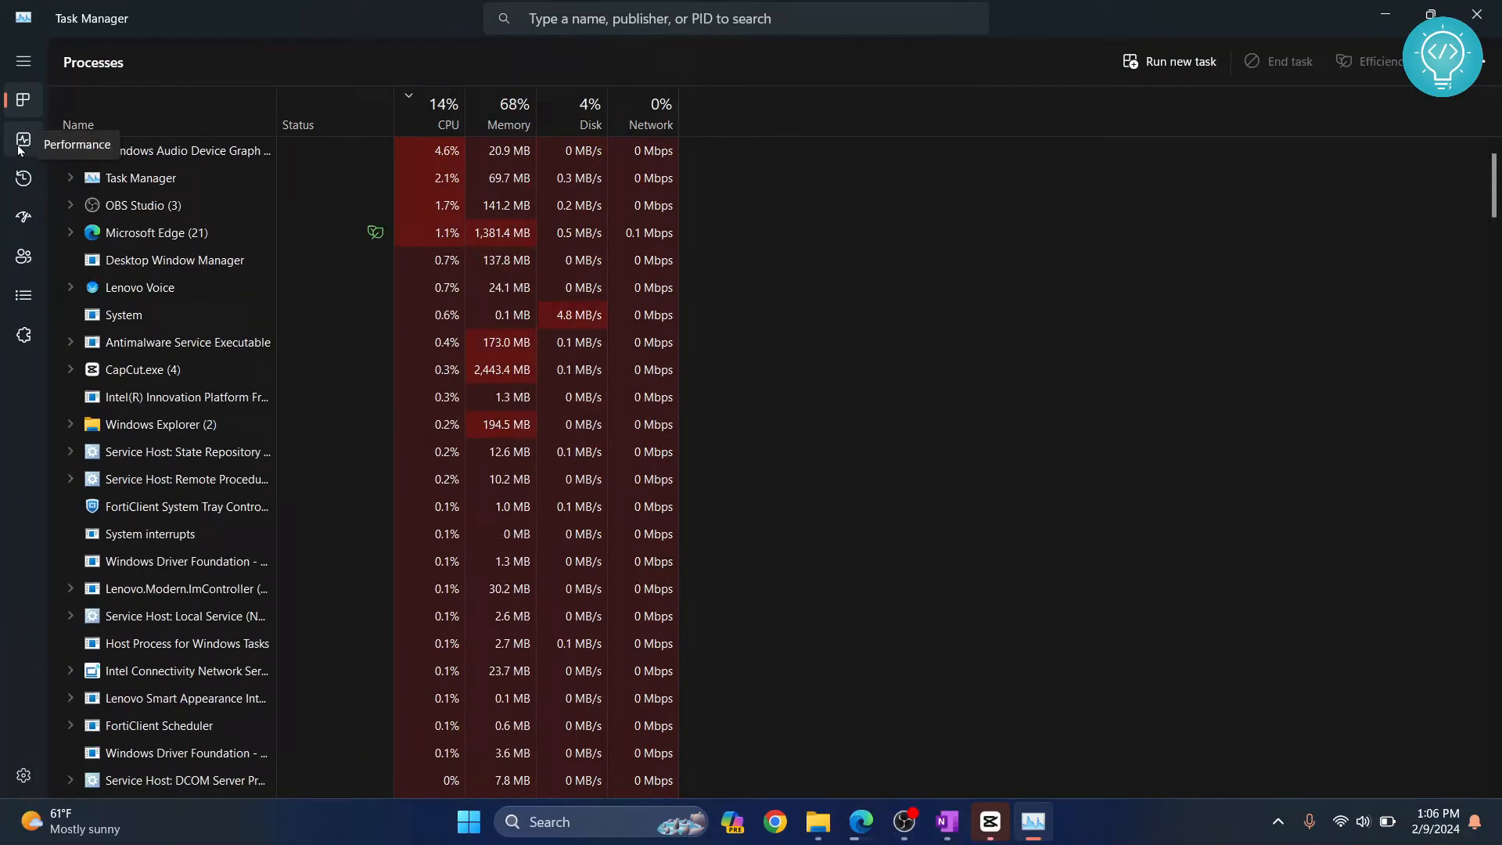
left_click(22, 140)
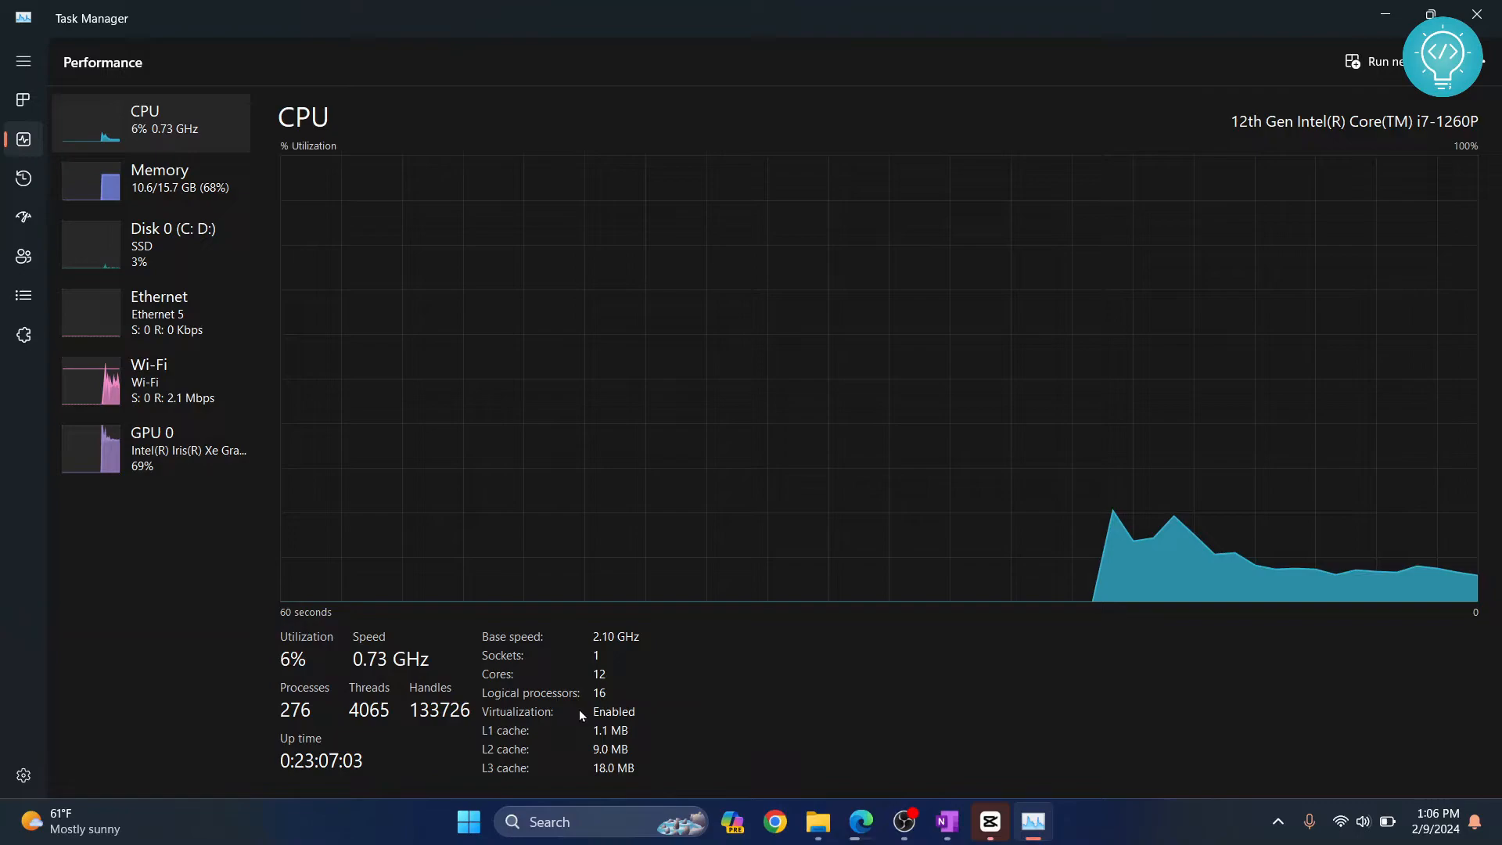
mouse_move(626, 719)
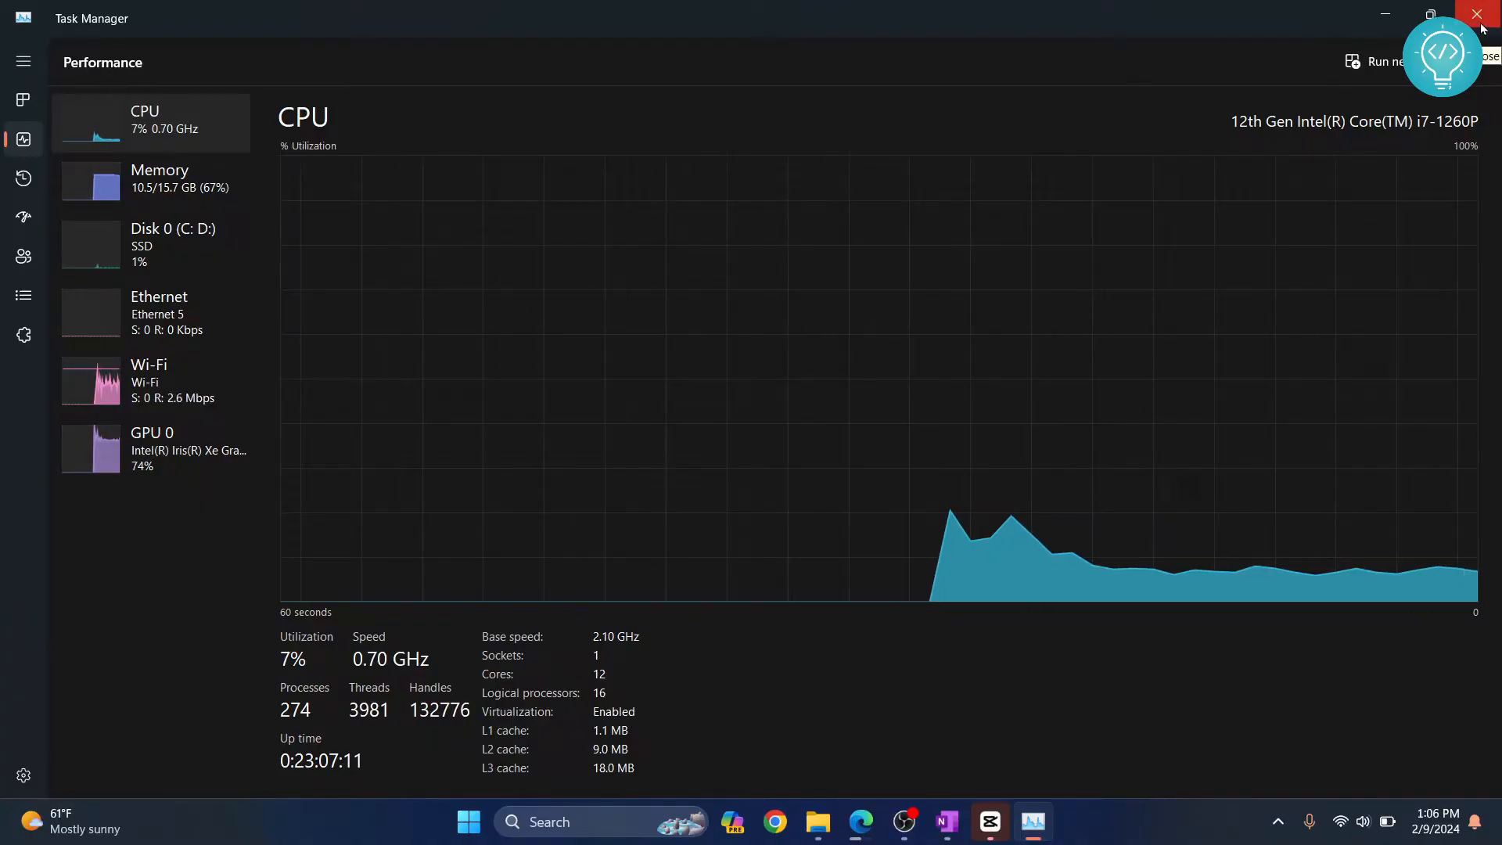
left_click(1471, 16)
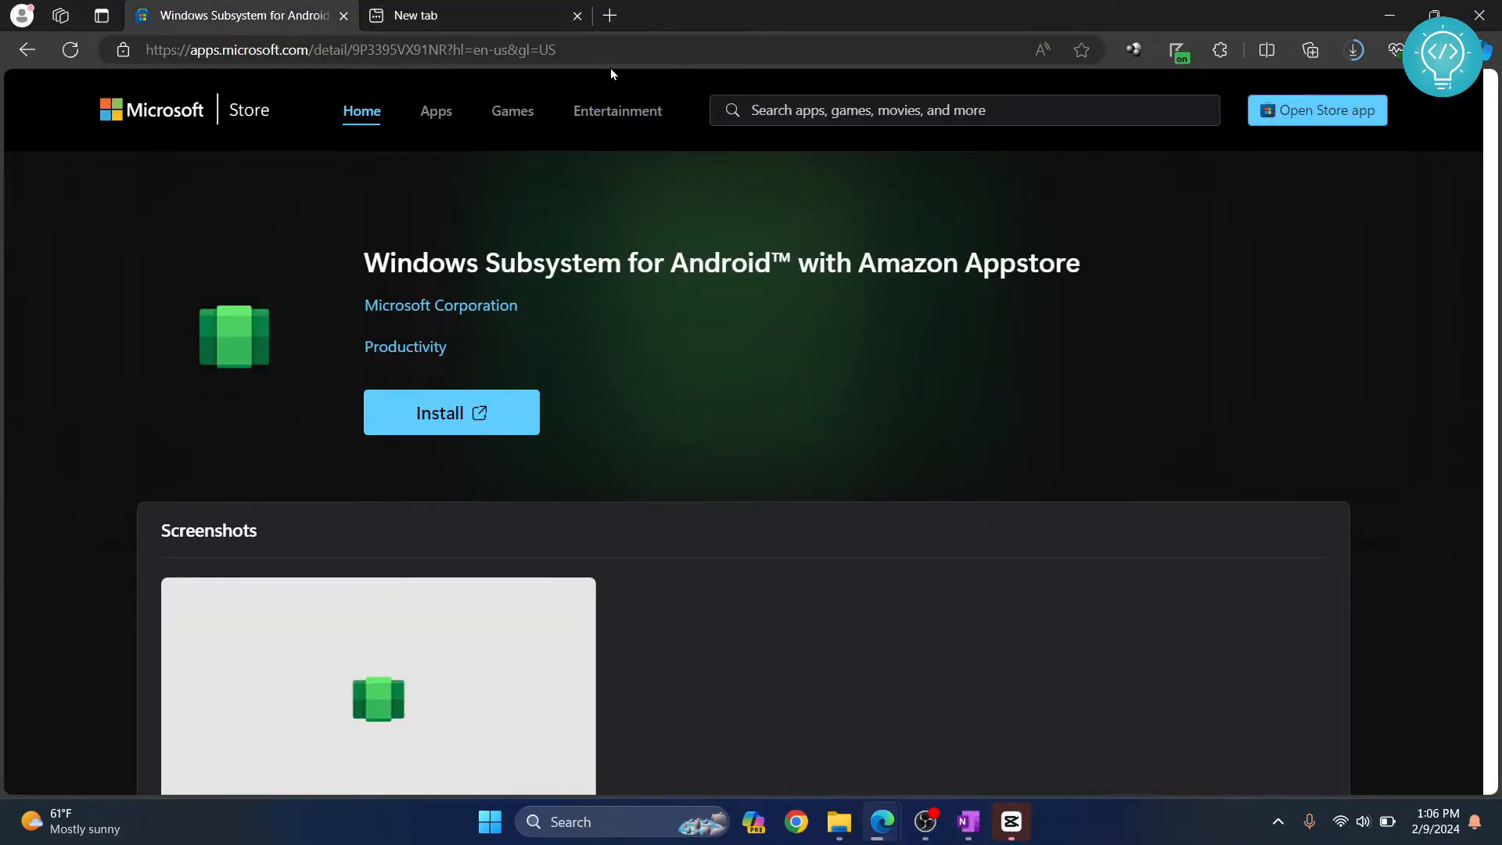
- Send the Windows Subsystem for Android install from apps.microsoft.com to the Store app
scroll("down", 3)
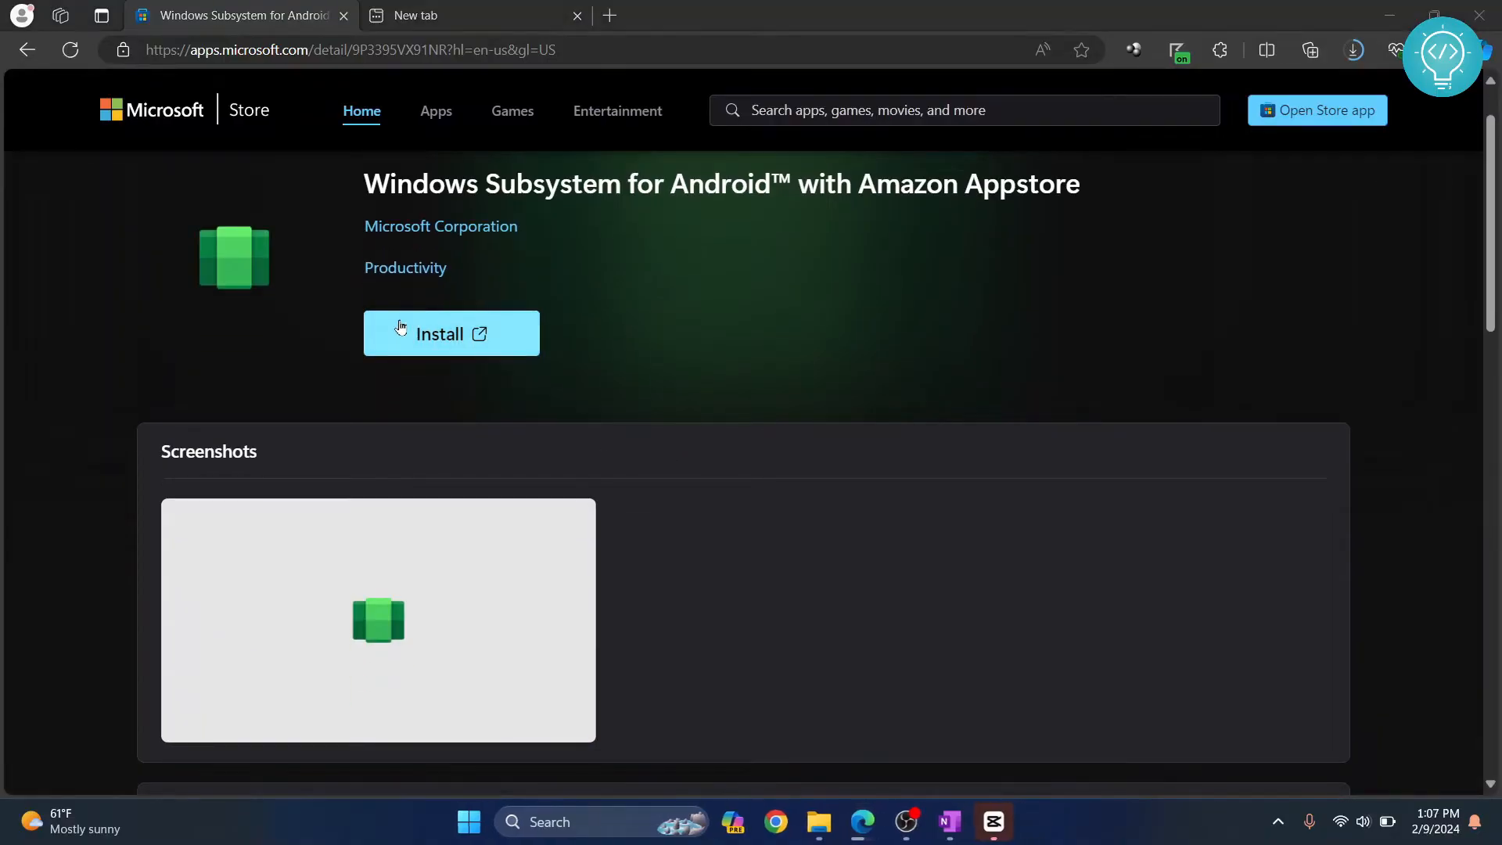
left_click(440, 334)
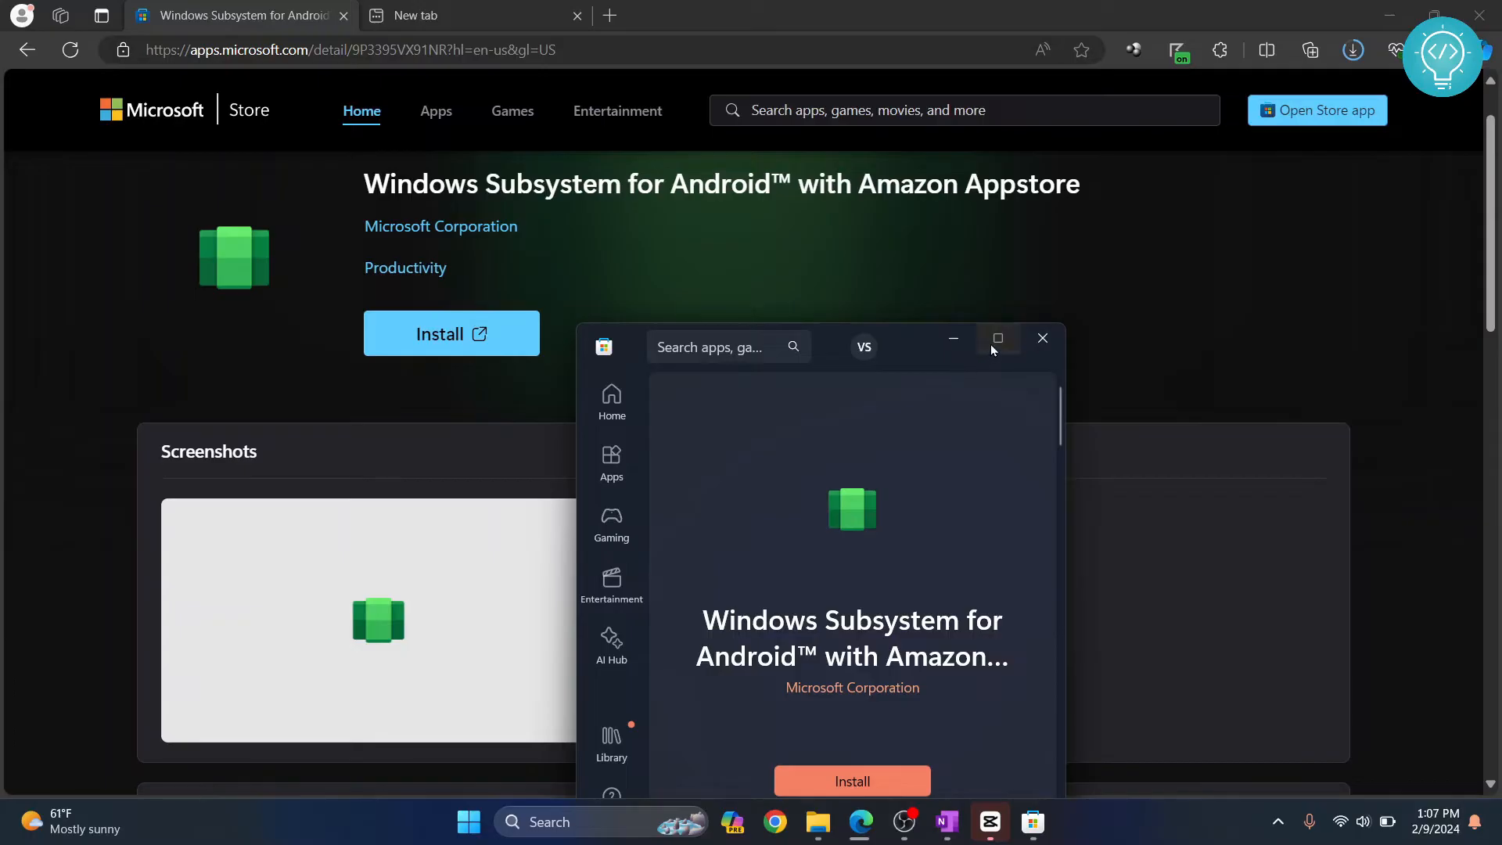
- Install Windows Subsystem for Android and start the Amazon Appstore component download
left_click(998, 338)
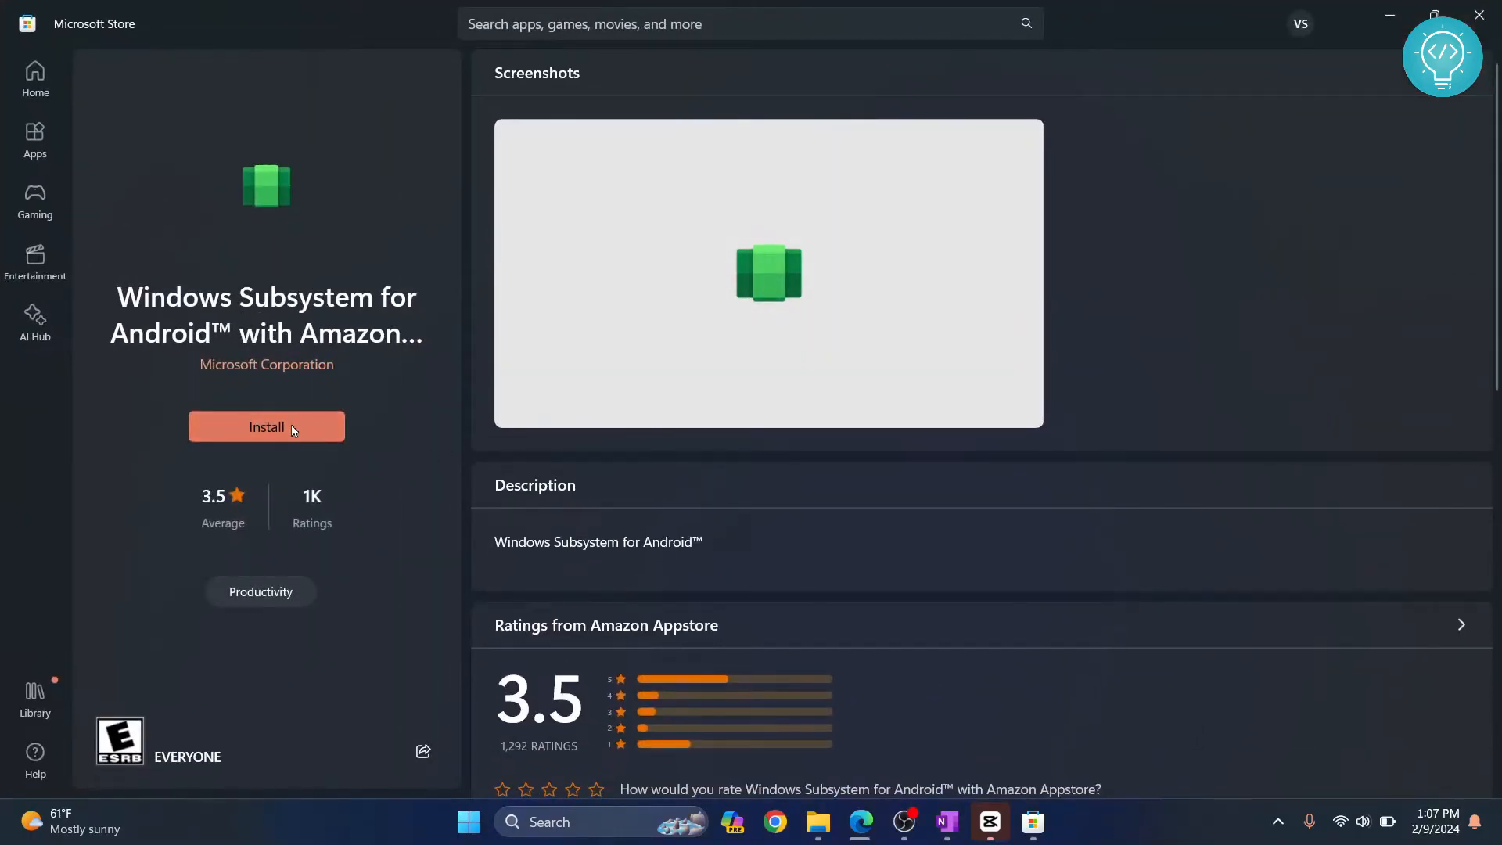
left_click(266, 425)
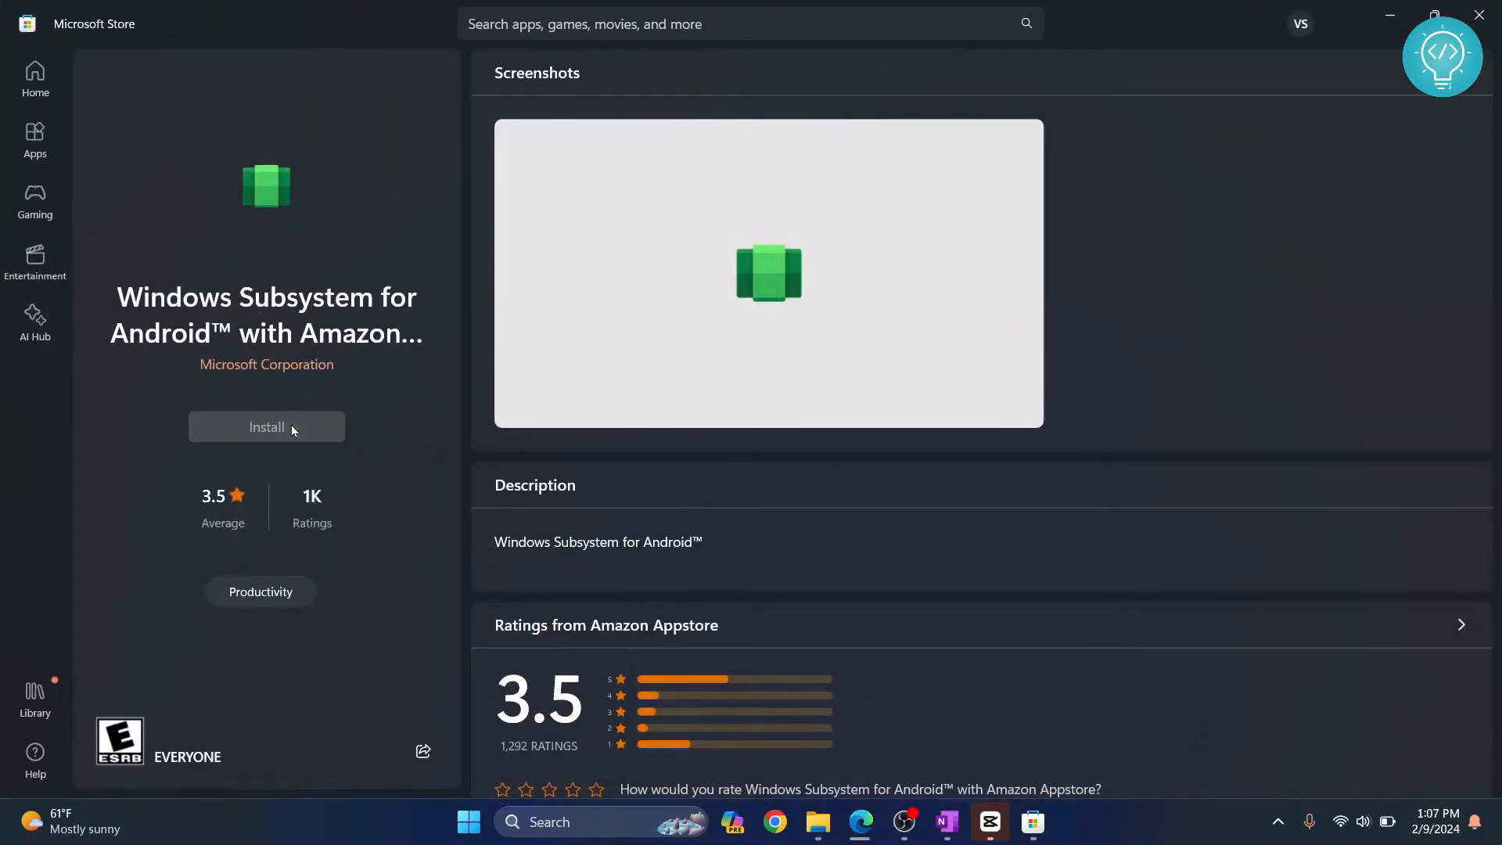
left_click(769, 272)
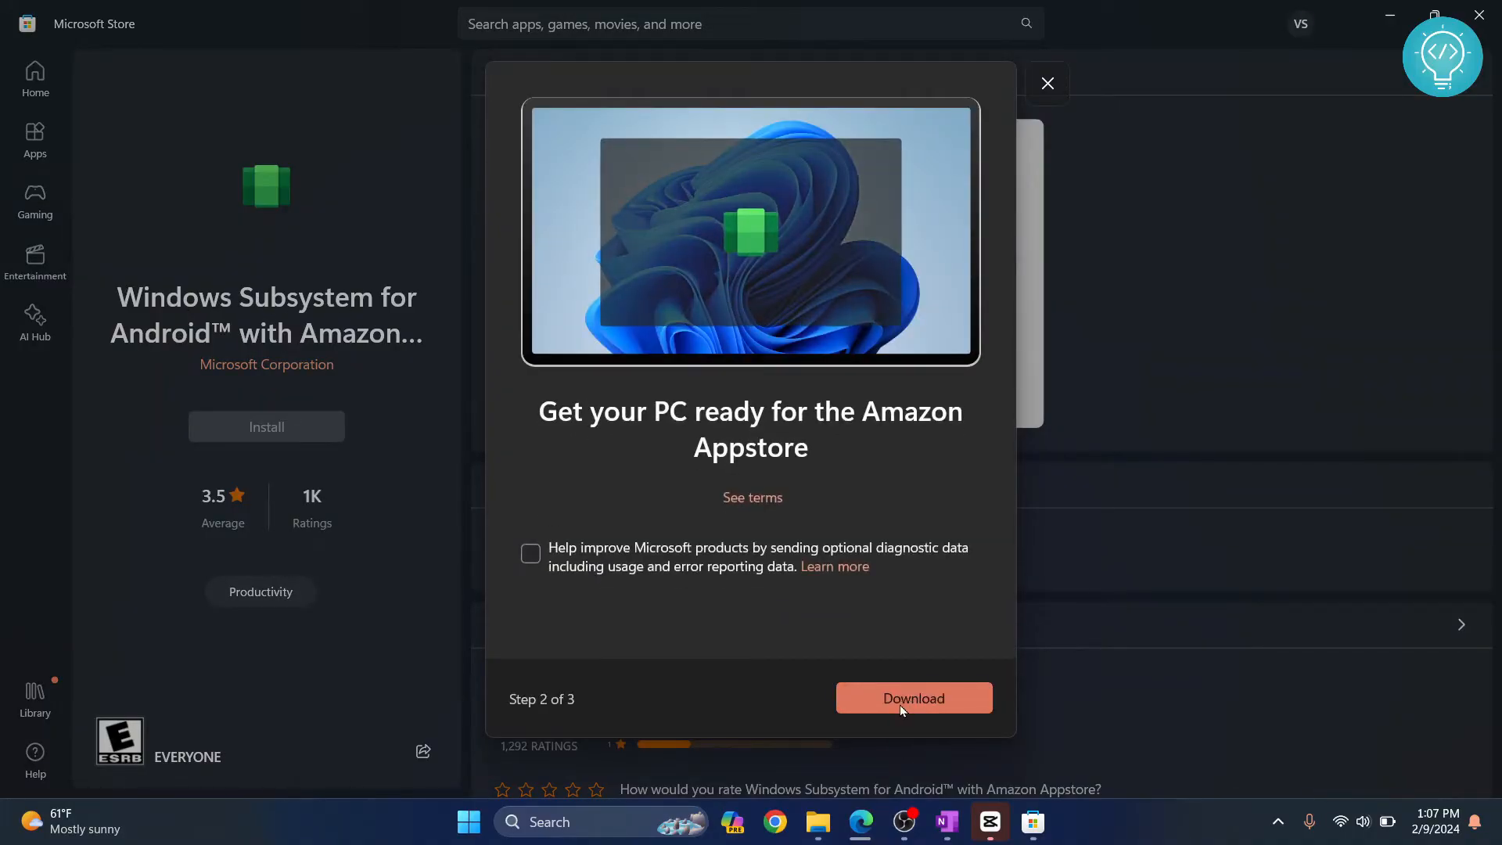
left_click(914, 698)
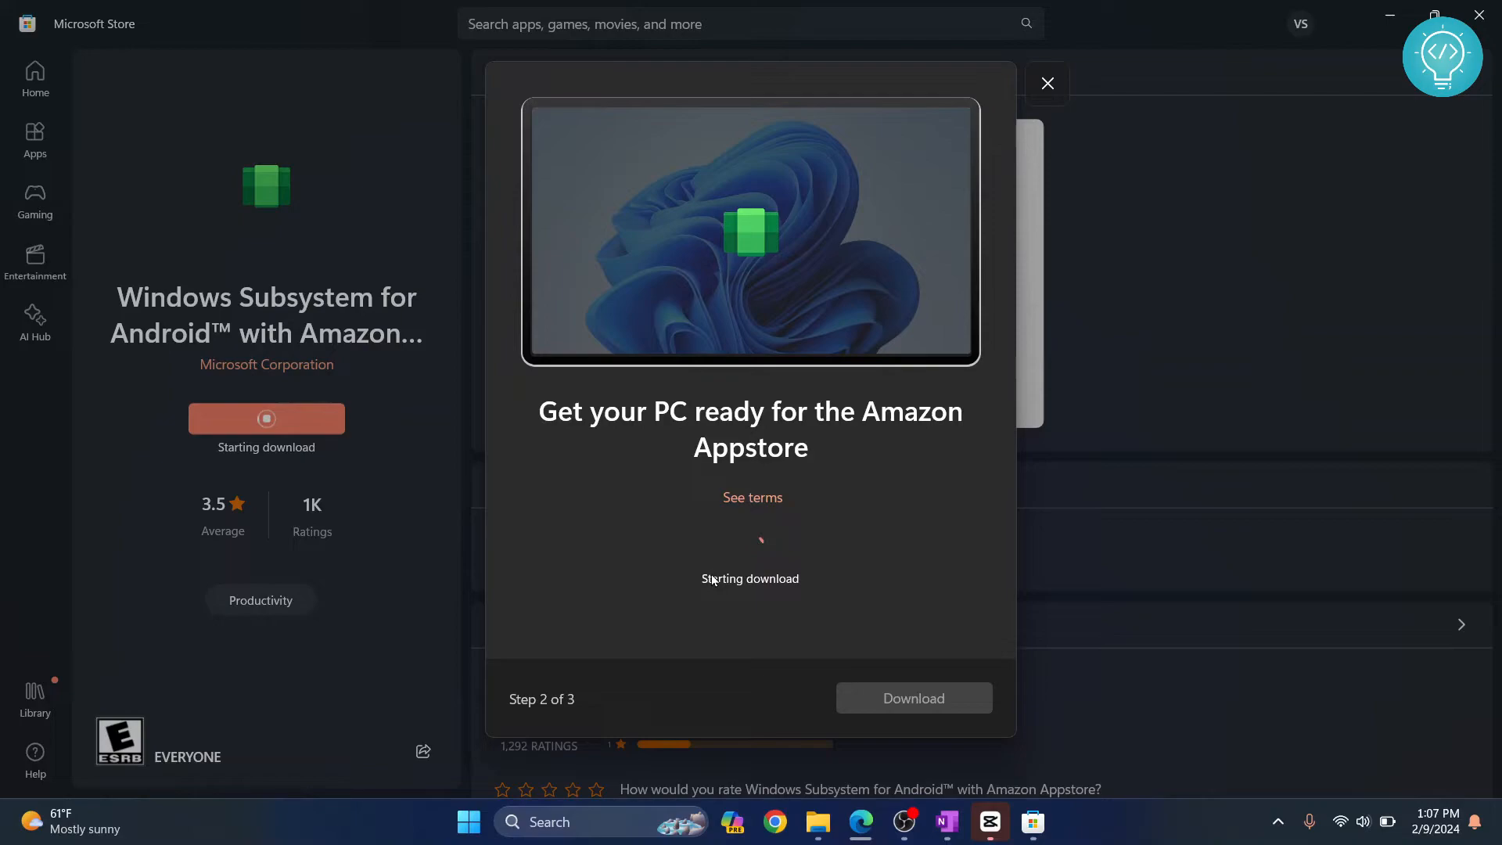
mouse_move(817, 586)
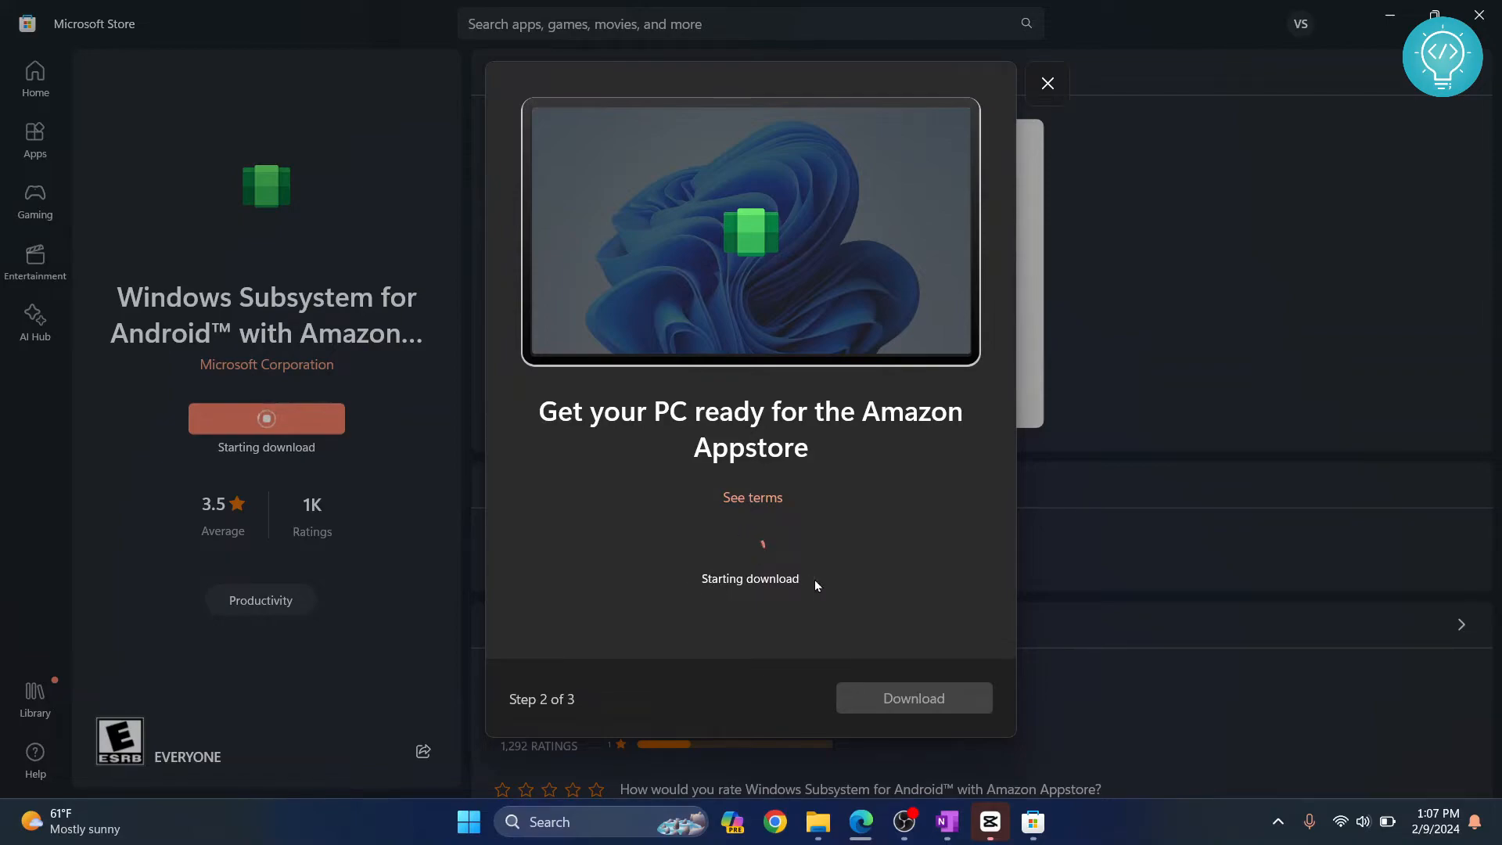
mouse_move(720, 570)
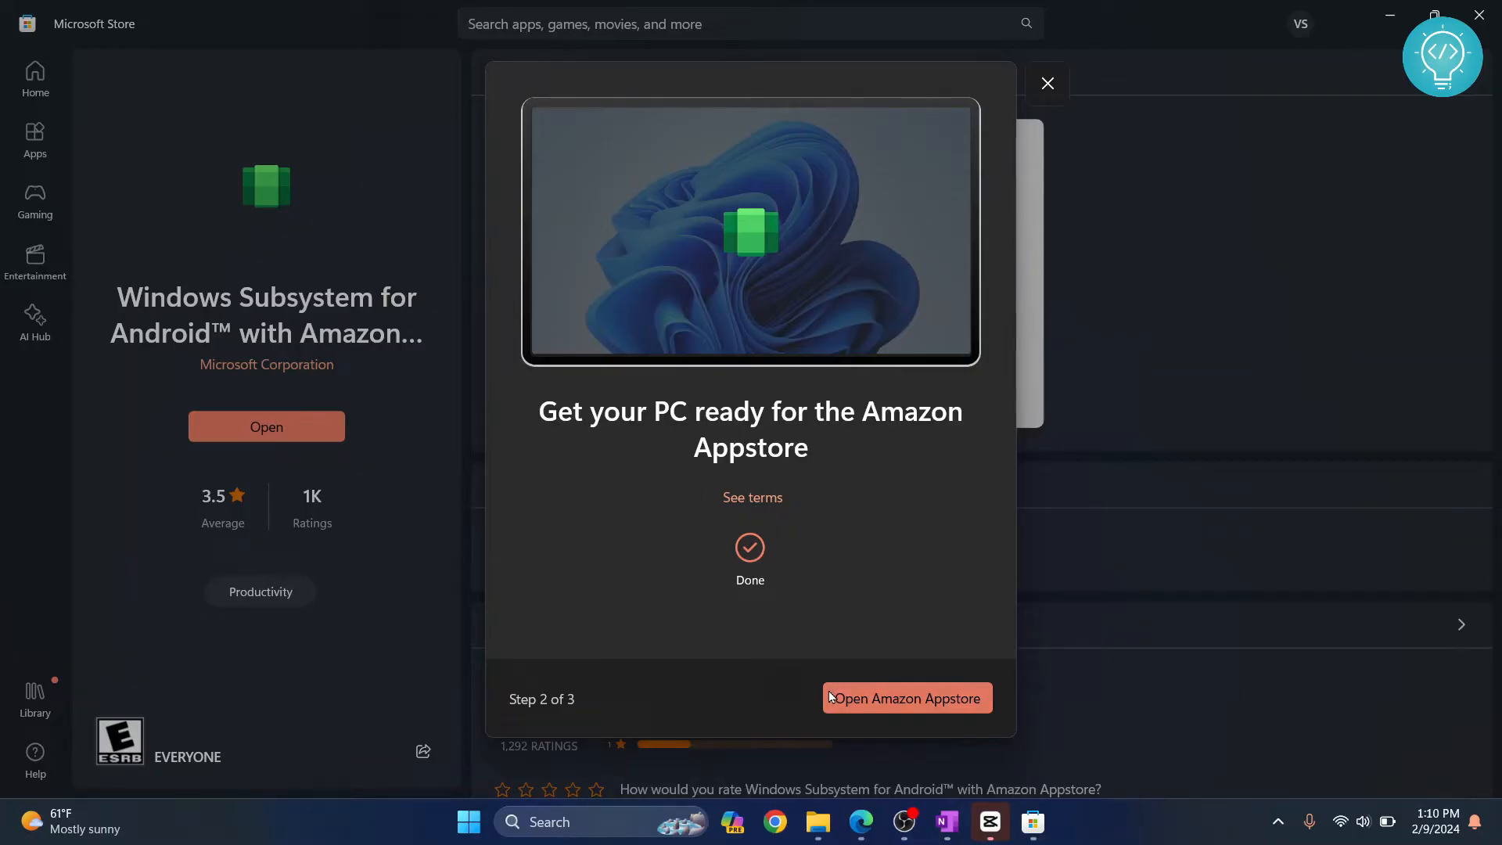
mouse_move(877, 654)
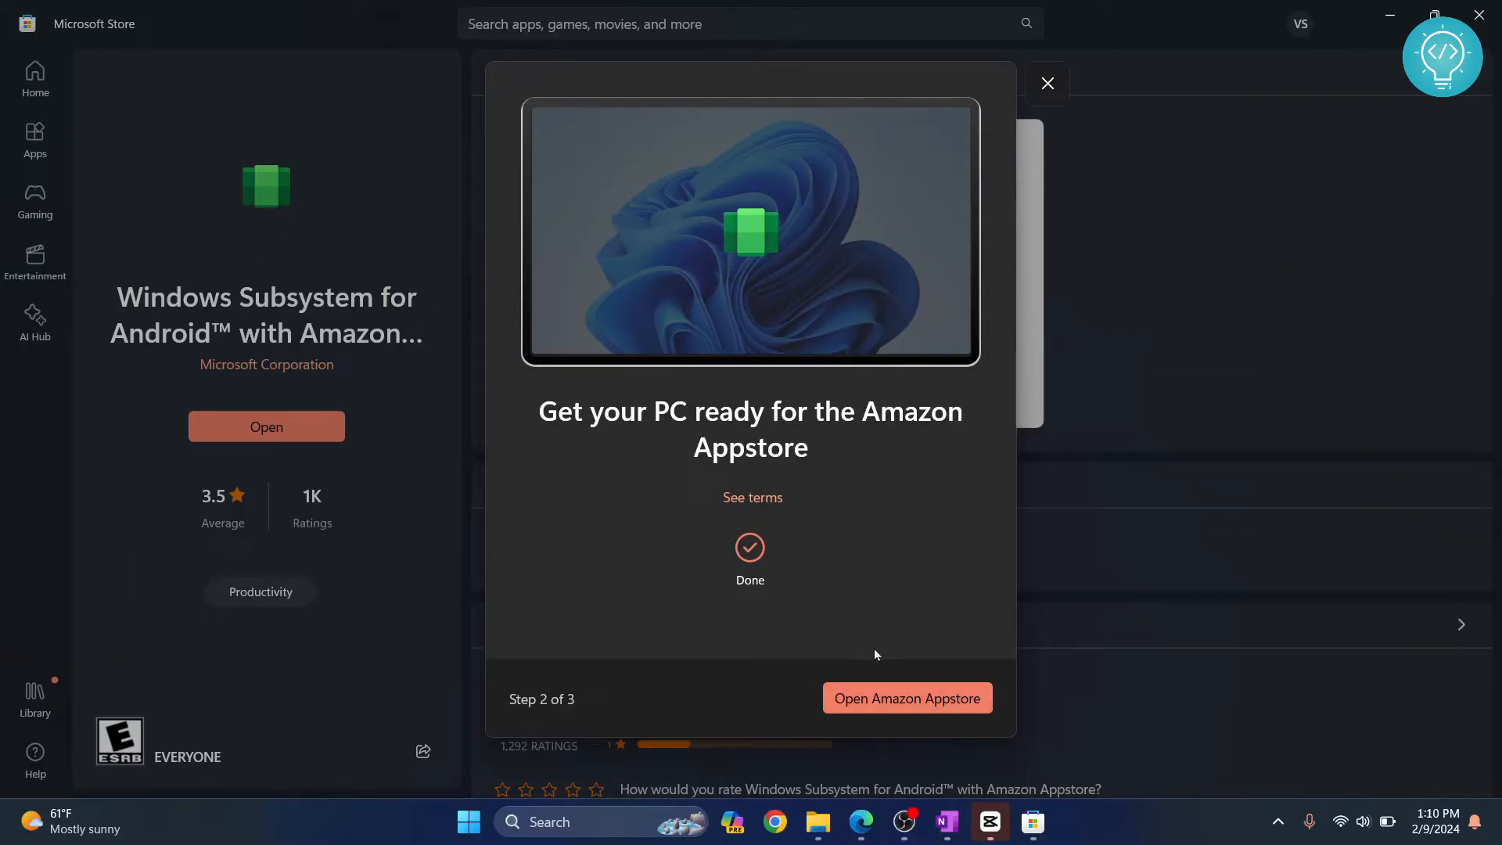
mouse_move(894, 700)
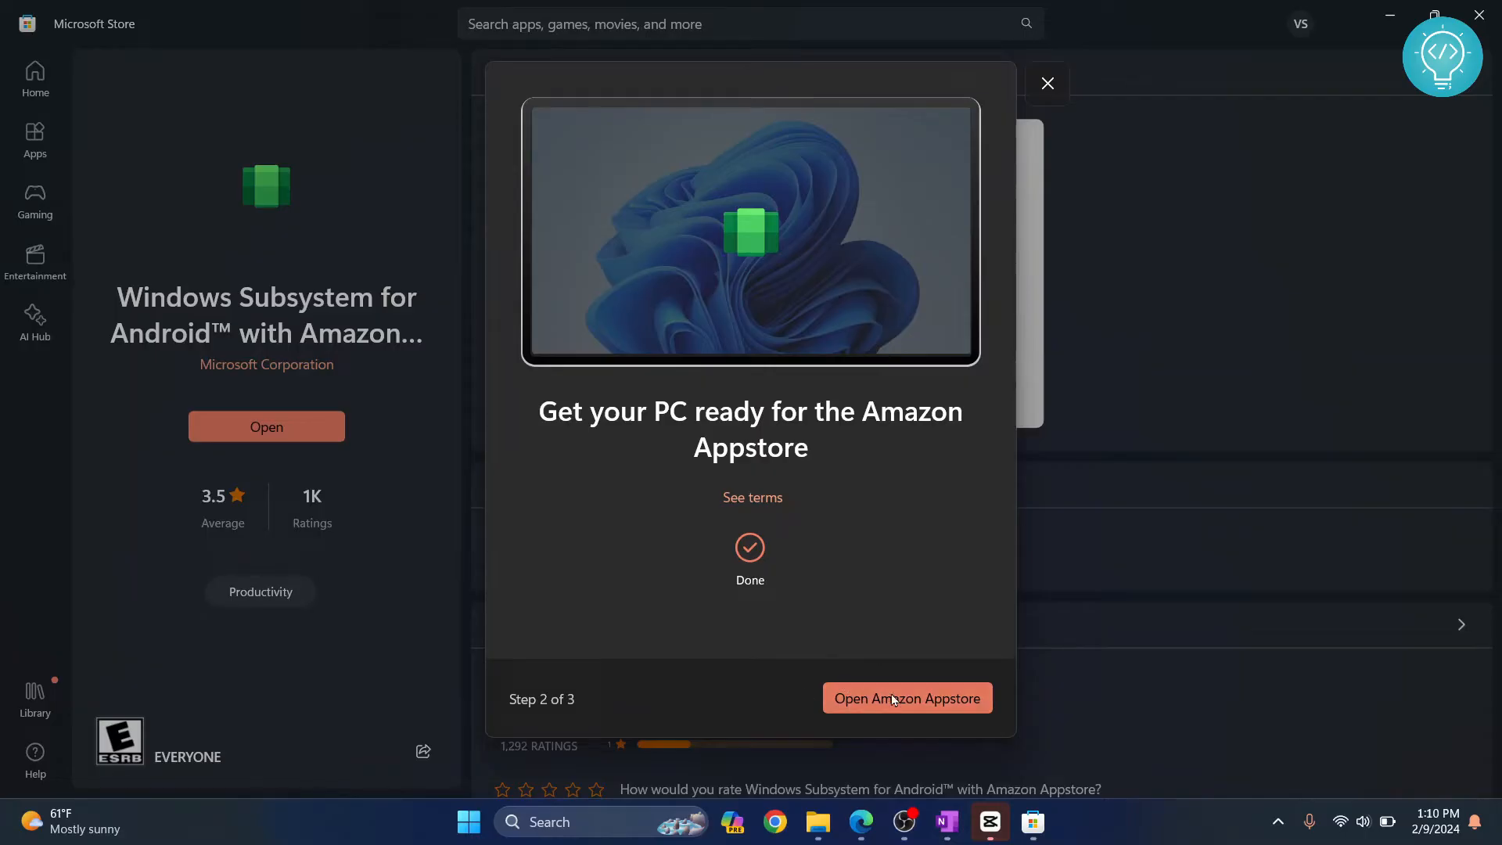
- Launch the subsystem to the Amazon Appstore sign-in screen, then close it and return to Start search
left_click(1048, 83)
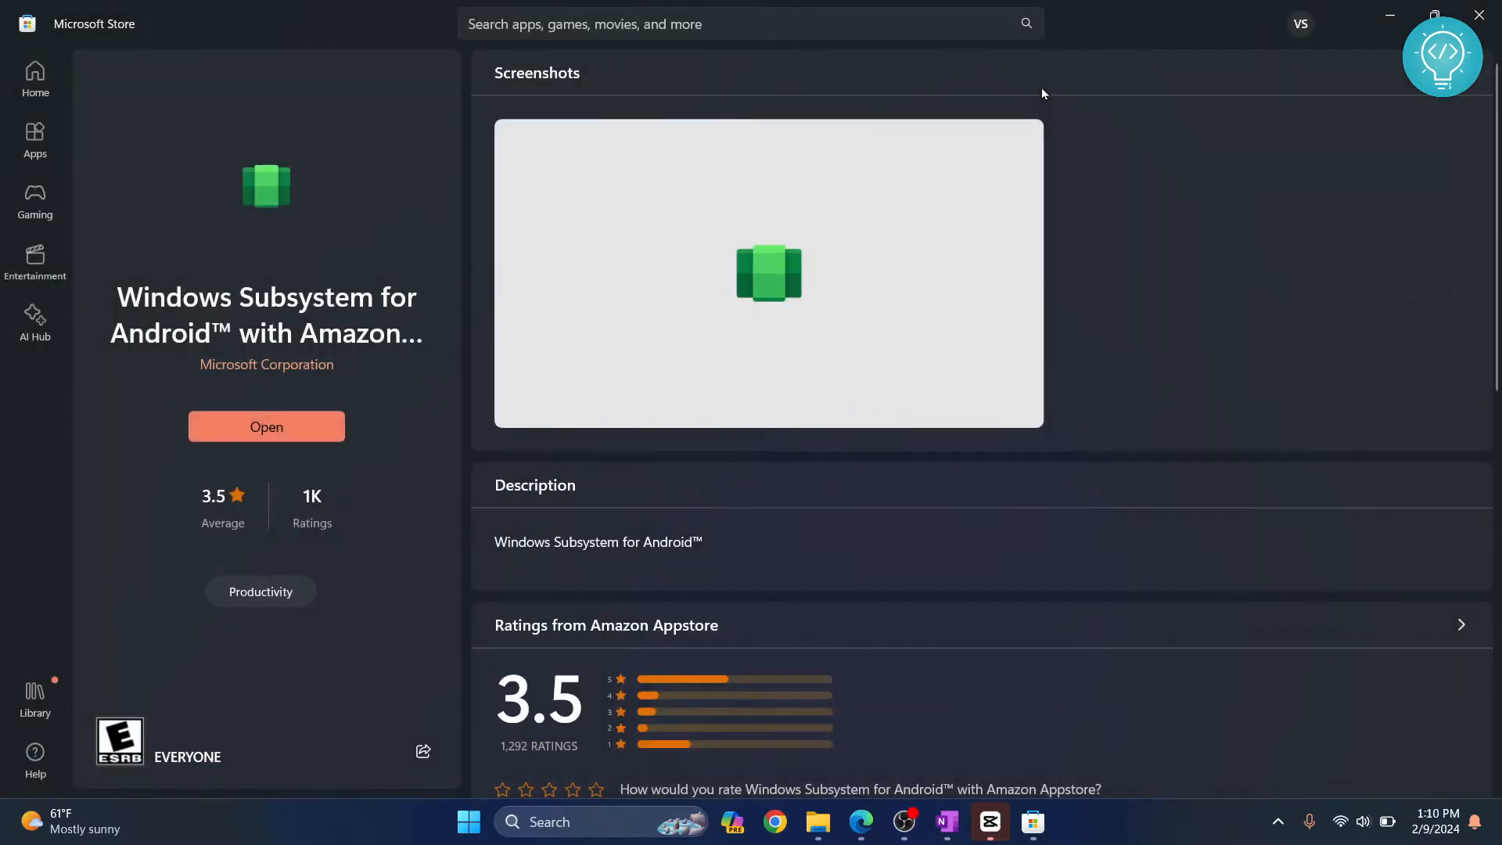
mouse_move(294, 427)
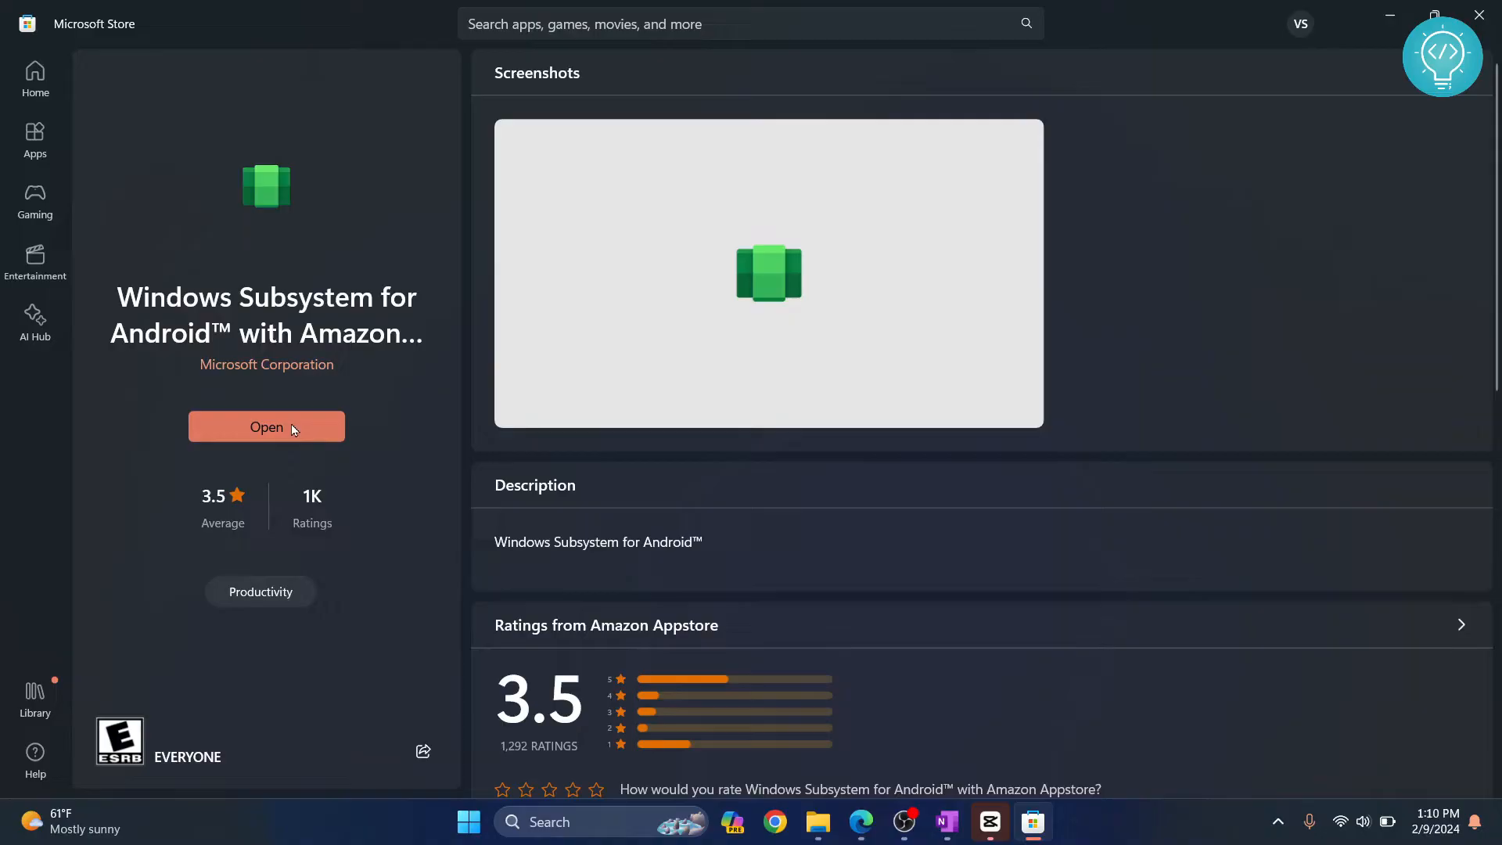
left_click(266, 426)
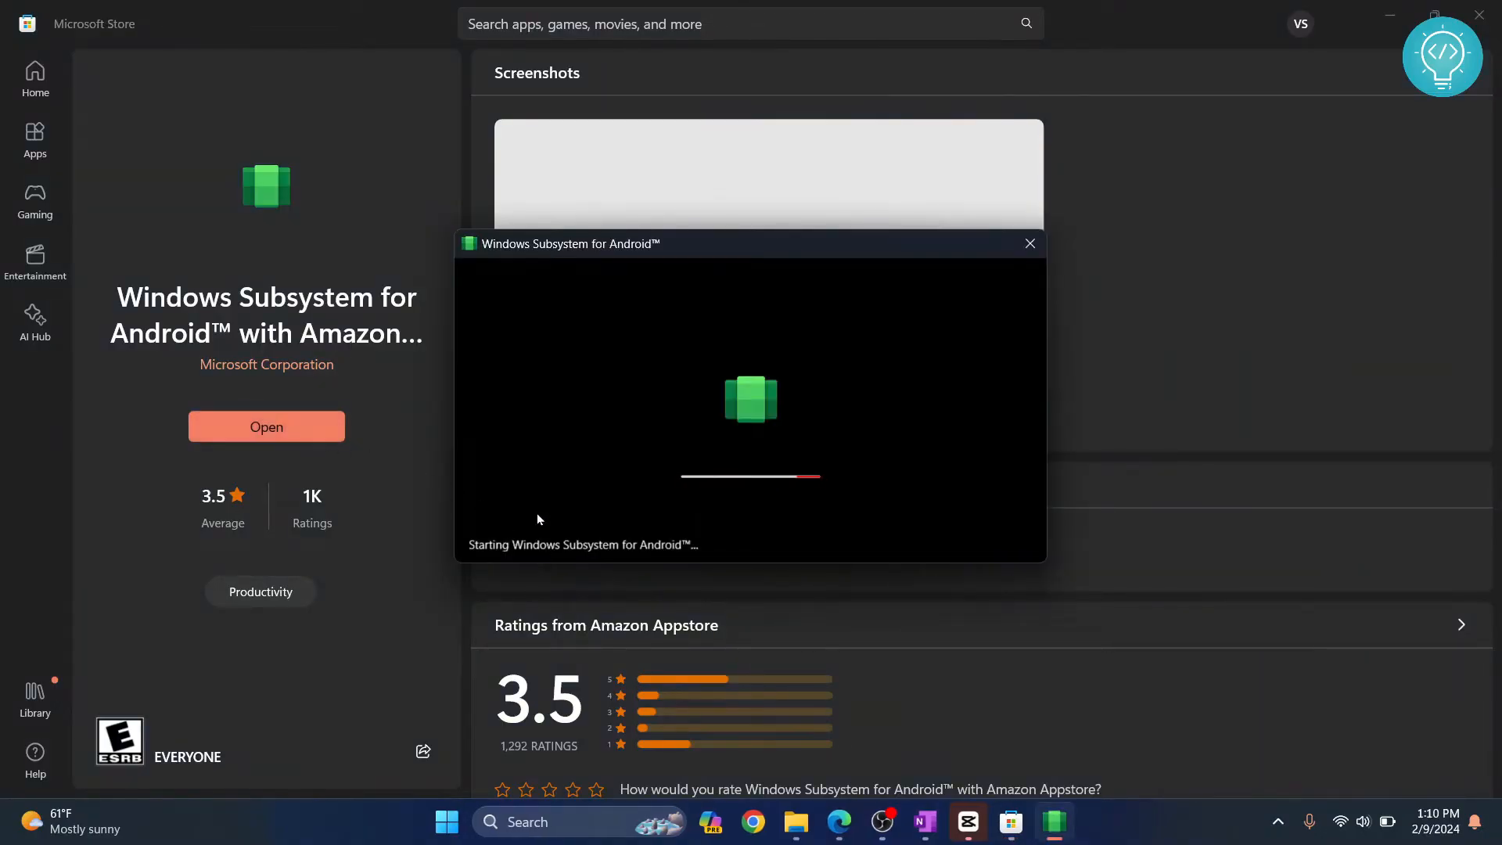
mouse_move(589, 560)
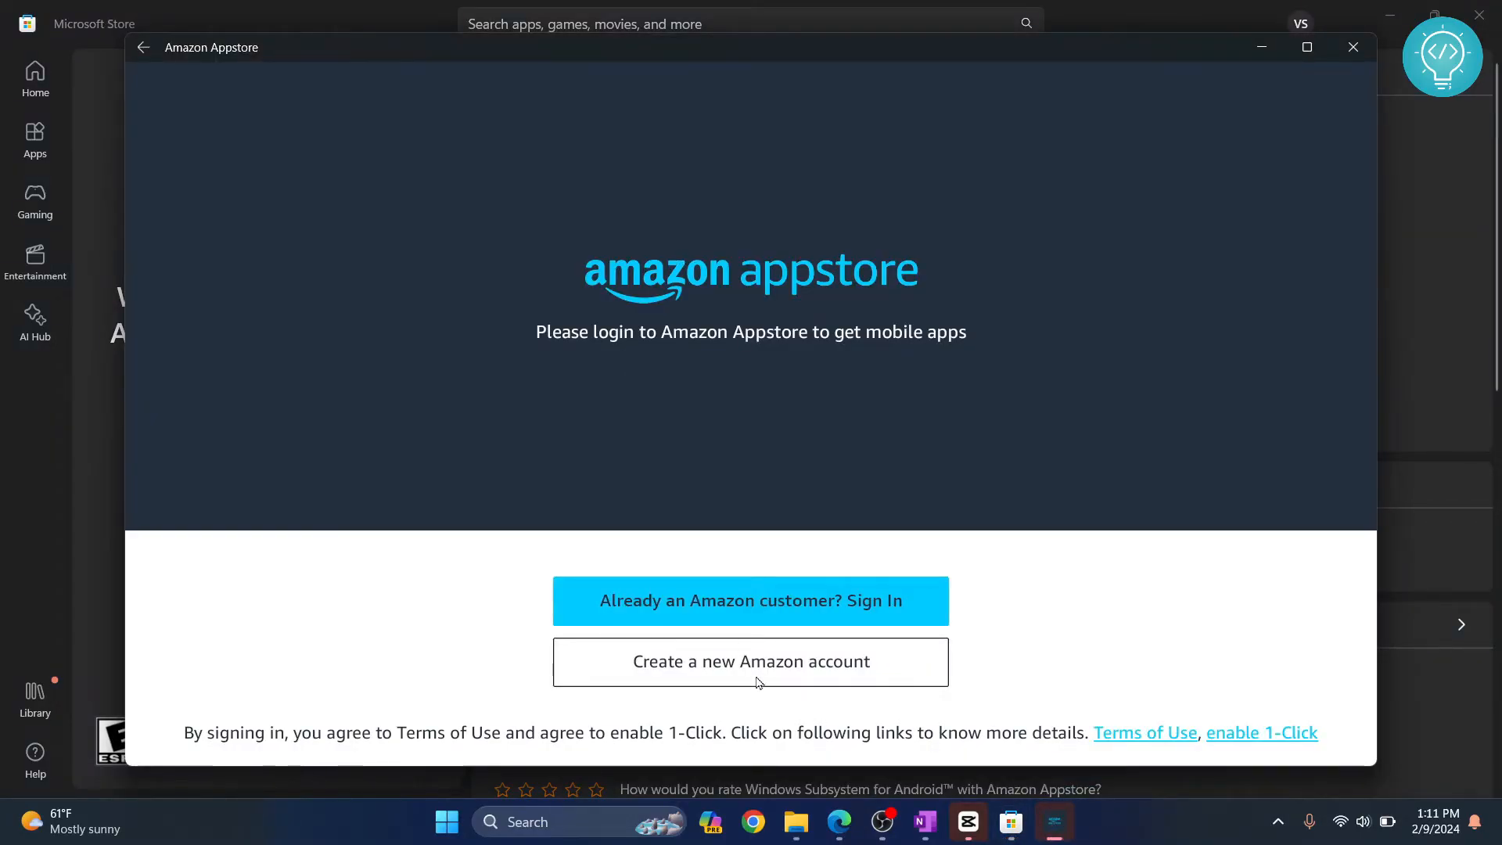
mouse_move(1352, 47)
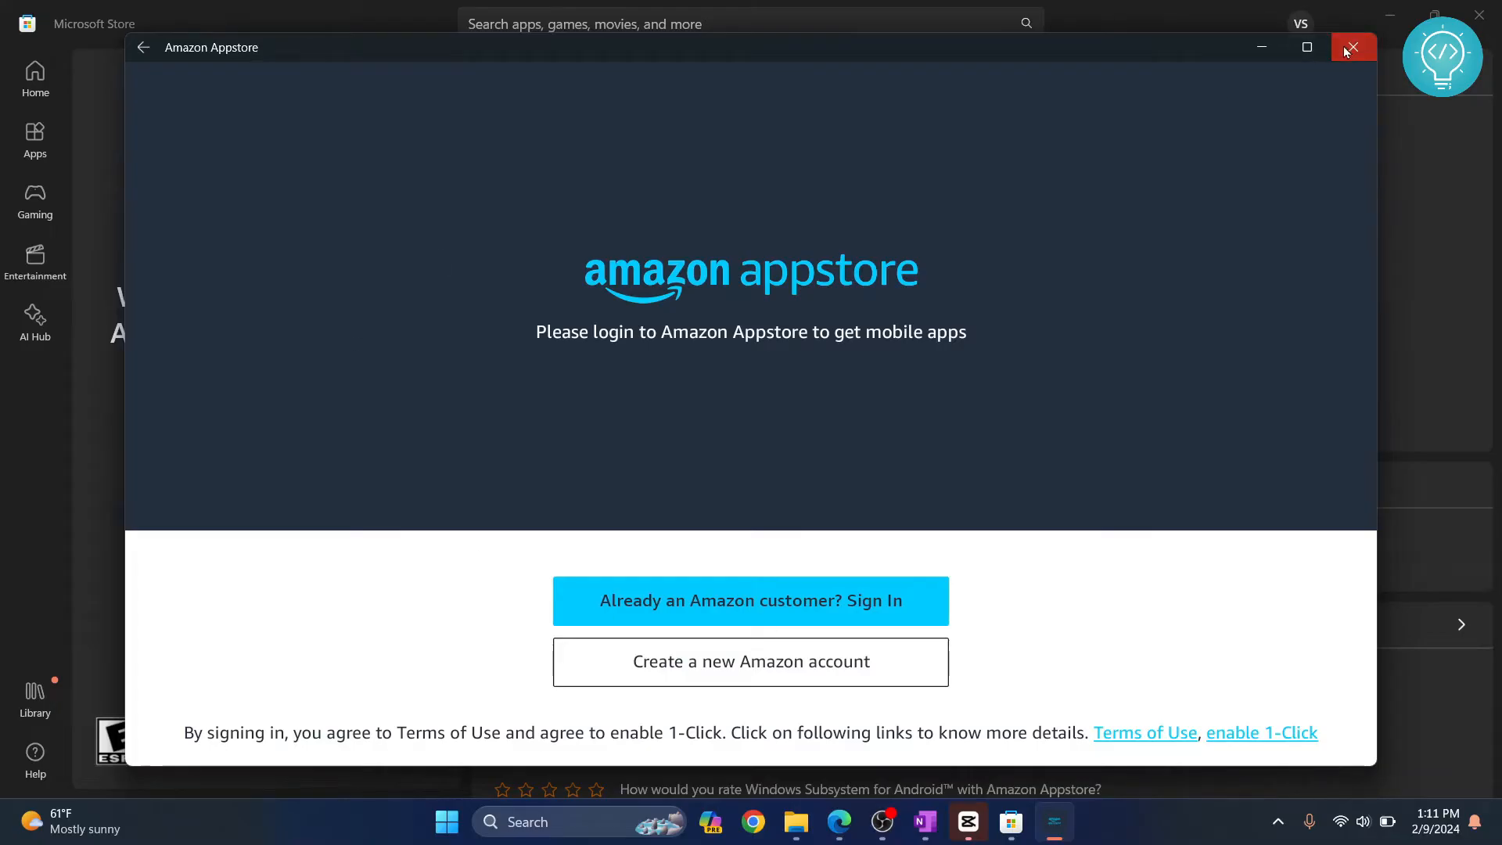
left_click(1352, 47)
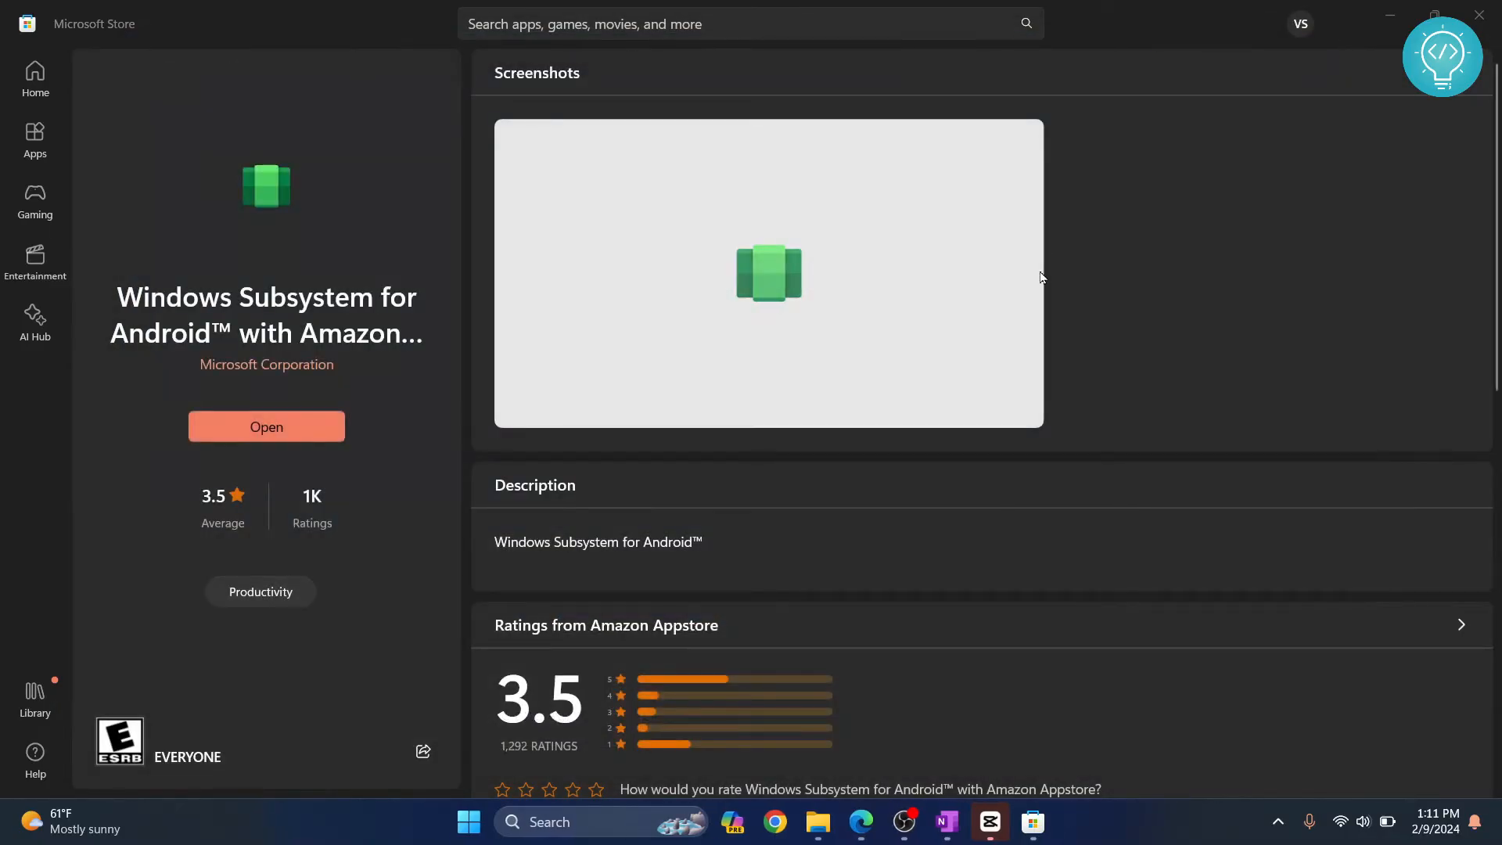
left_click(468, 822)
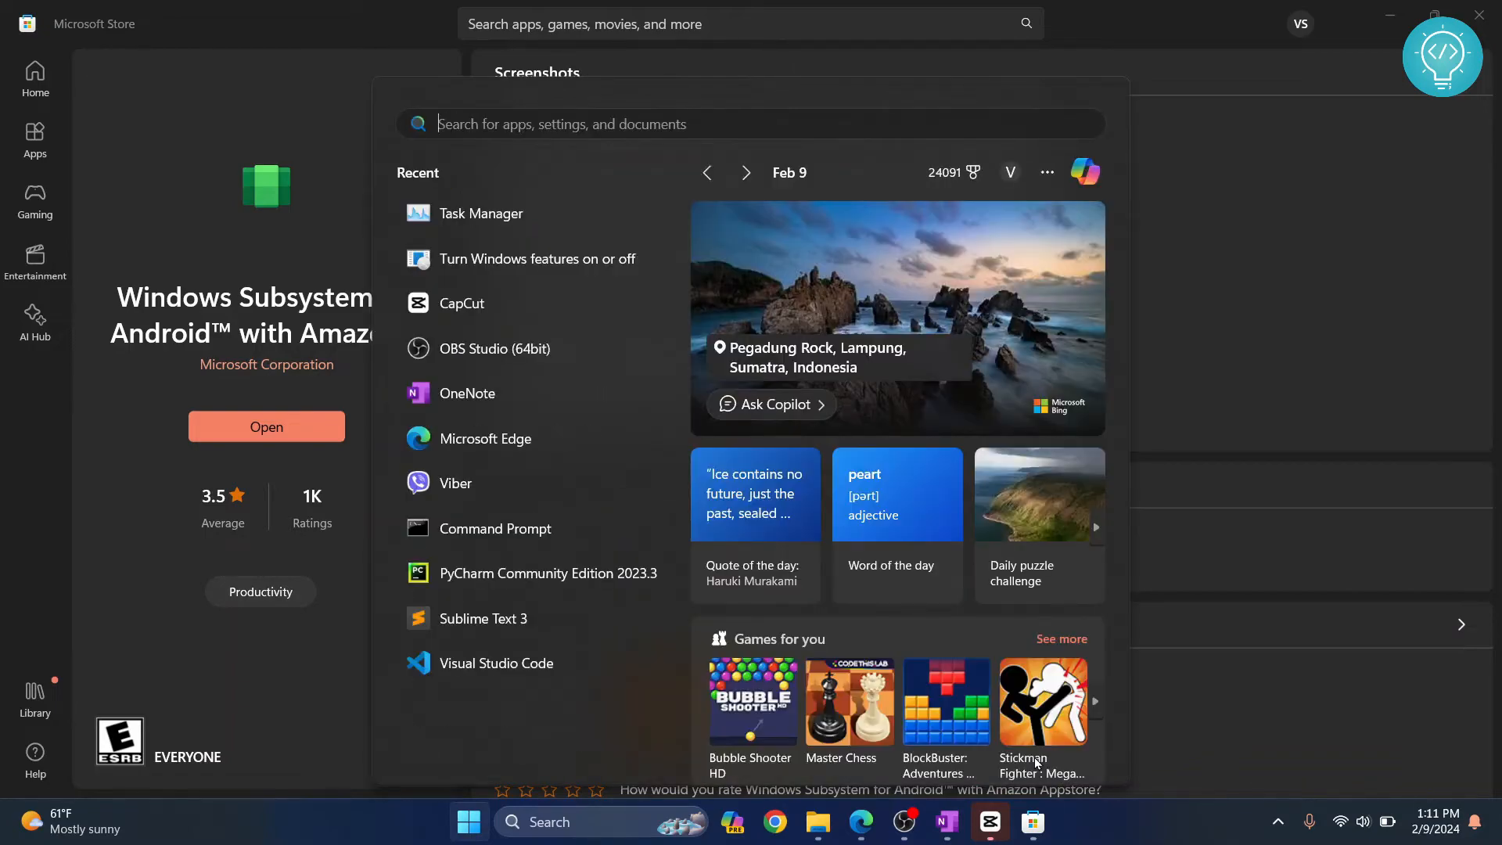
- Search Start for 'windows su' and launch Windows Subsystem for Android settings
type("windows sub")
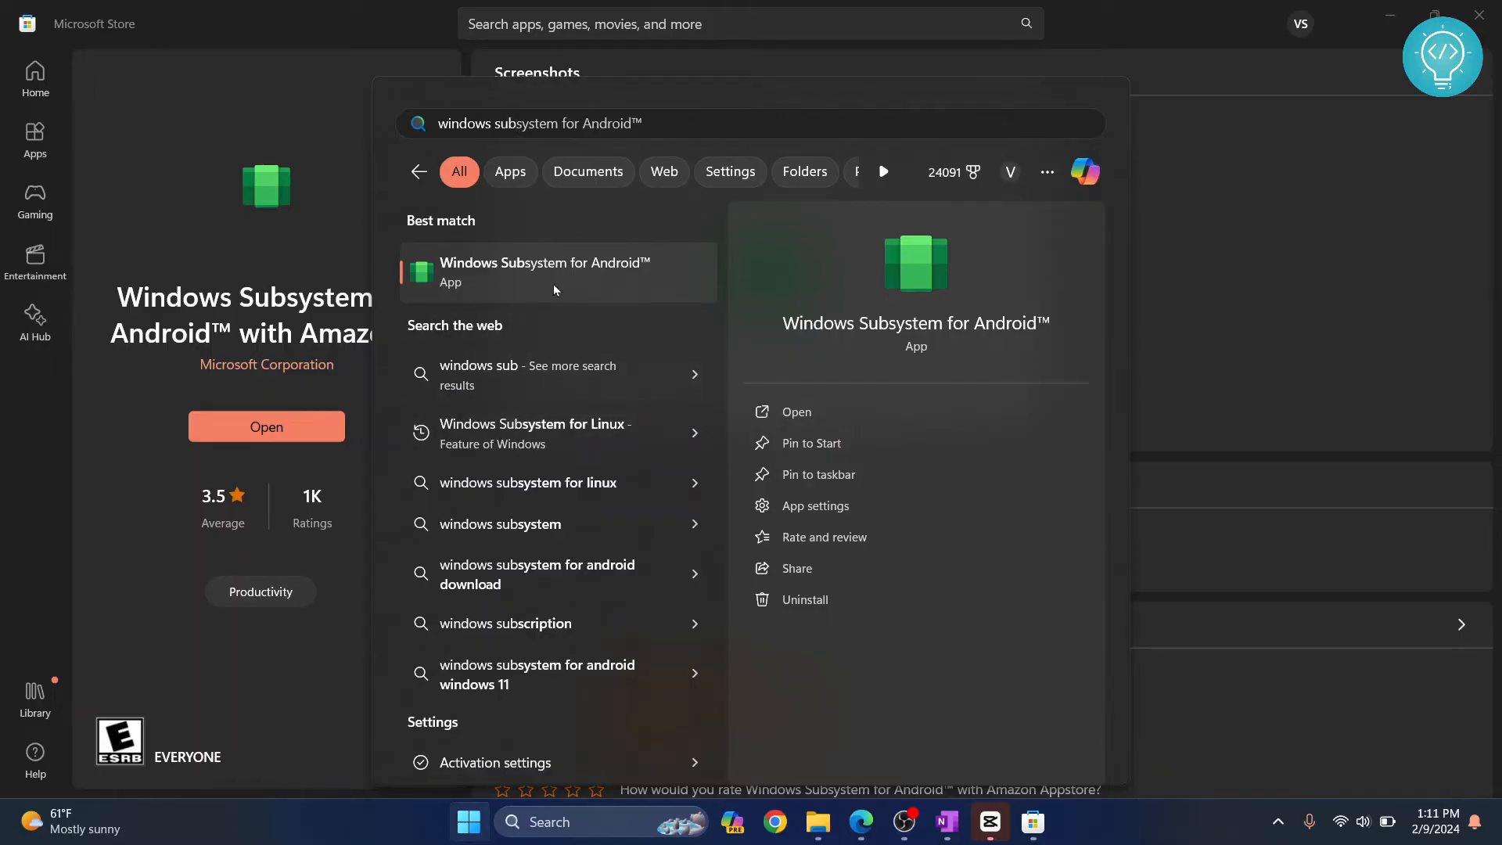
left_click(815, 505)
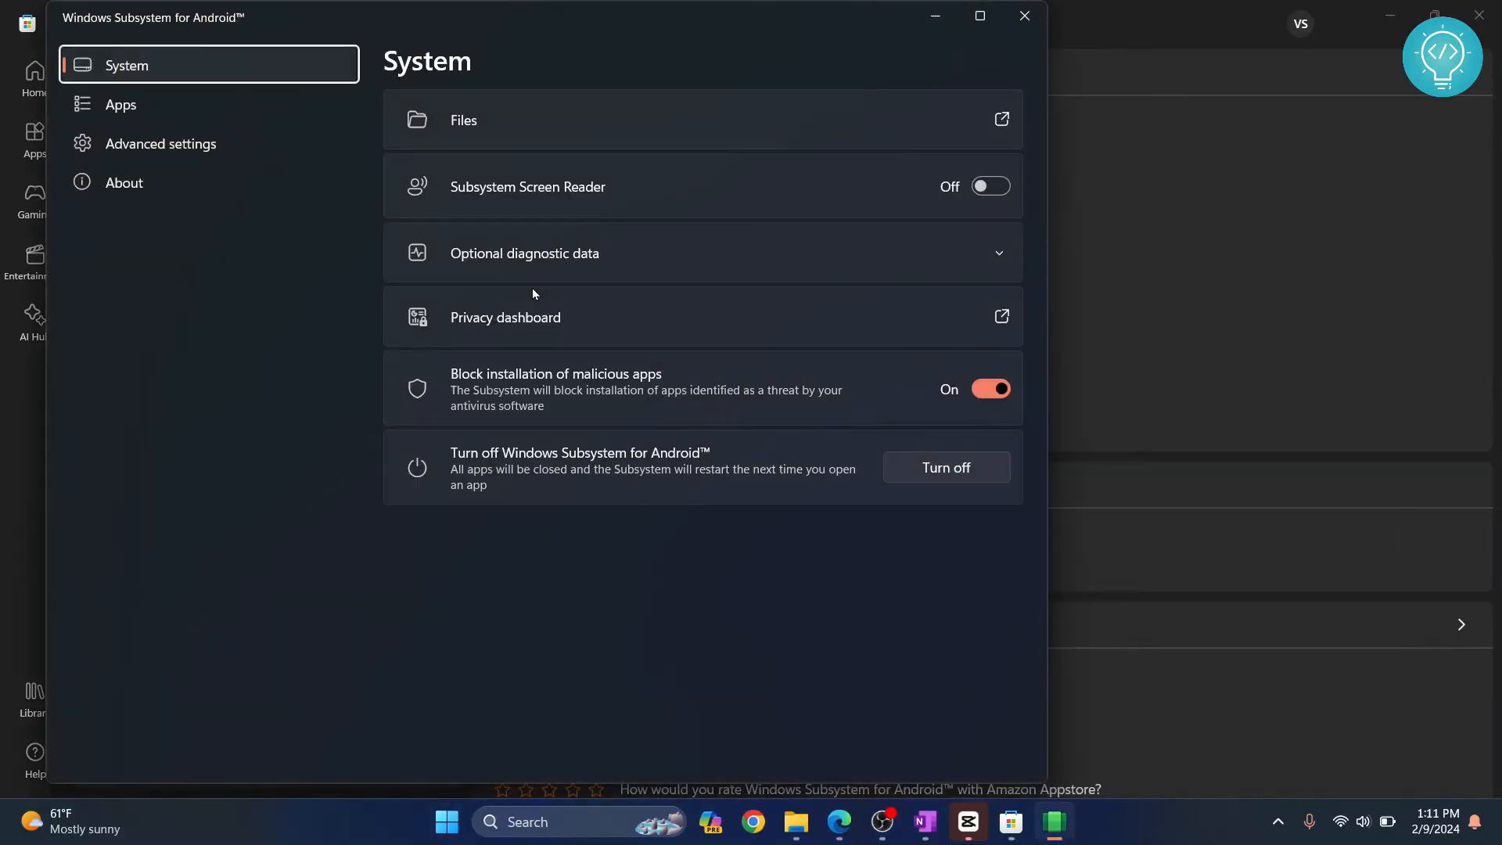
- Enable Developer mode in Advanced settings and allow the subsystem through the firewall
left_click(980, 15)
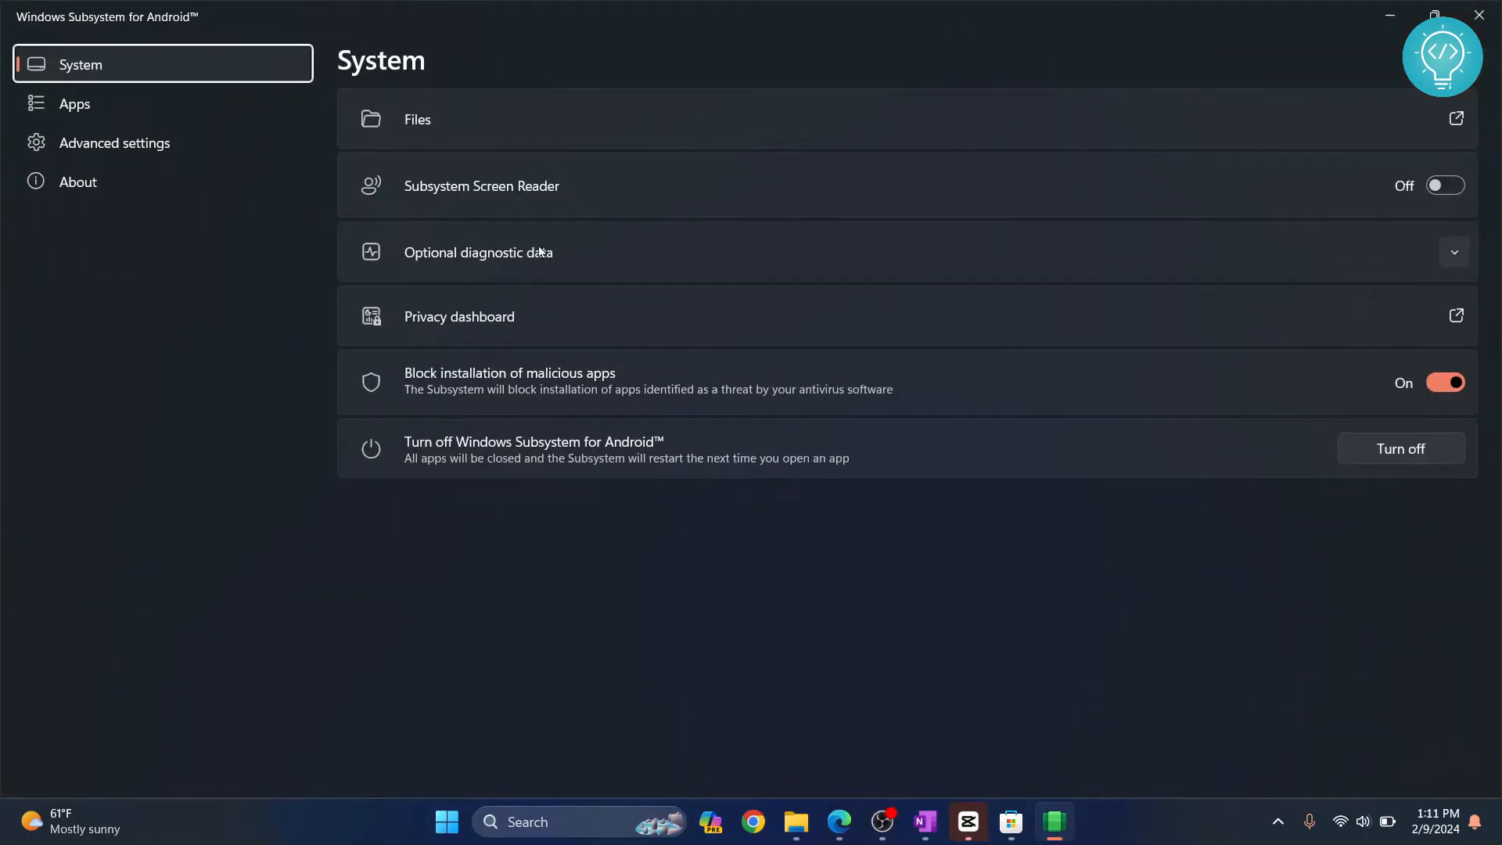
left_click(115, 143)
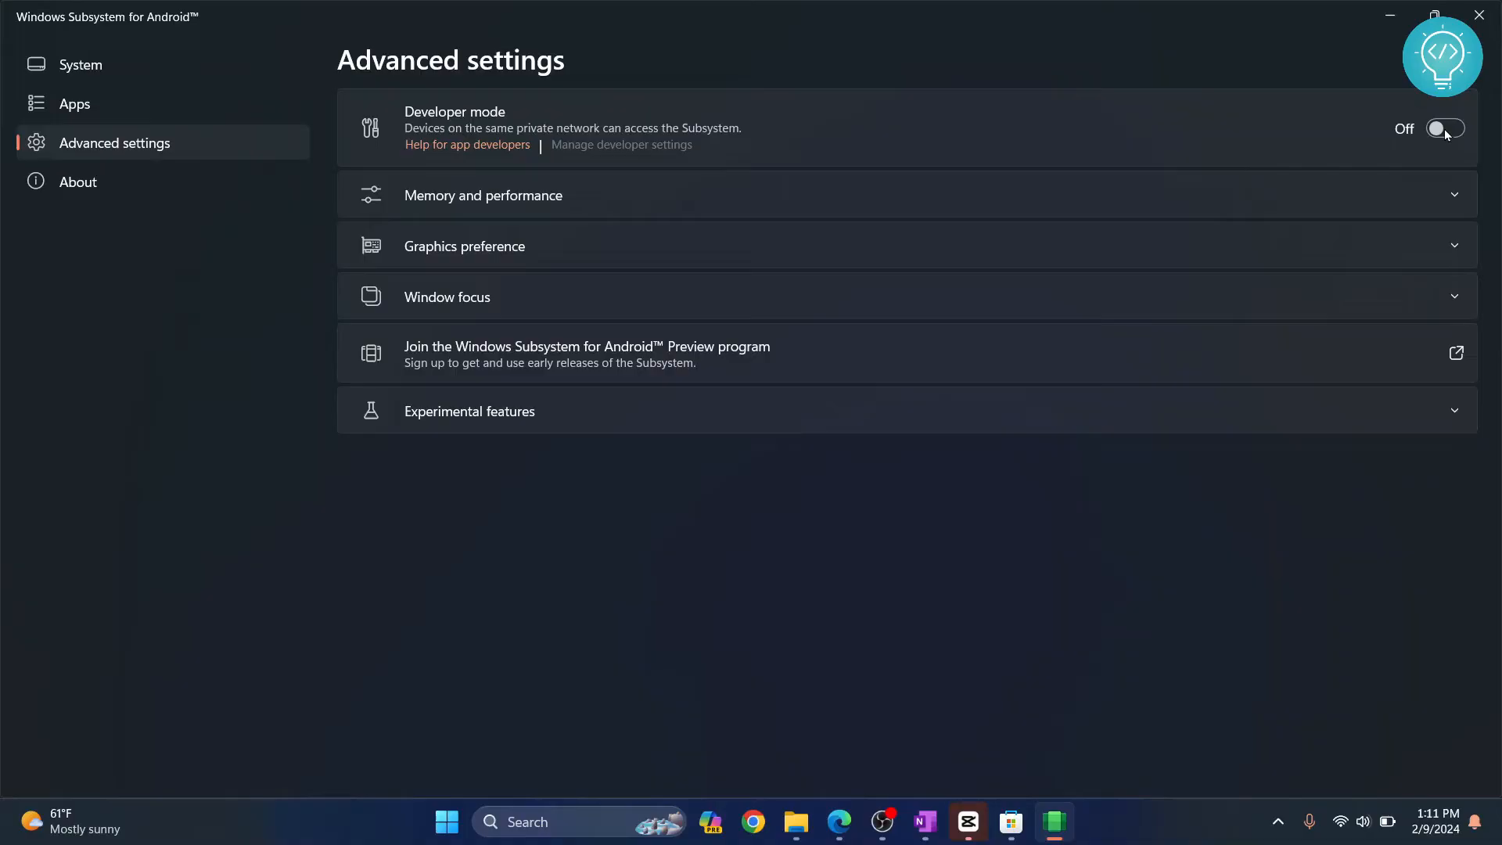
left_click(1446, 128)
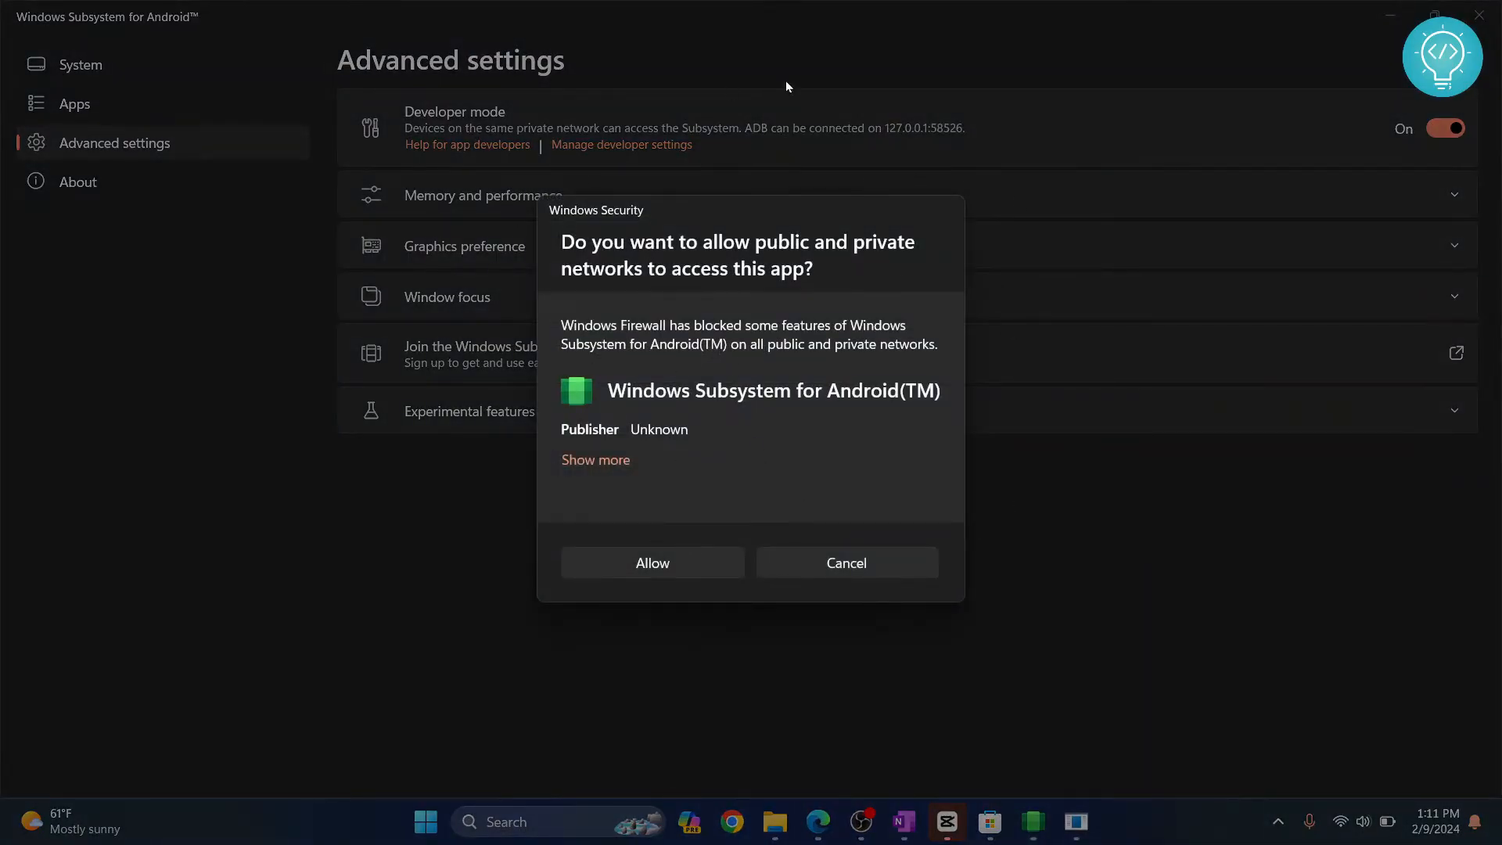
left_click(652, 562)
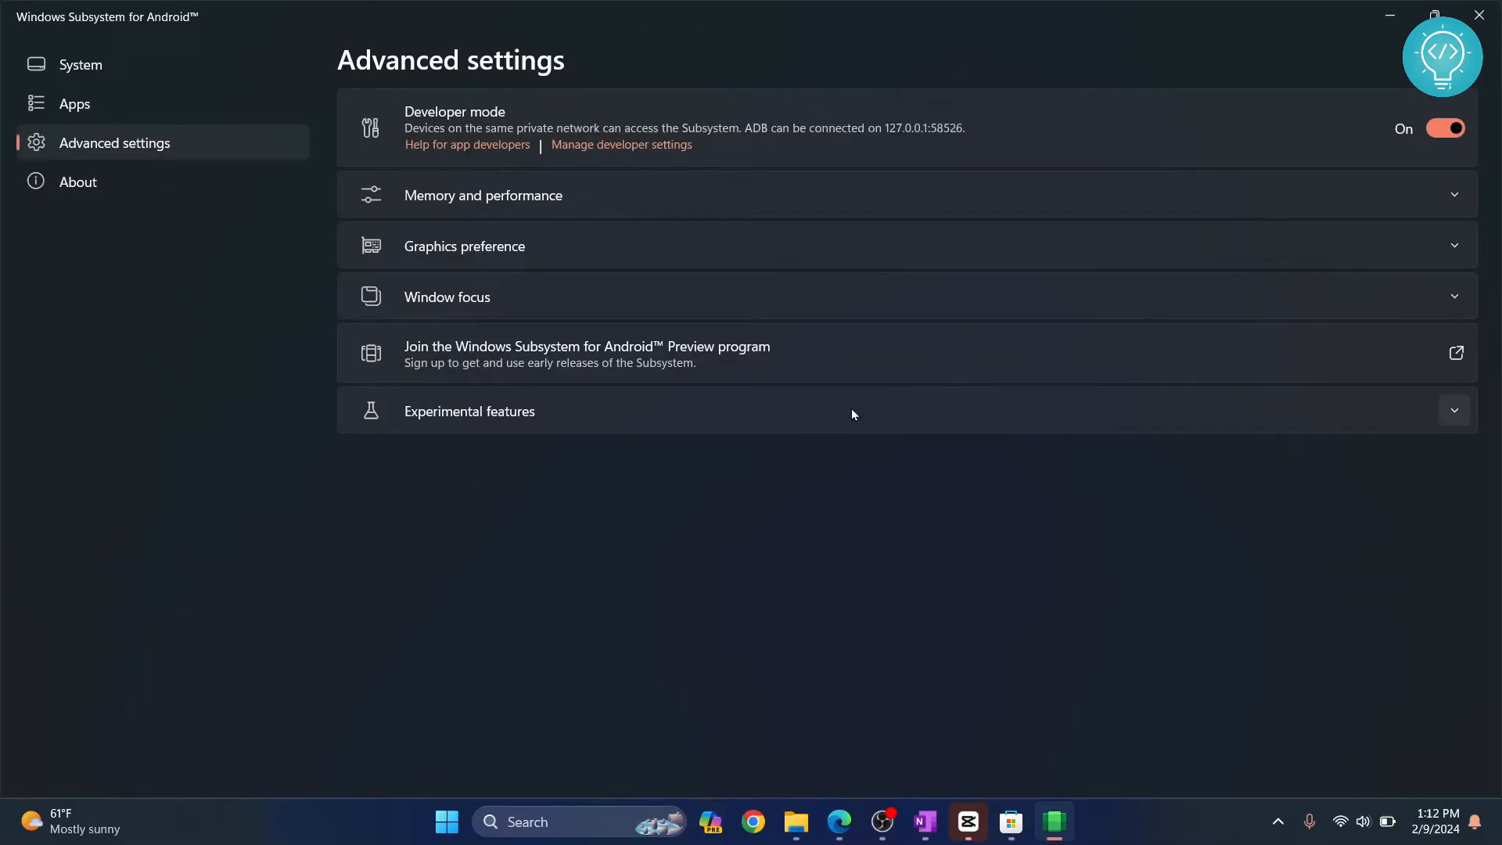
mouse_move(623, 197)
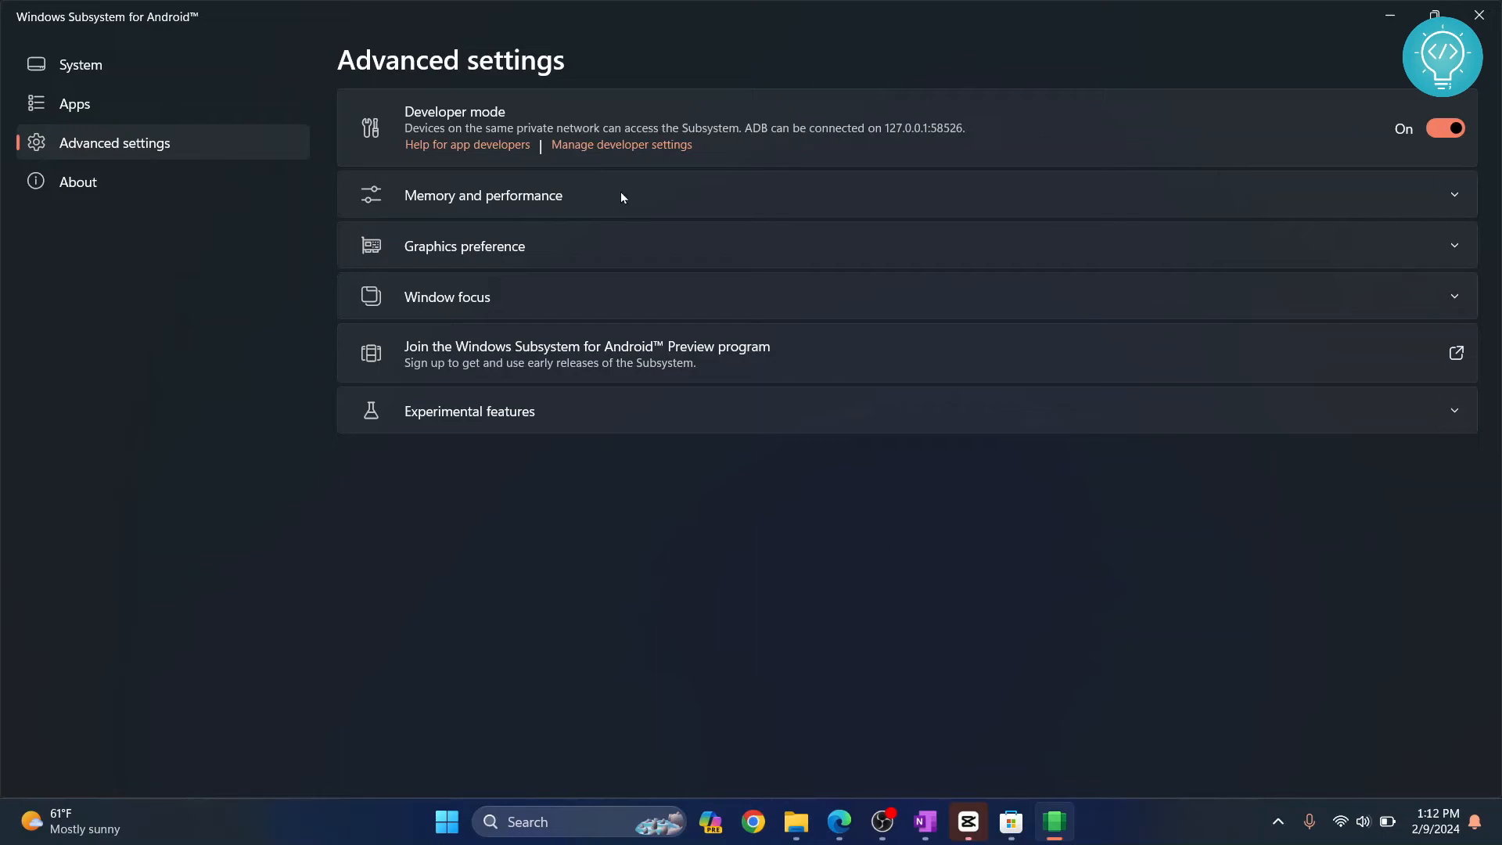
mouse_move(1480, 14)
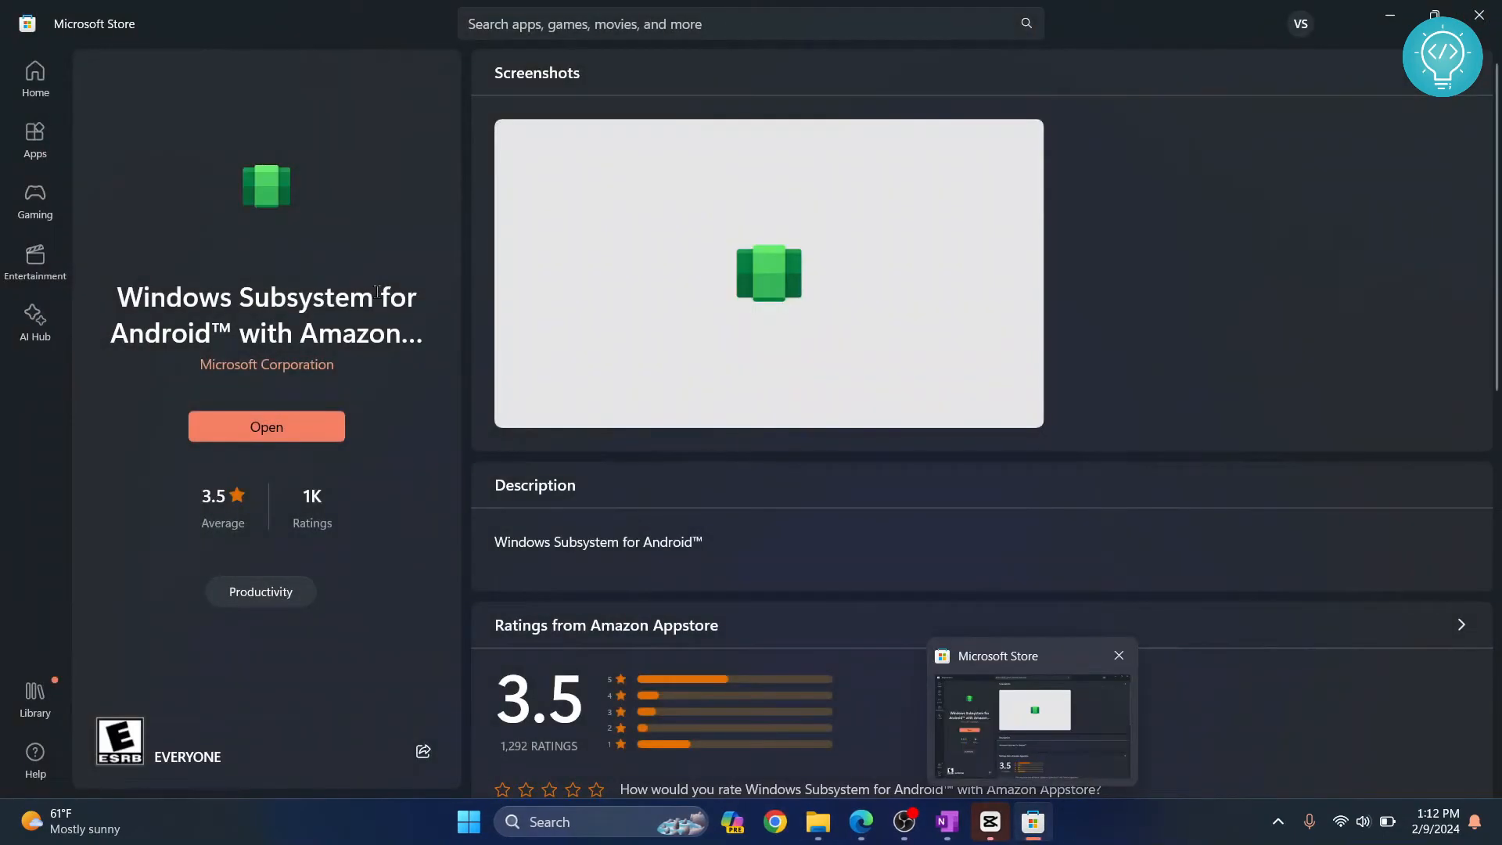
- Search the Store for 'wsa sidel' and open the WSA Sideloader product page
left_click(710, 22)
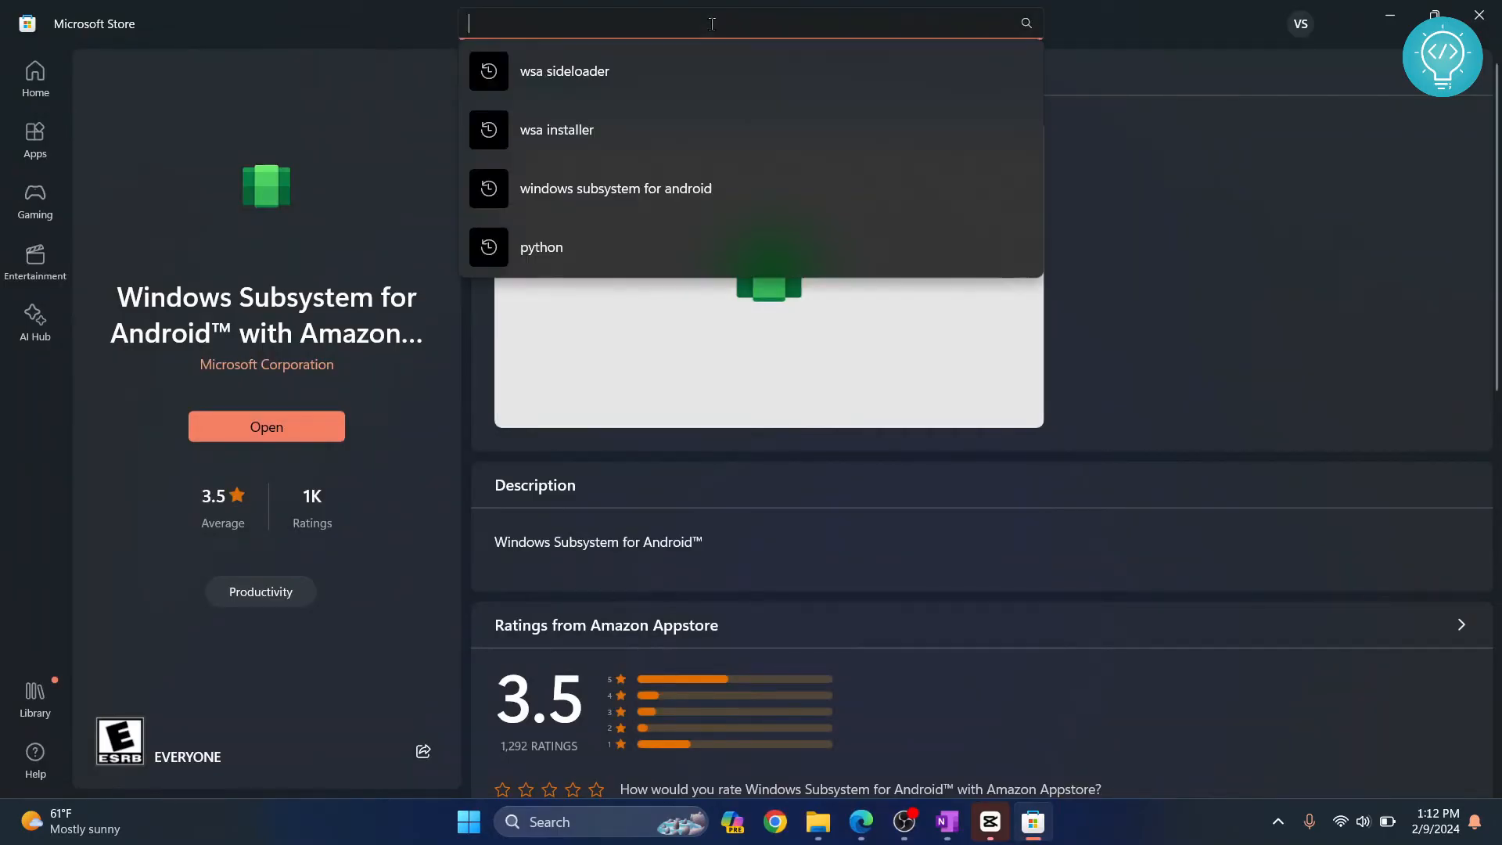
type("wsa sidel")
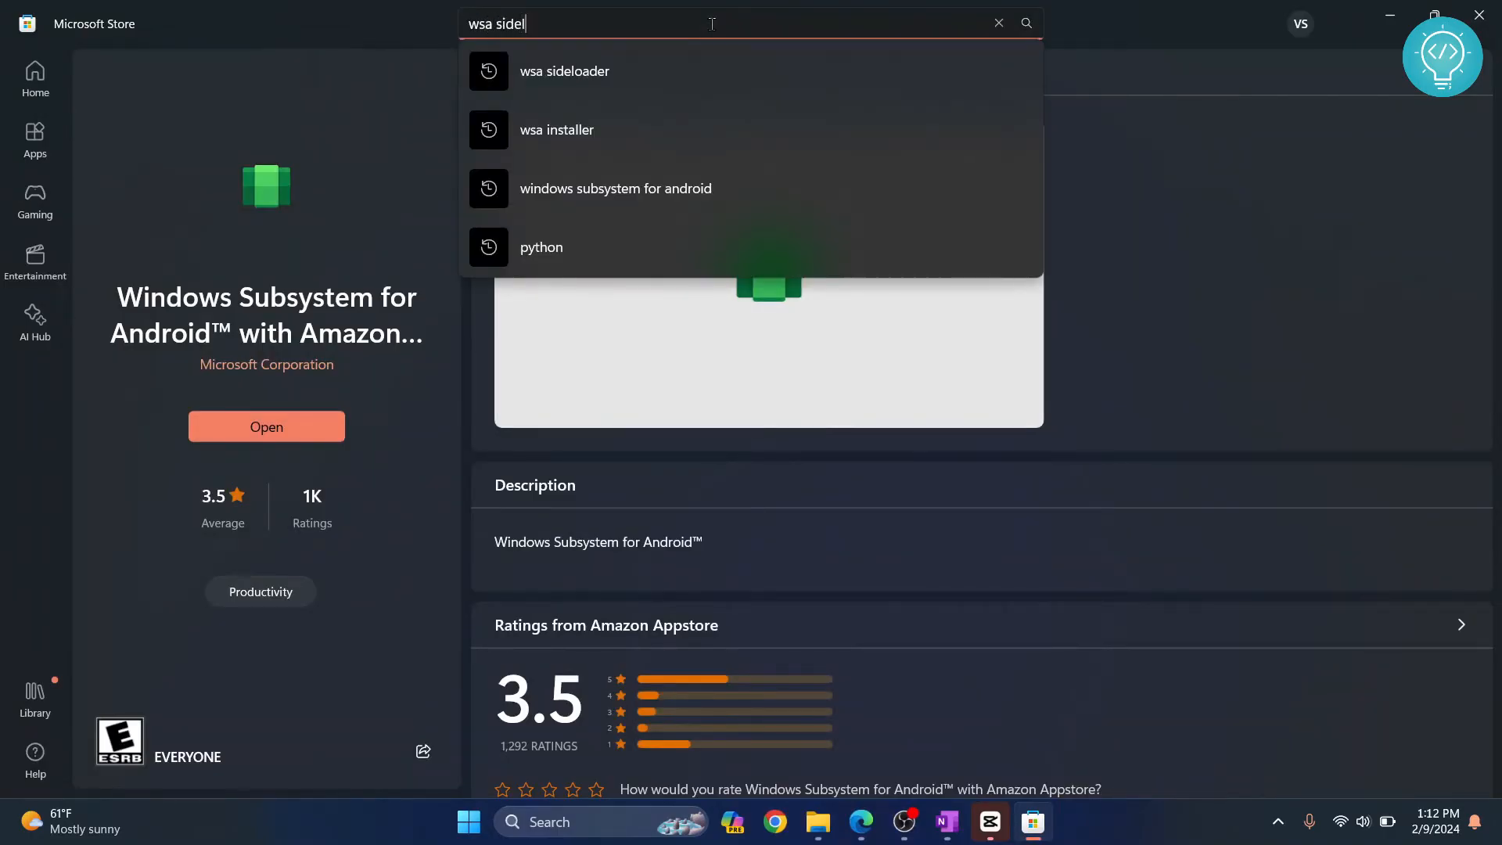
left_click(563, 72)
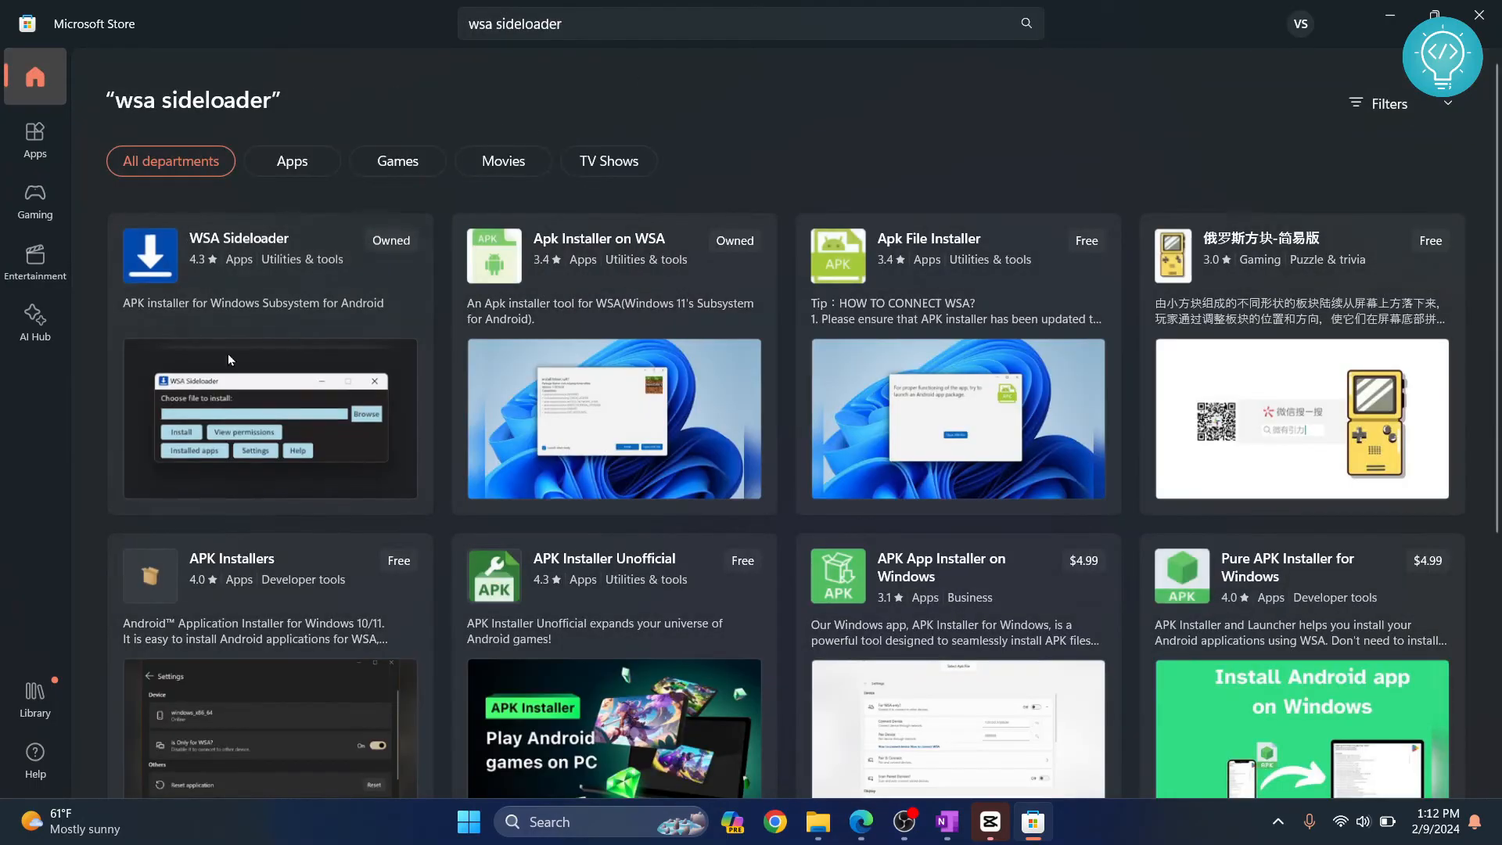
mouse_move(247, 225)
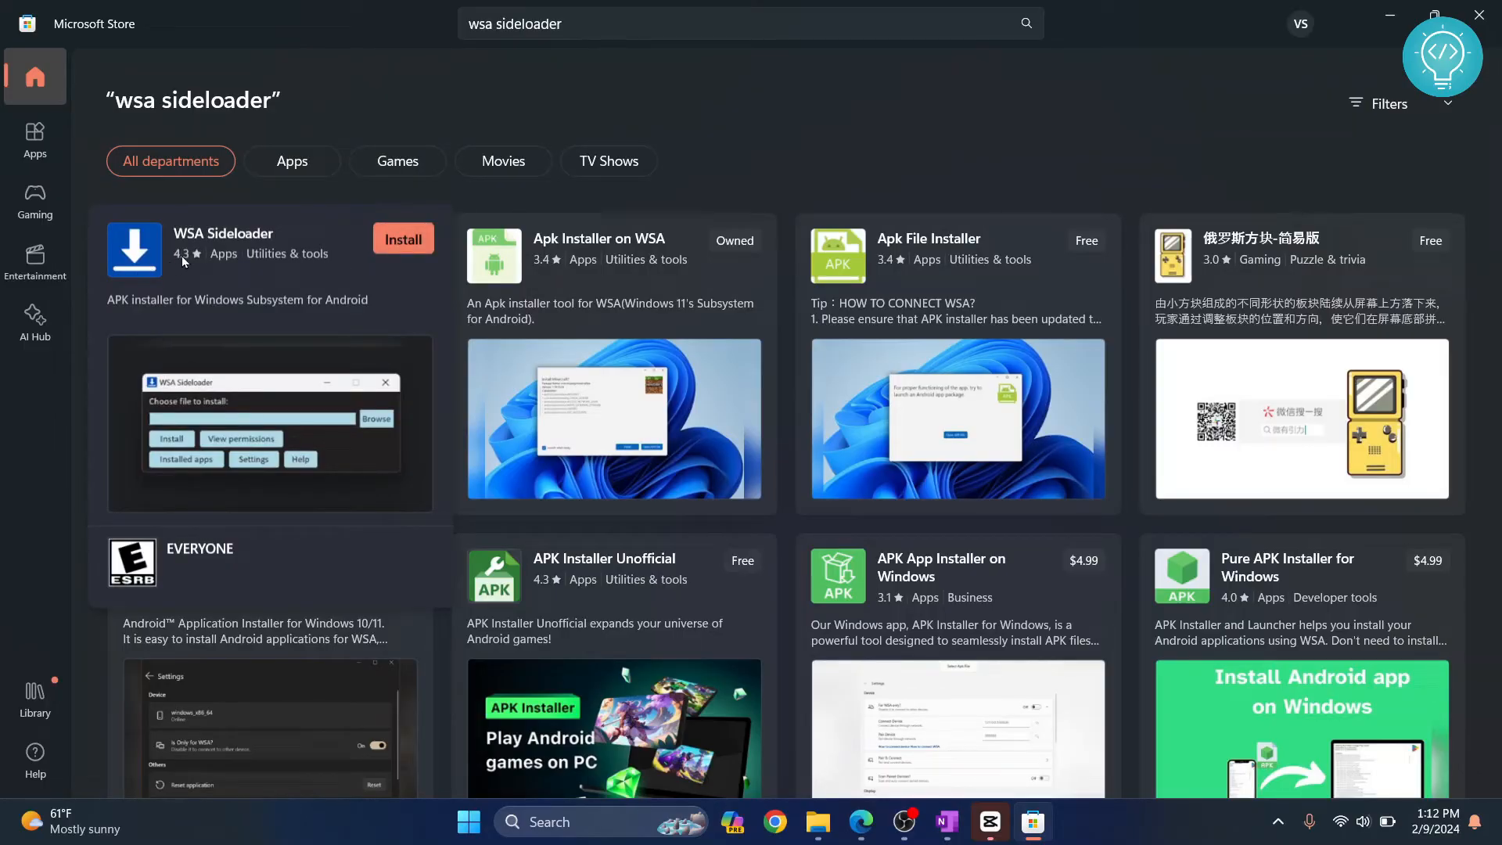
mouse_move(218, 244)
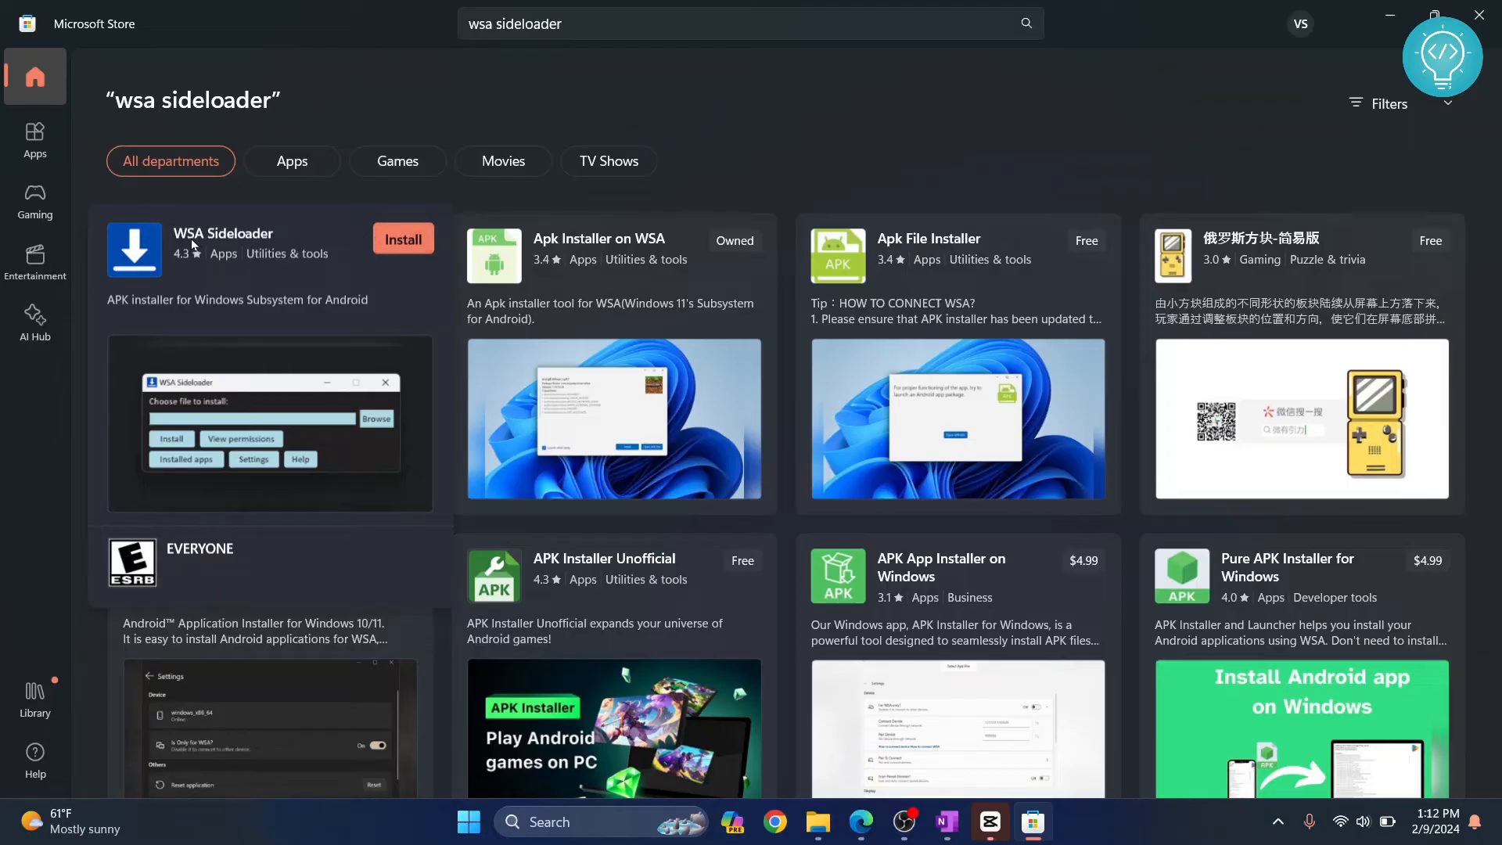
left_click(222, 235)
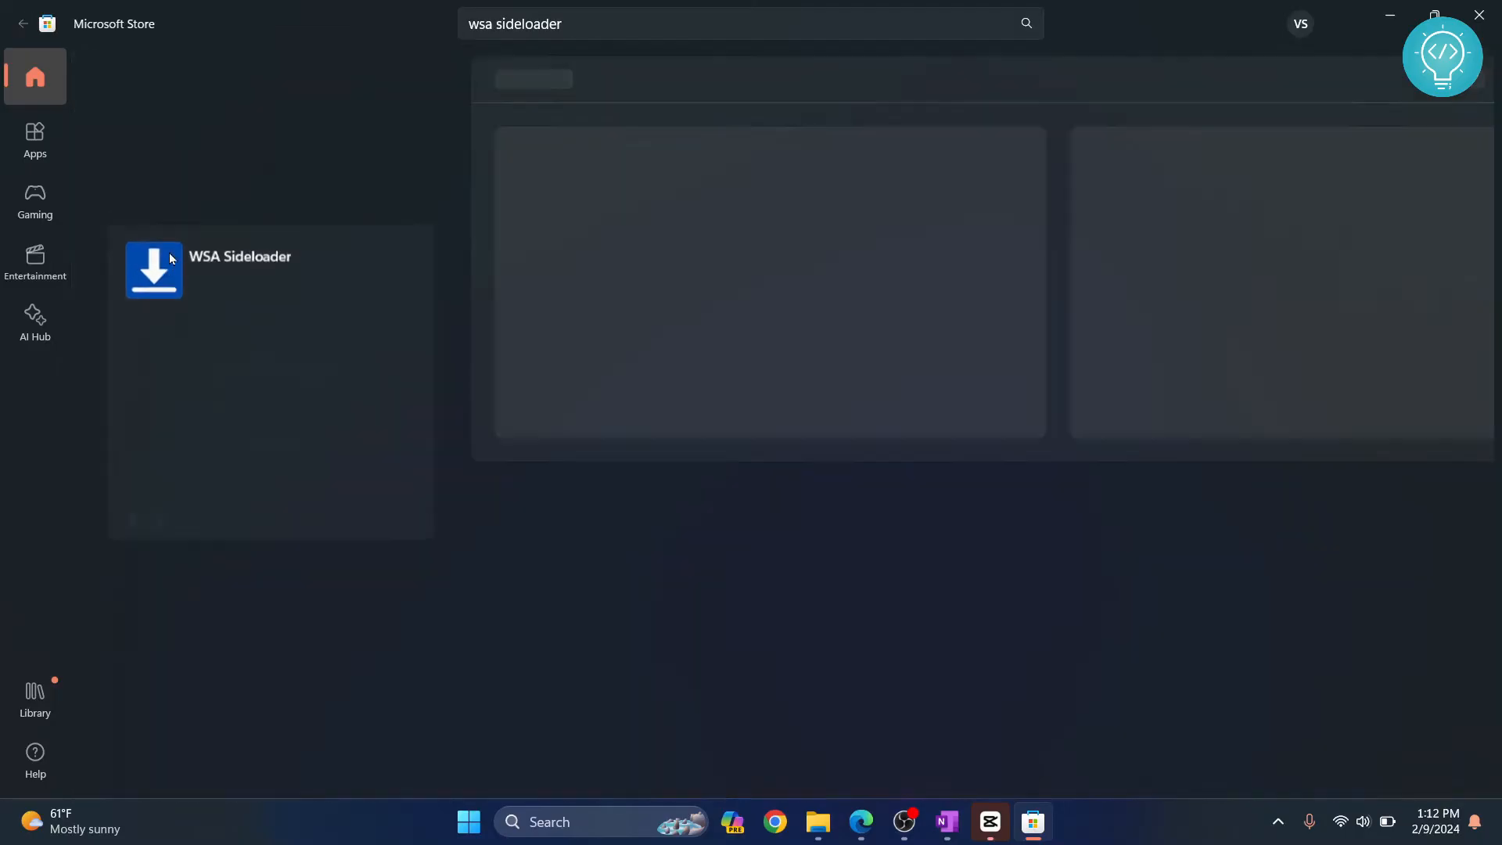
left_click(172, 260)
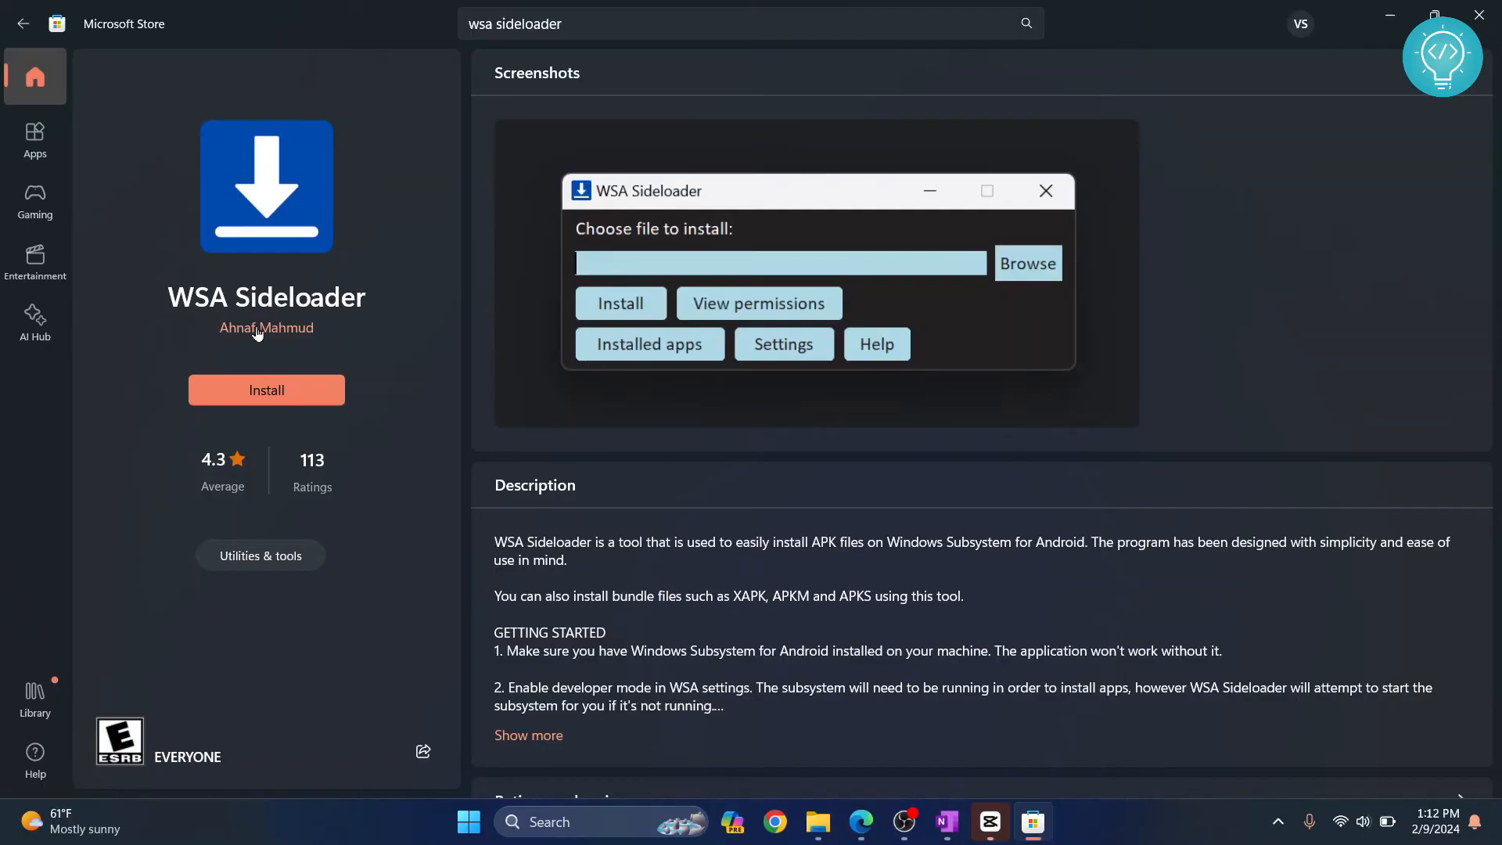
- Install WSA Sideloader from its Store page
left_click(266, 390)
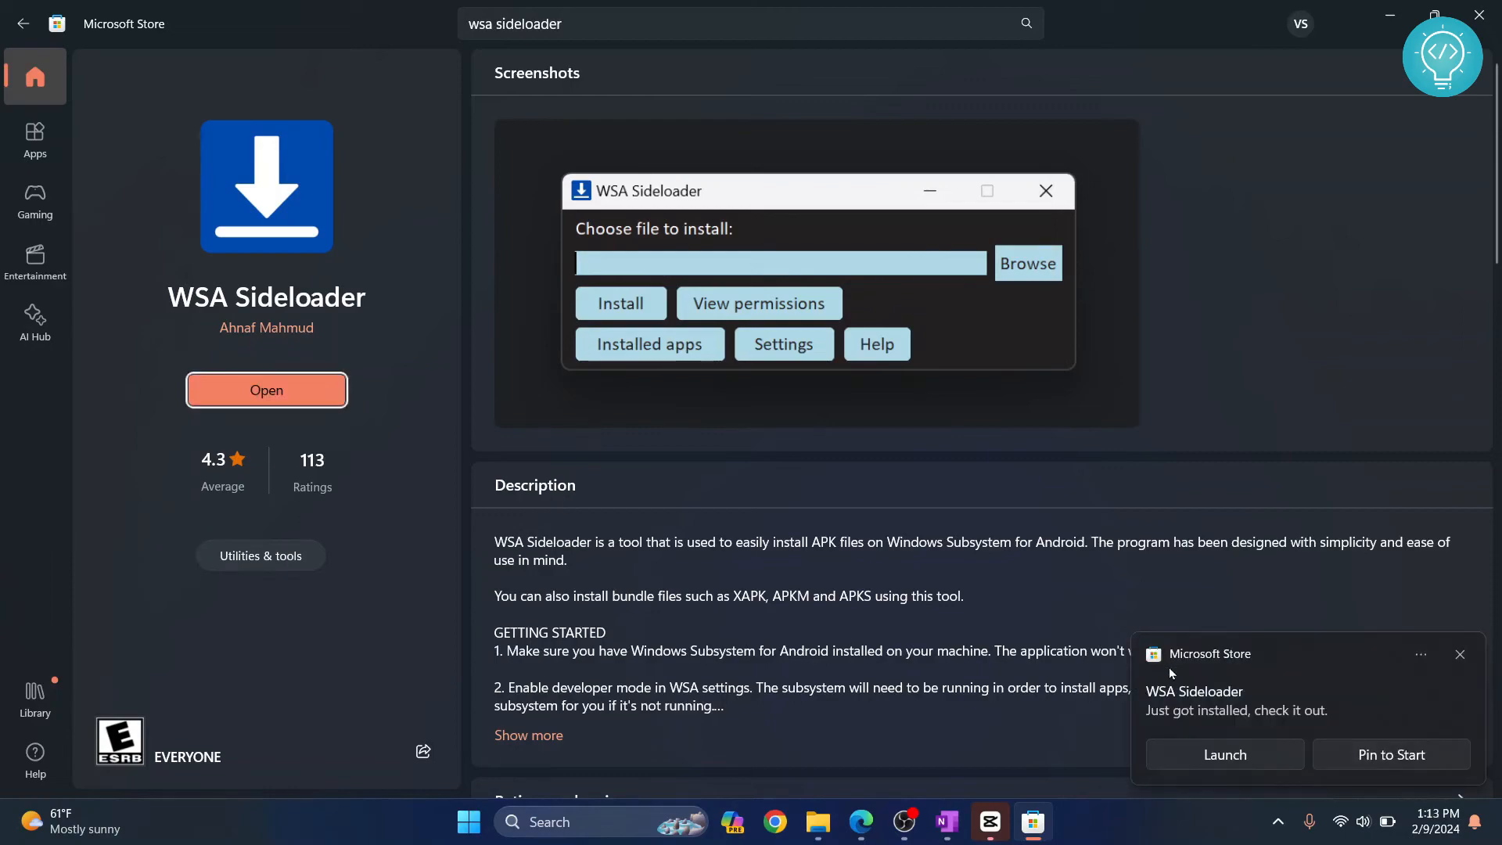
mouse_move(381, 465)
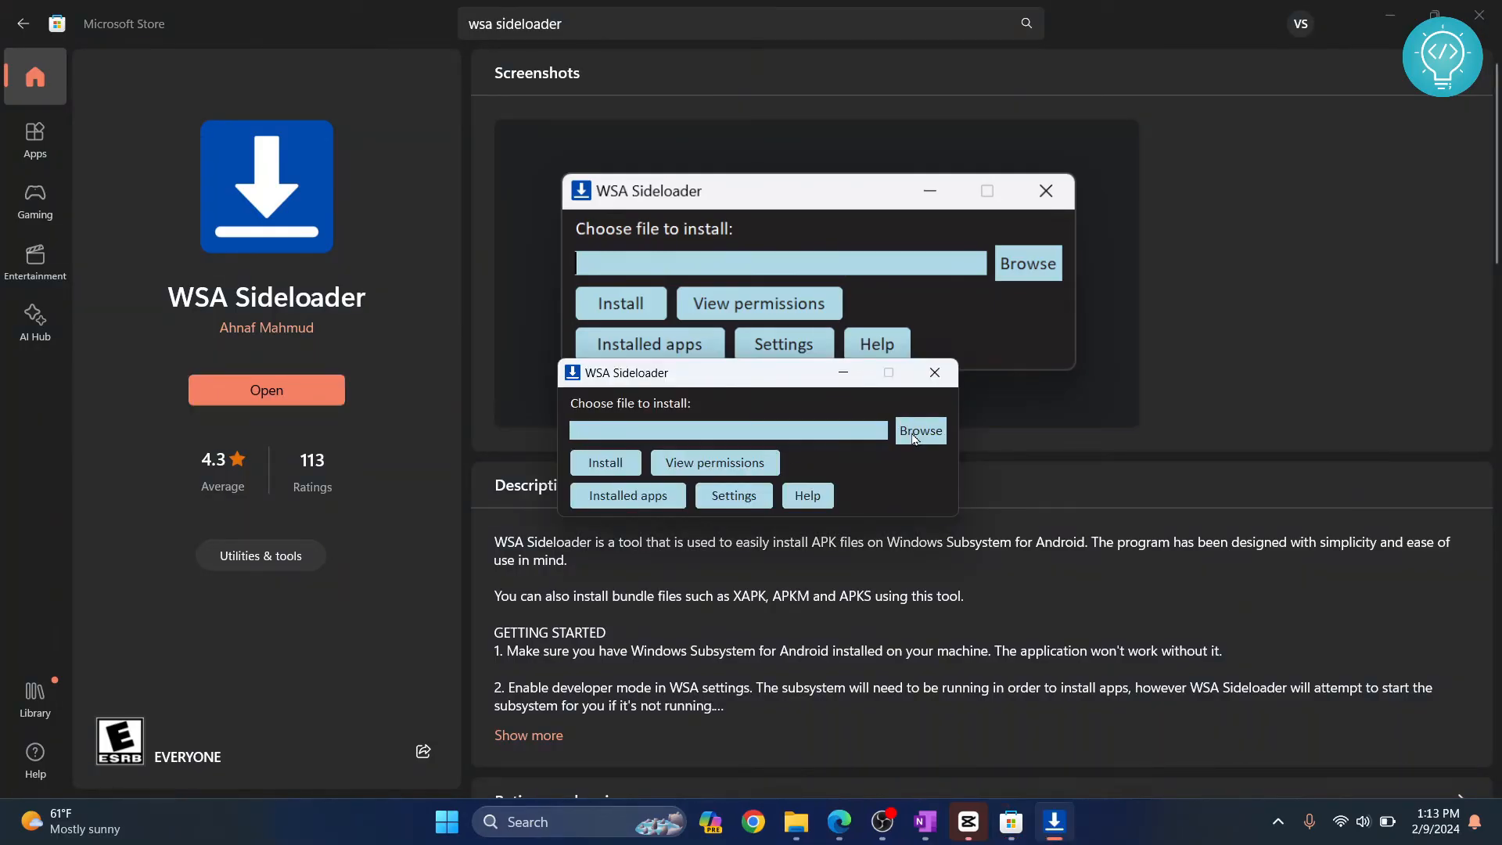
- Browse to the Instagram APK in Downloads and start its installation
left_click(920, 430)
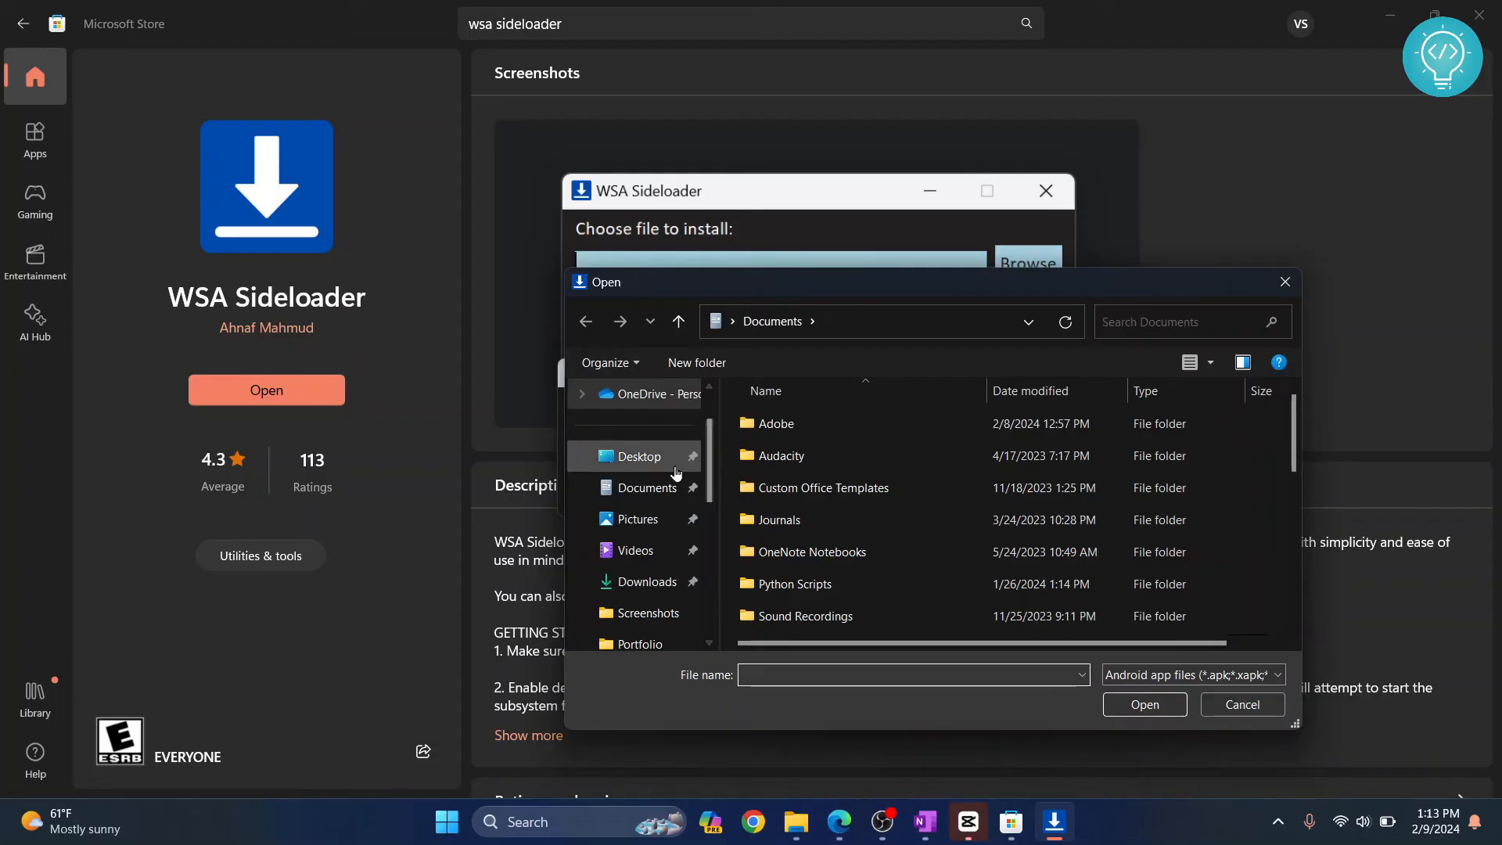
left_click(648, 582)
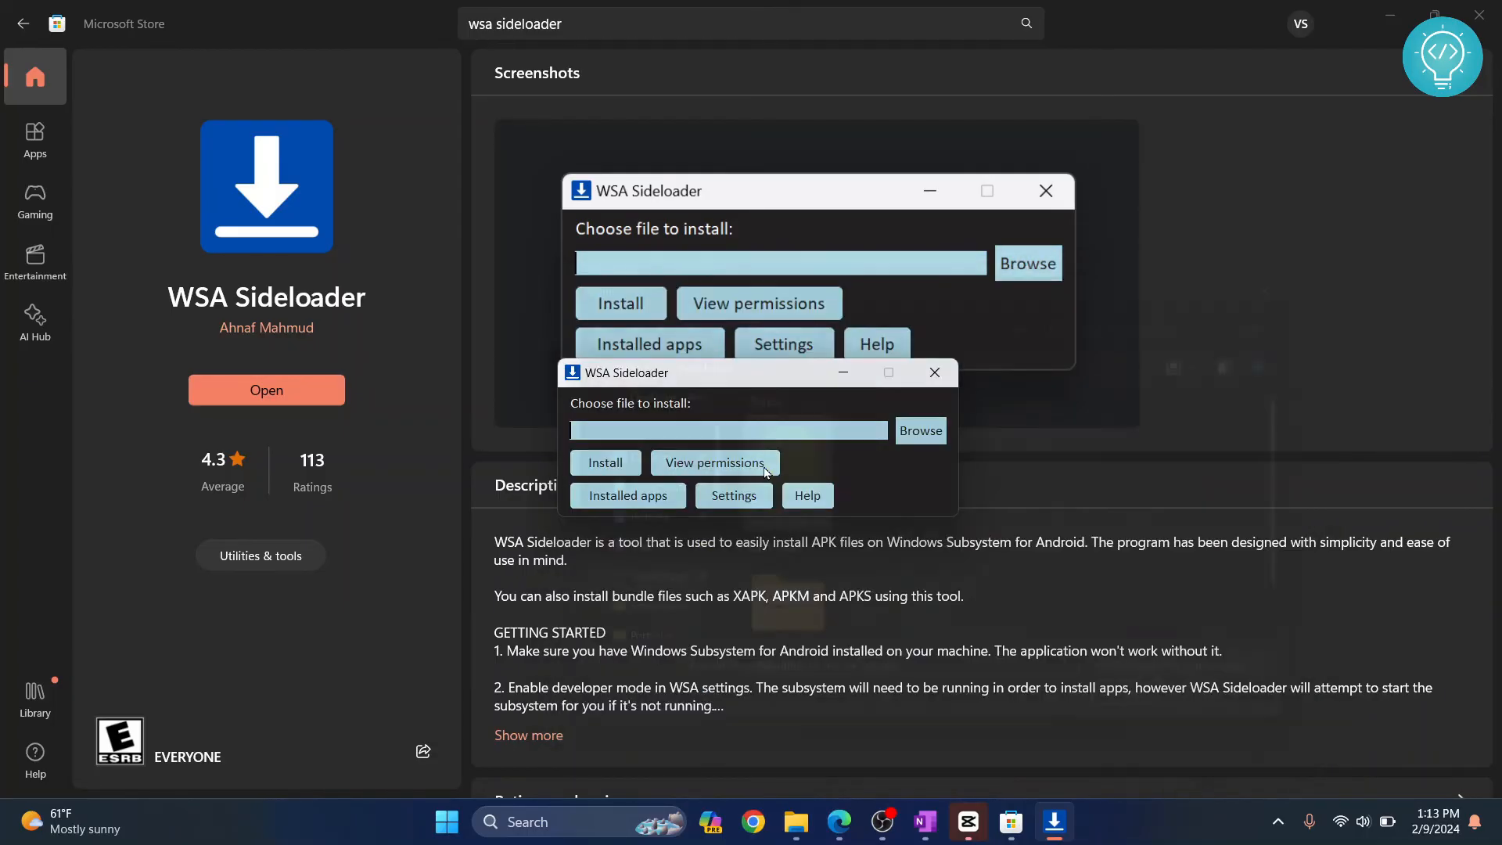
left_click(920, 430)
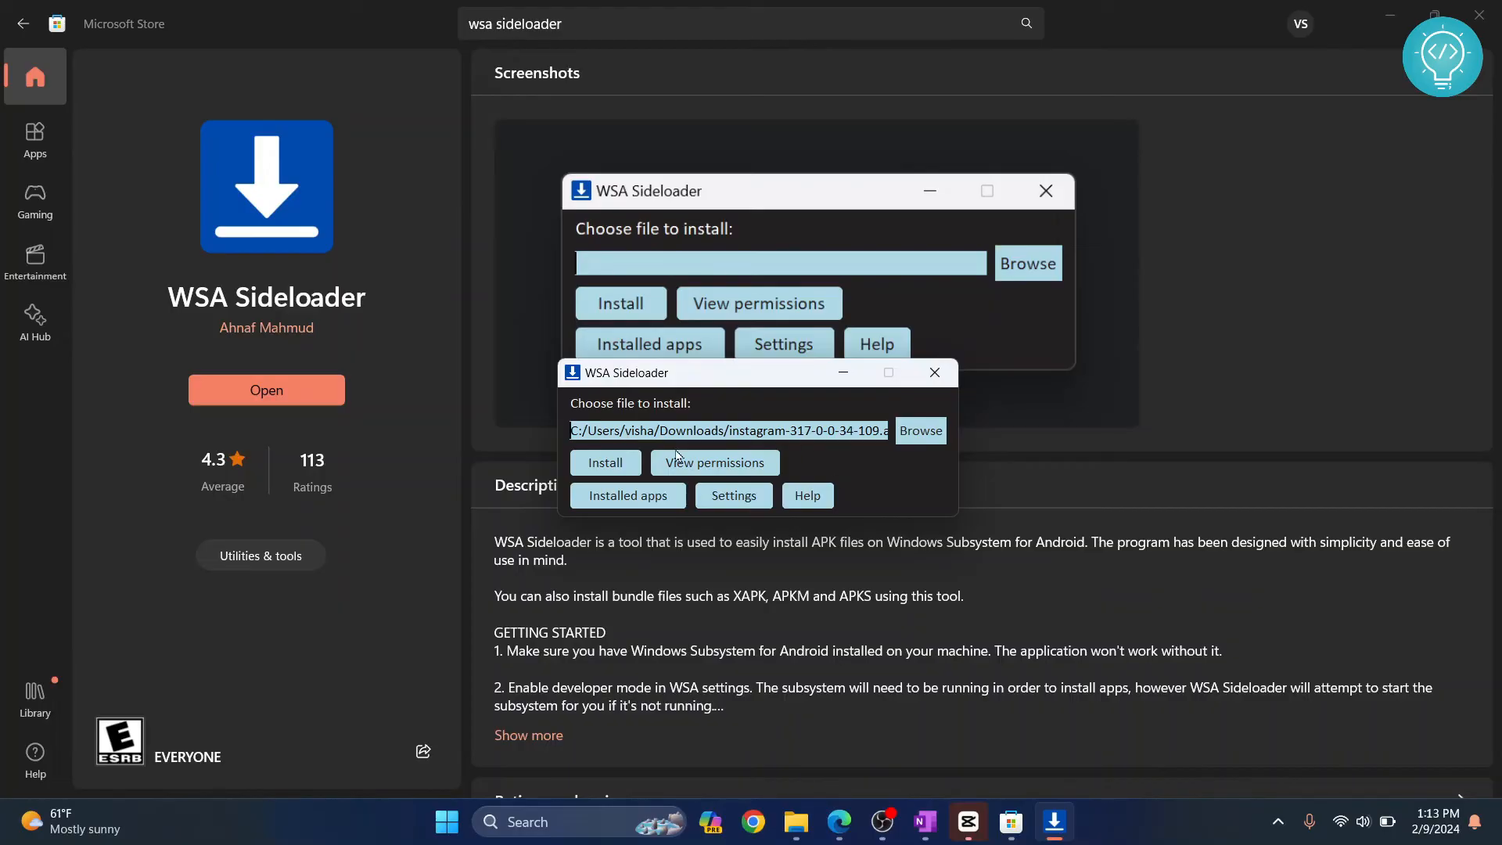
left_click(604, 462)
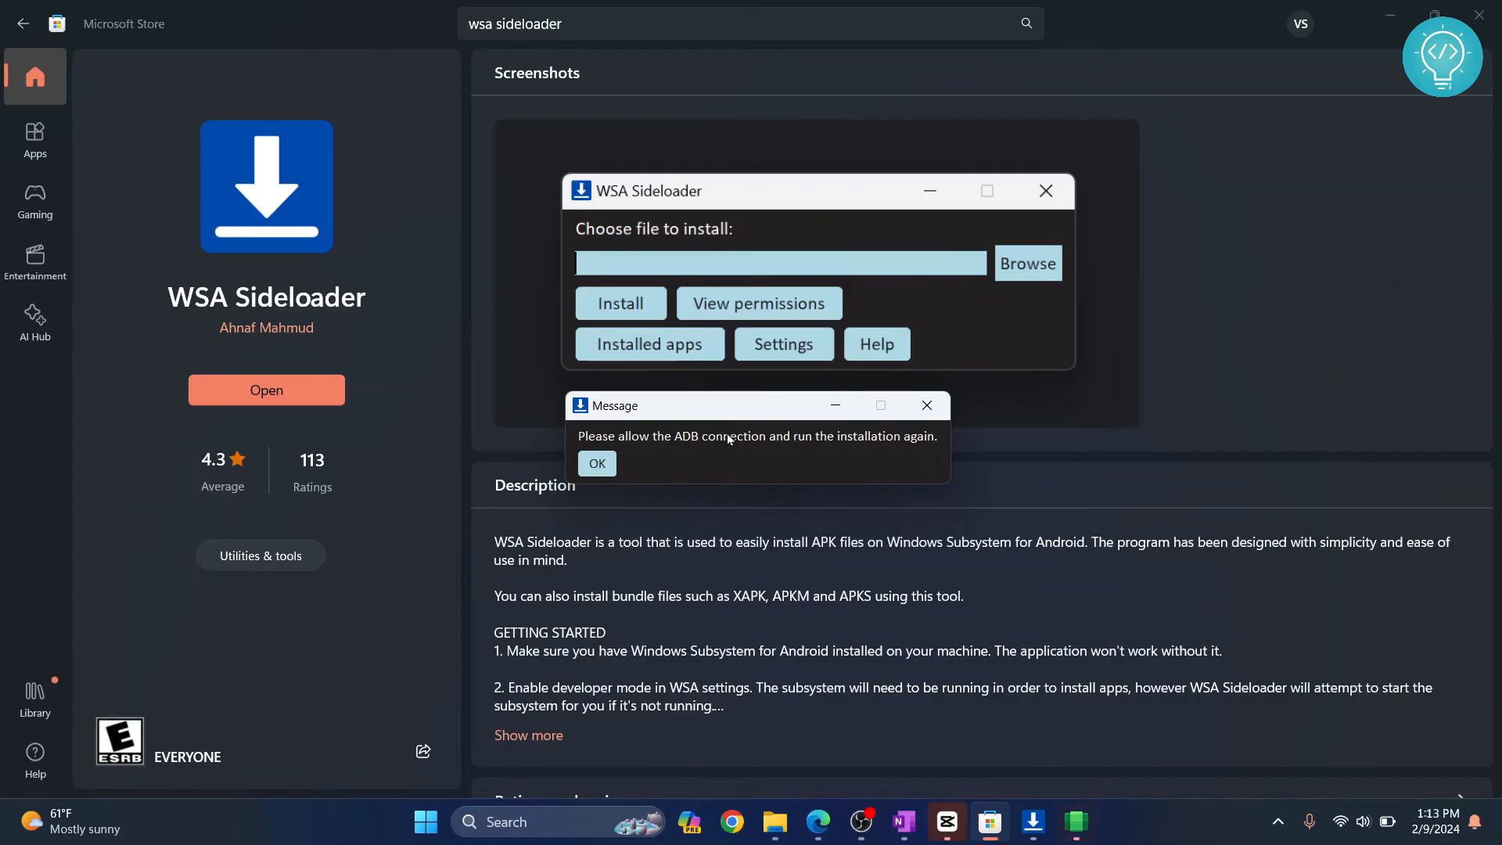
mouse_move(1068, 732)
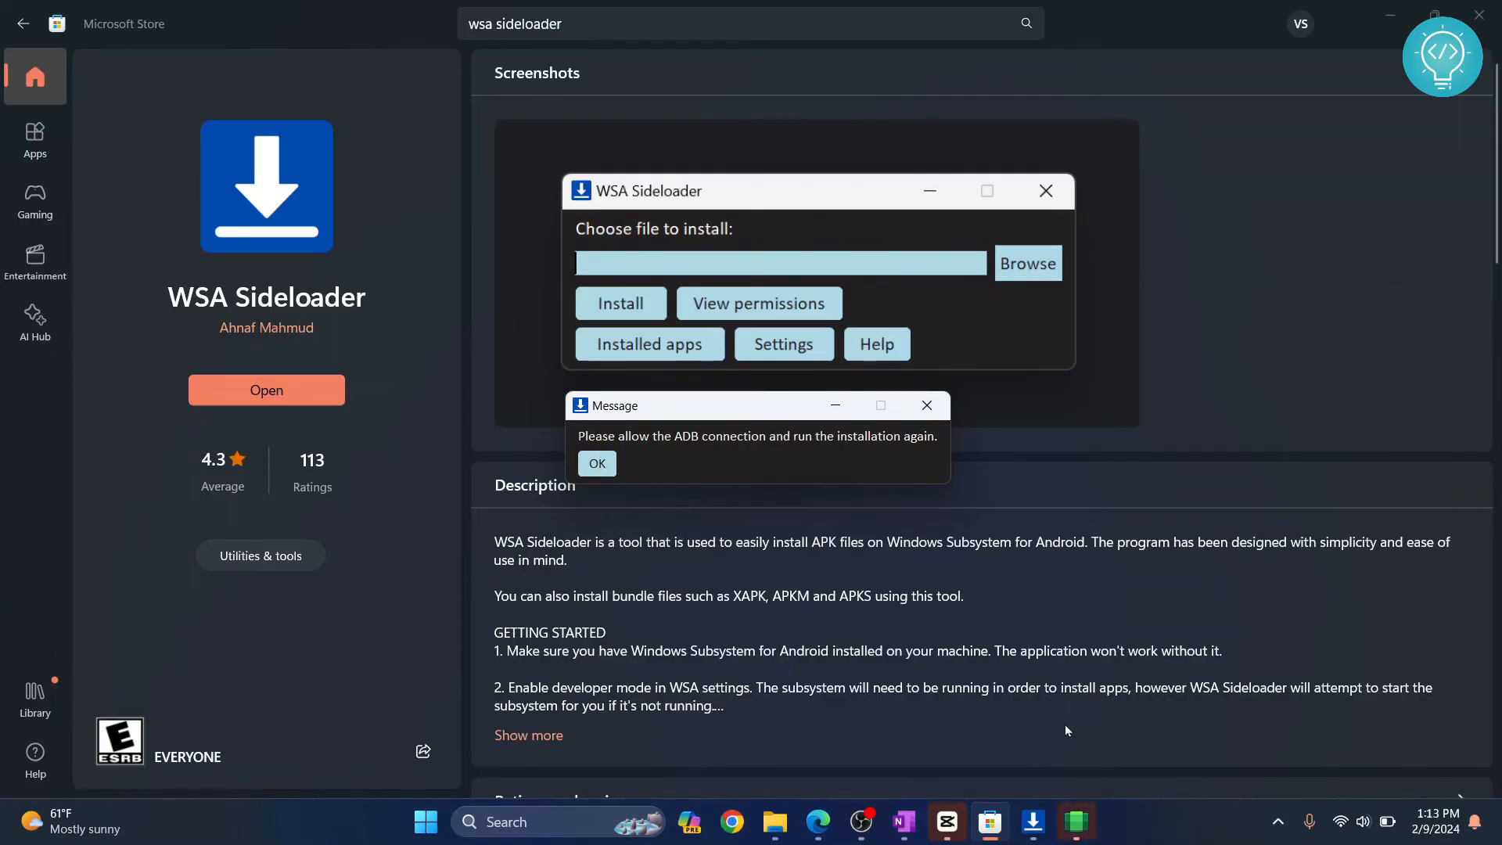
- Dismiss the ADB message and always allow ADB debugging from this computer
left_click(597, 463)
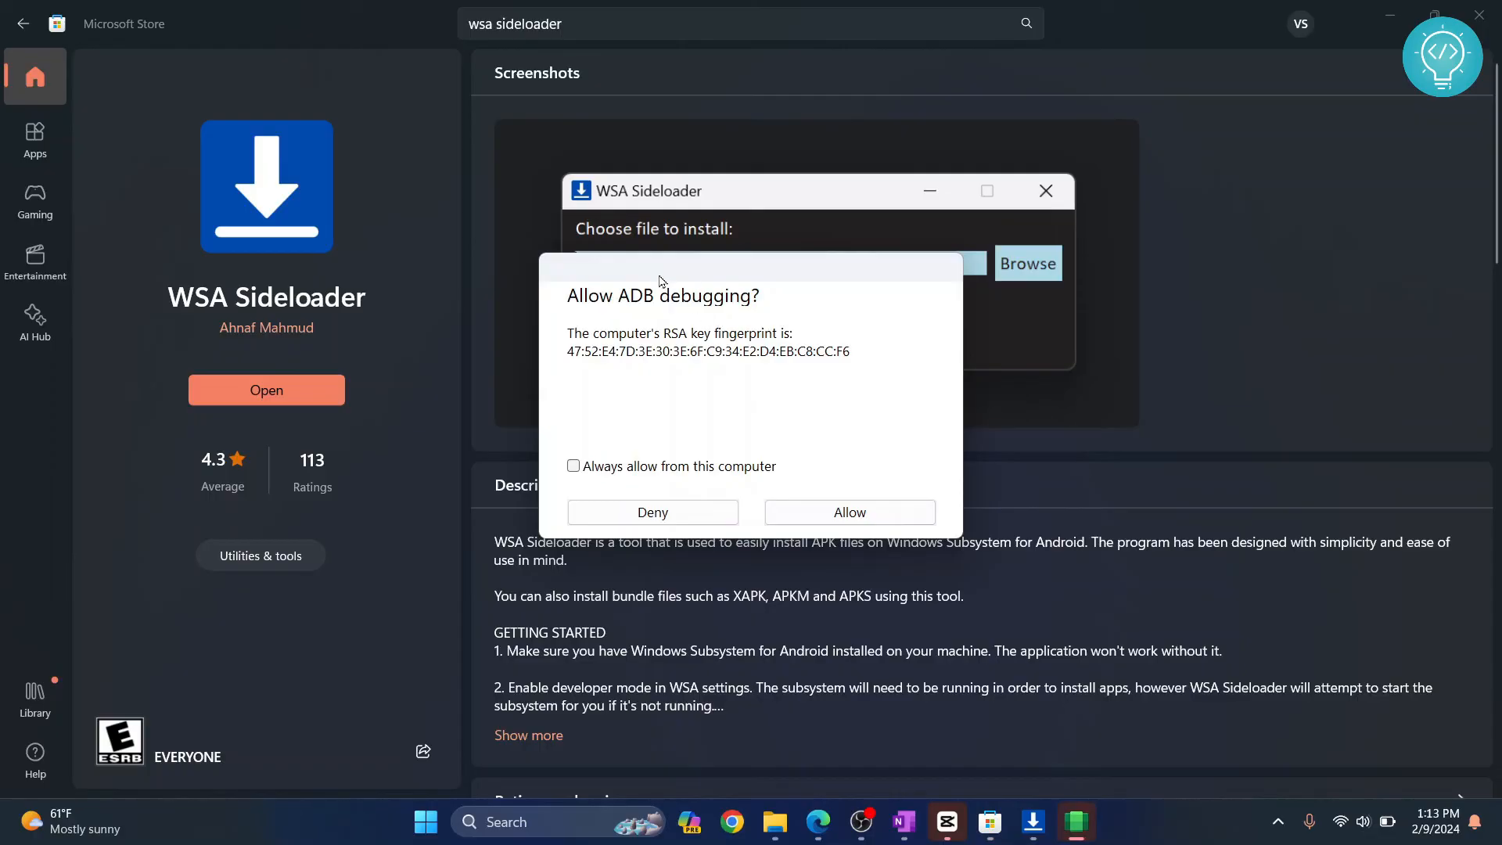
mouse_move(616, 432)
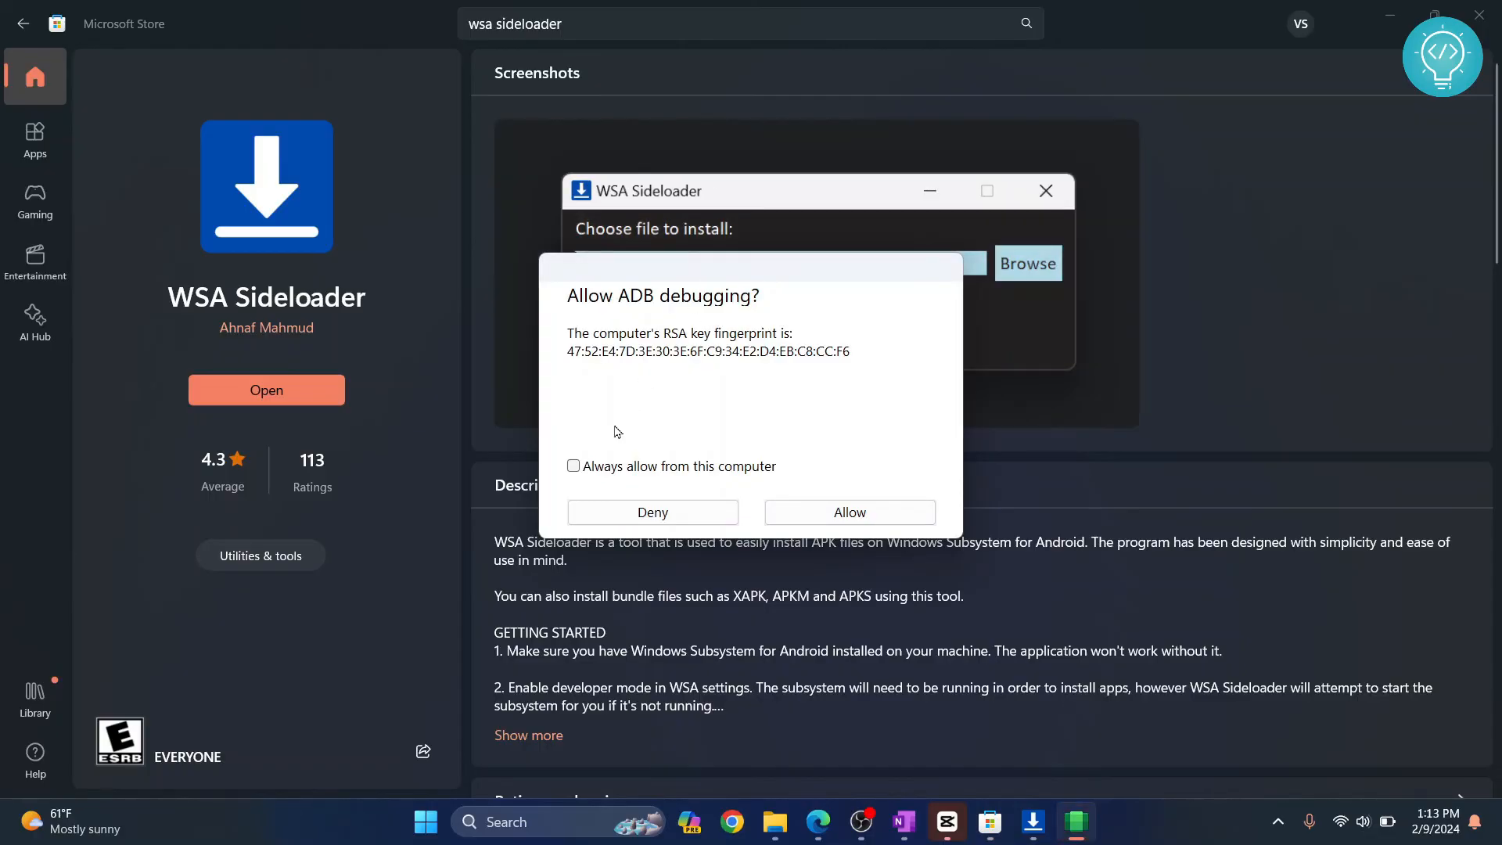
left_click(572, 466)
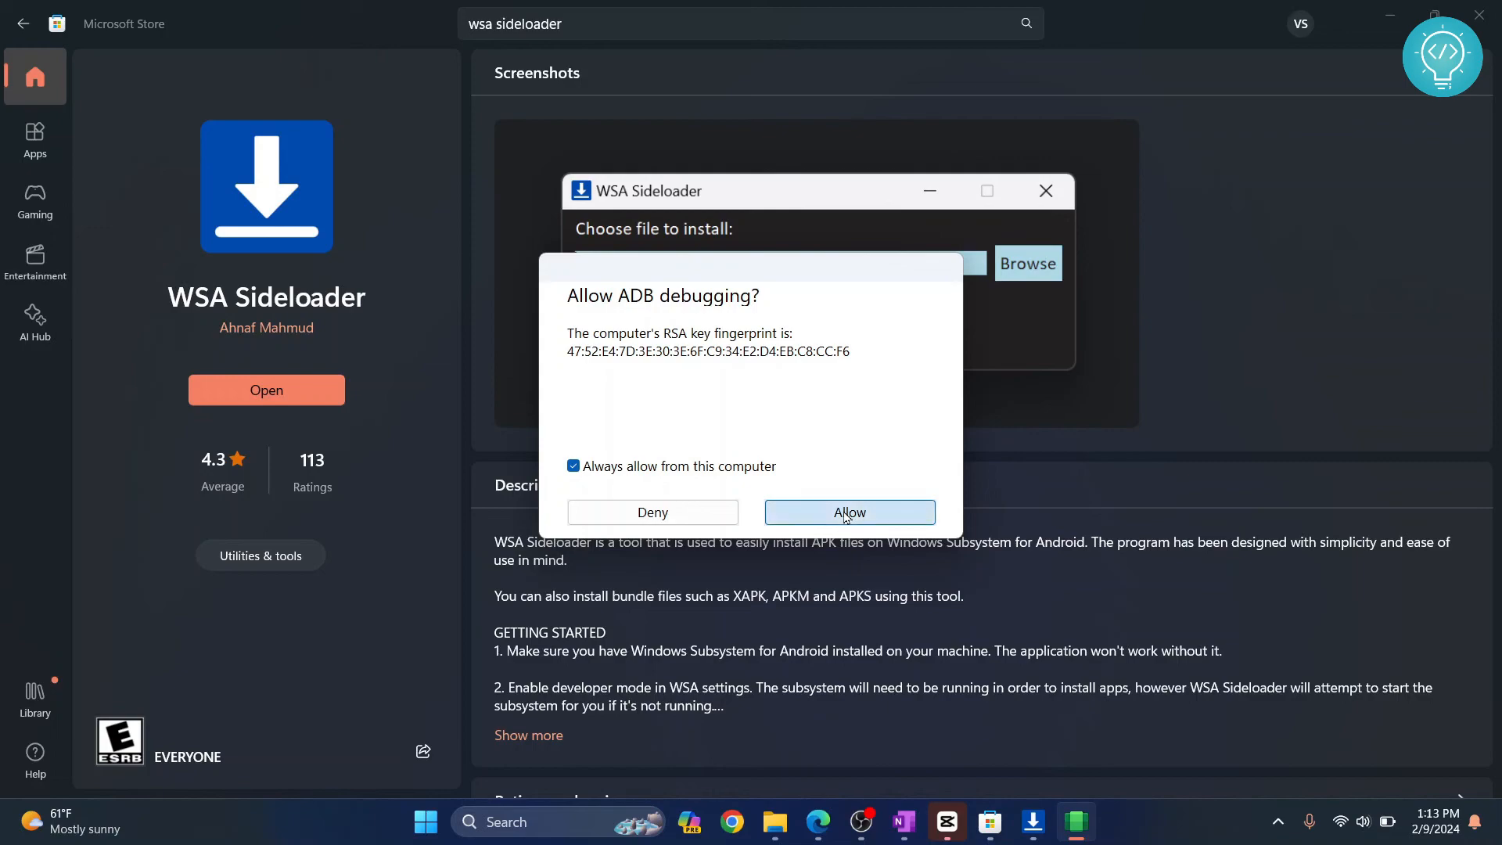
left_click(850, 512)
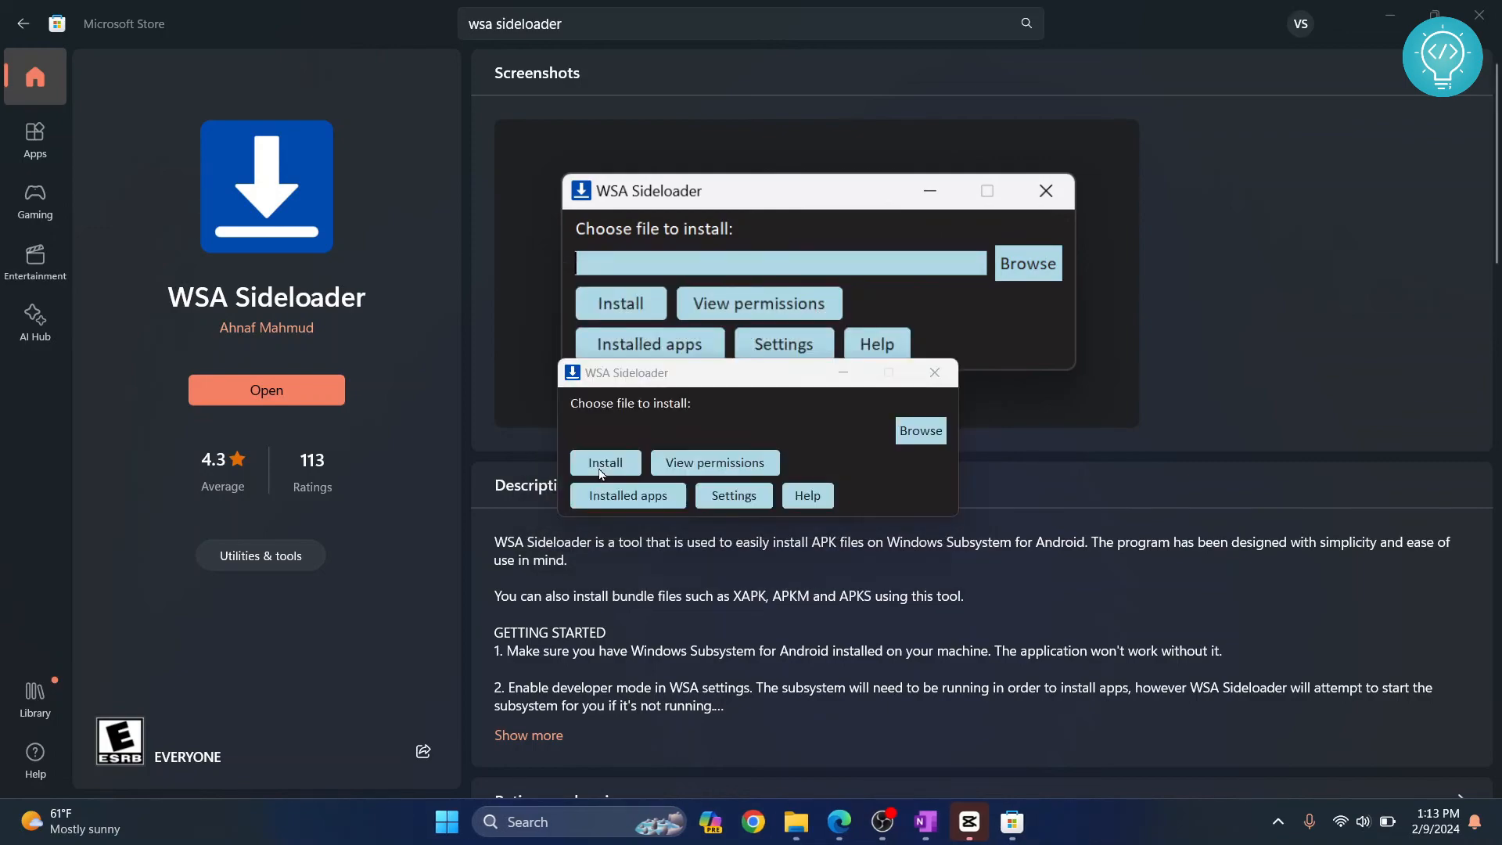
- Rerun the Instagram APK installation into the subsystem
left_click(920, 430)
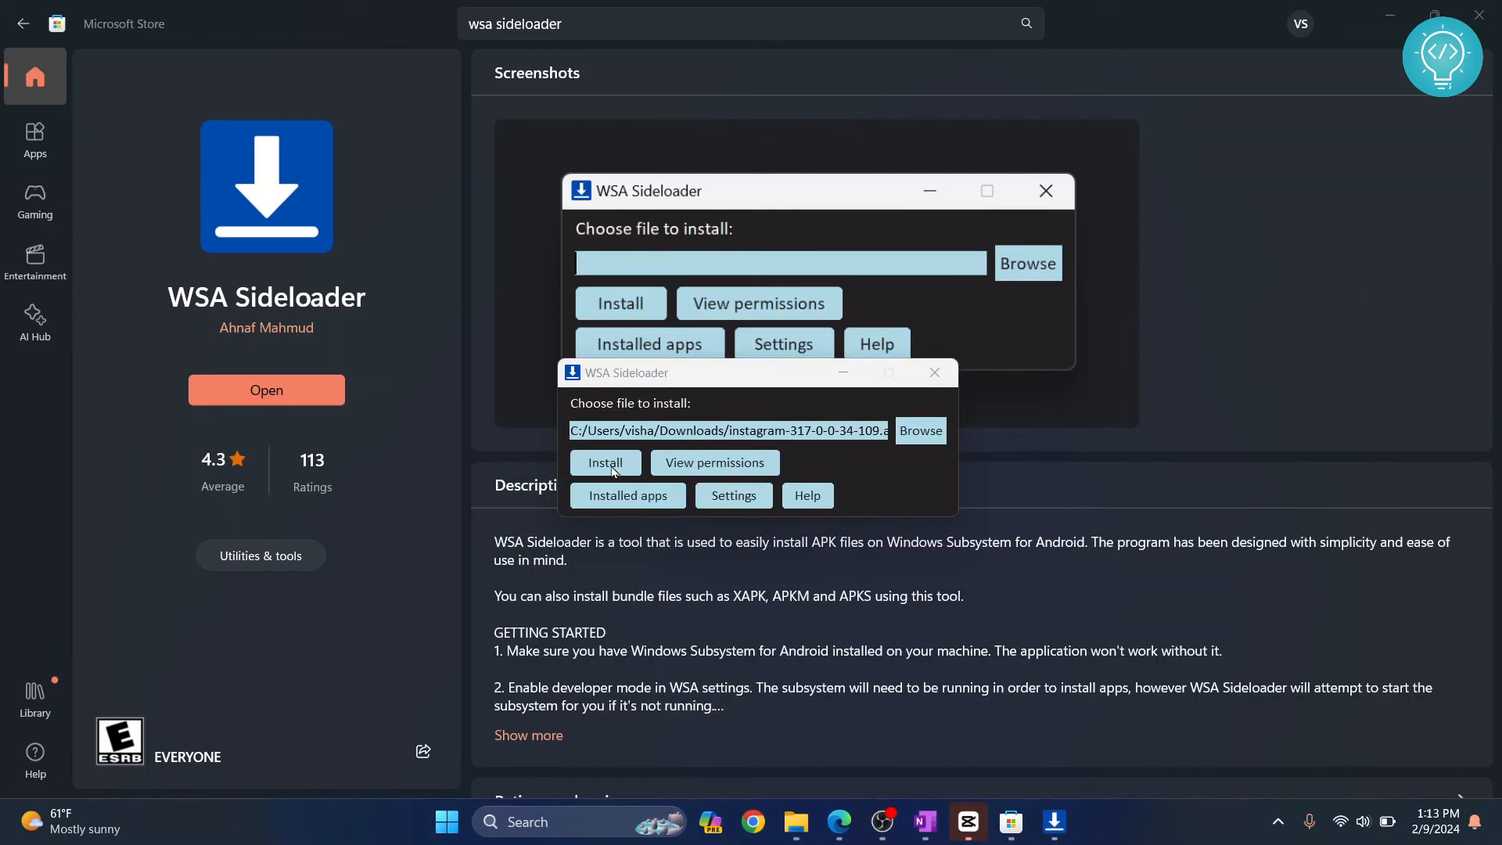
left_click(606, 461)
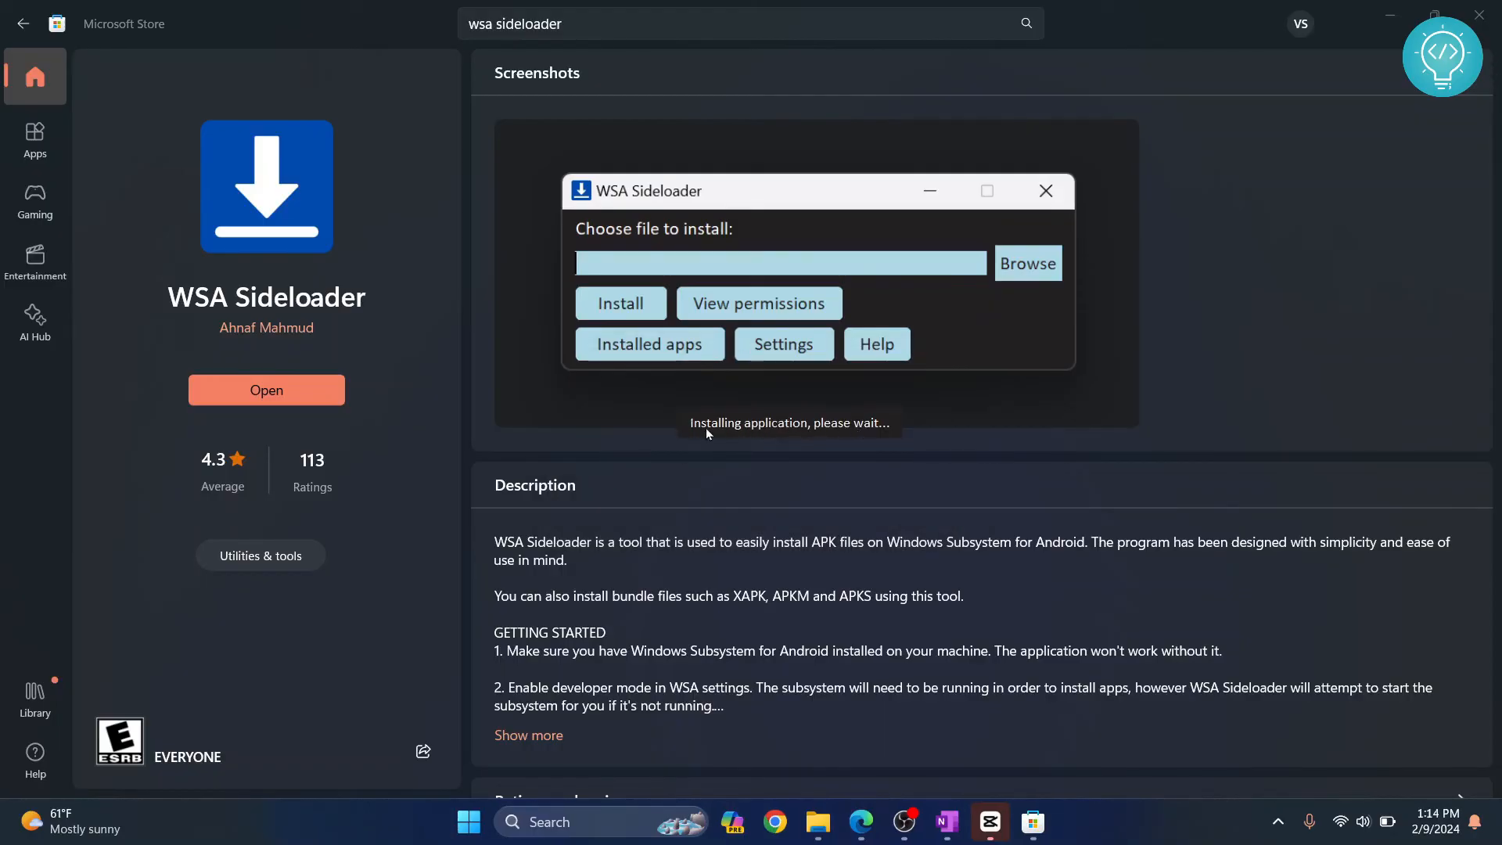
mouse_move(870, 438)
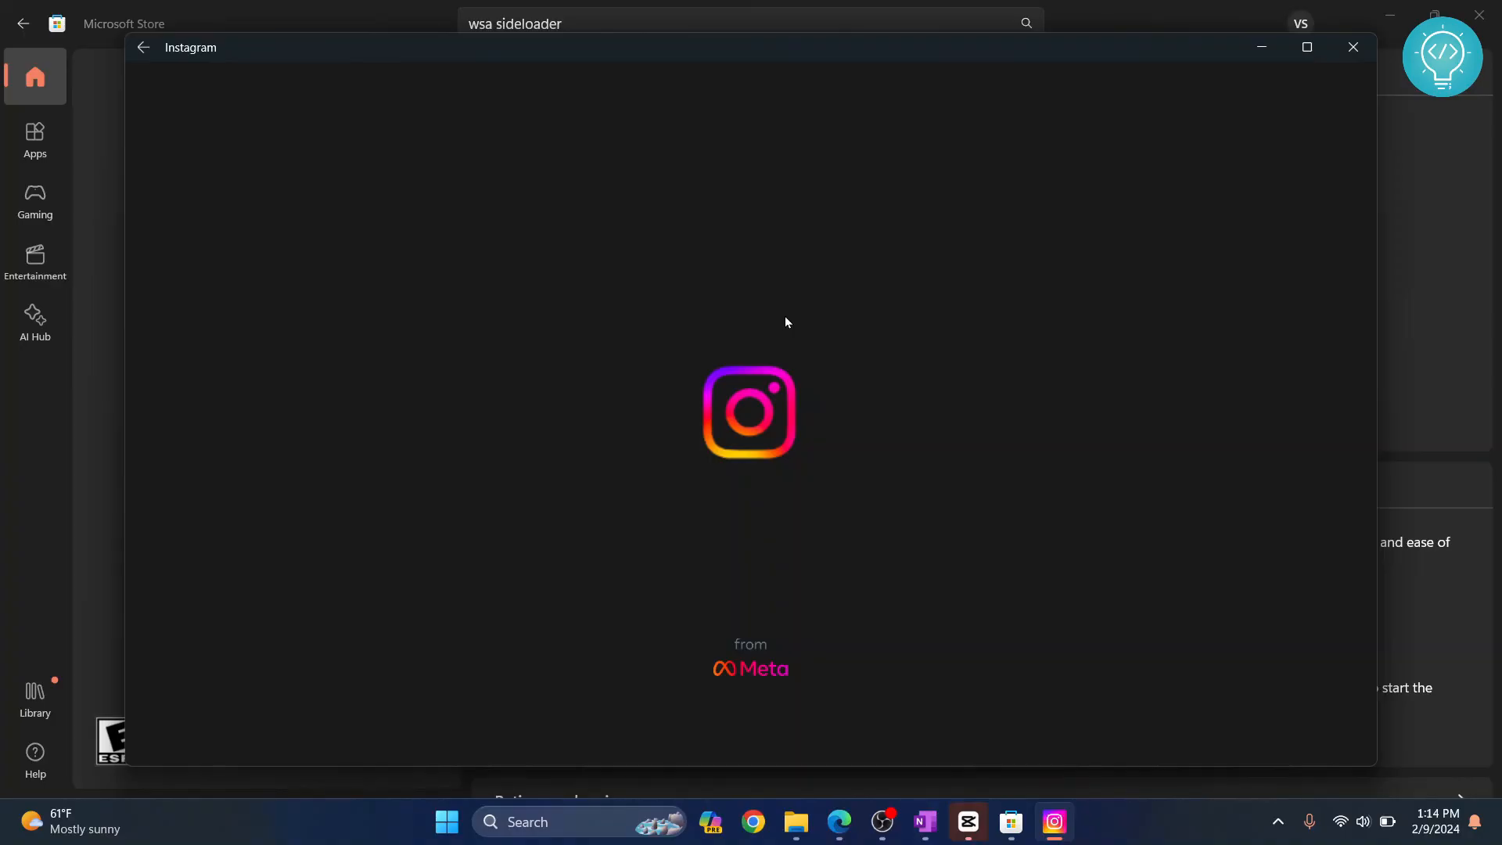
- Launch Instagram from Start search and reach its login screen
left_click(446, 822)
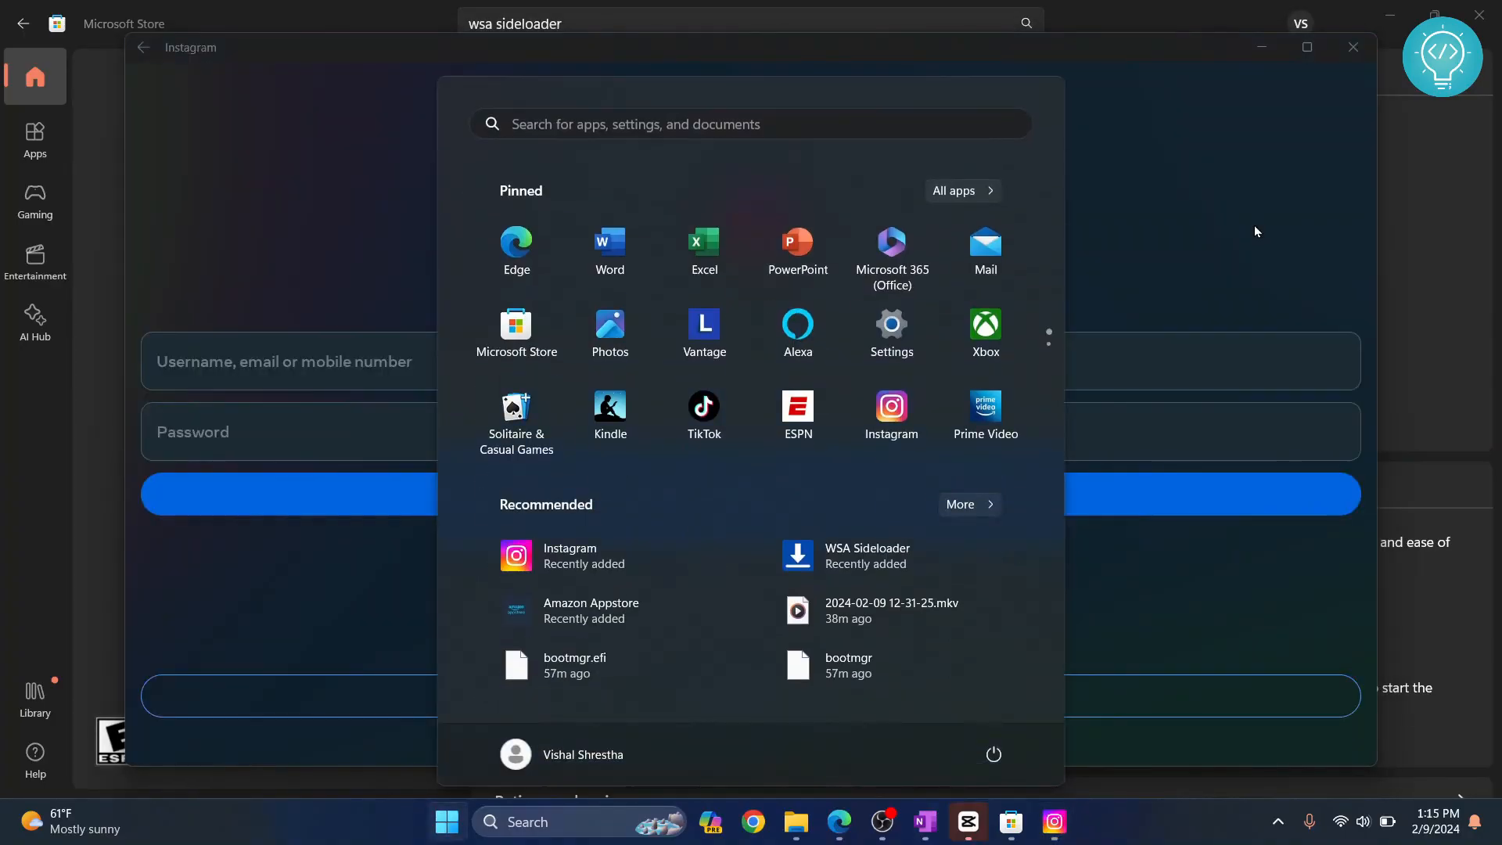
type("instagram")
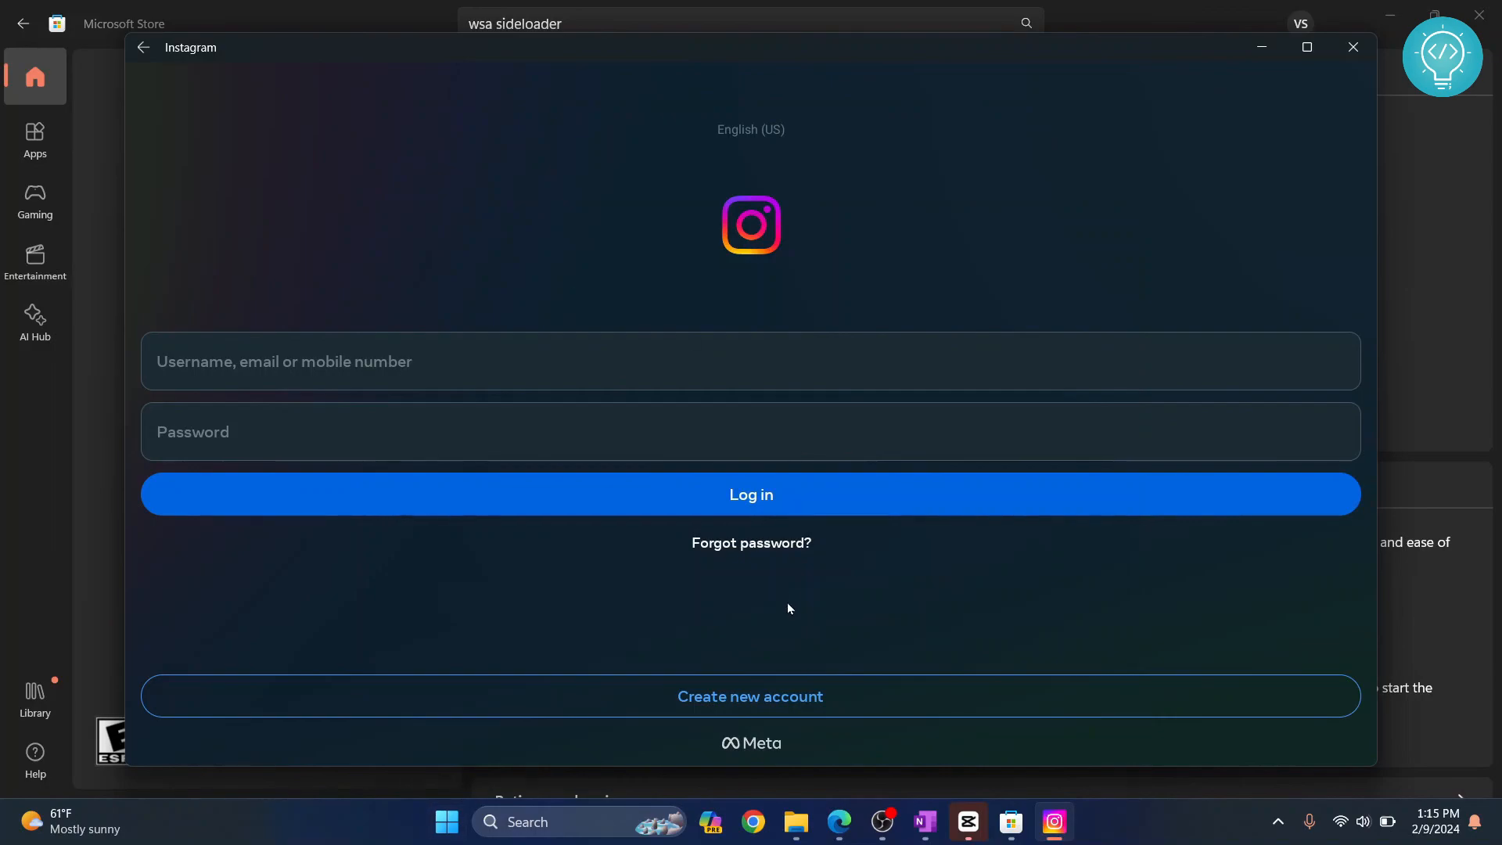
mouse_move(762, 286)
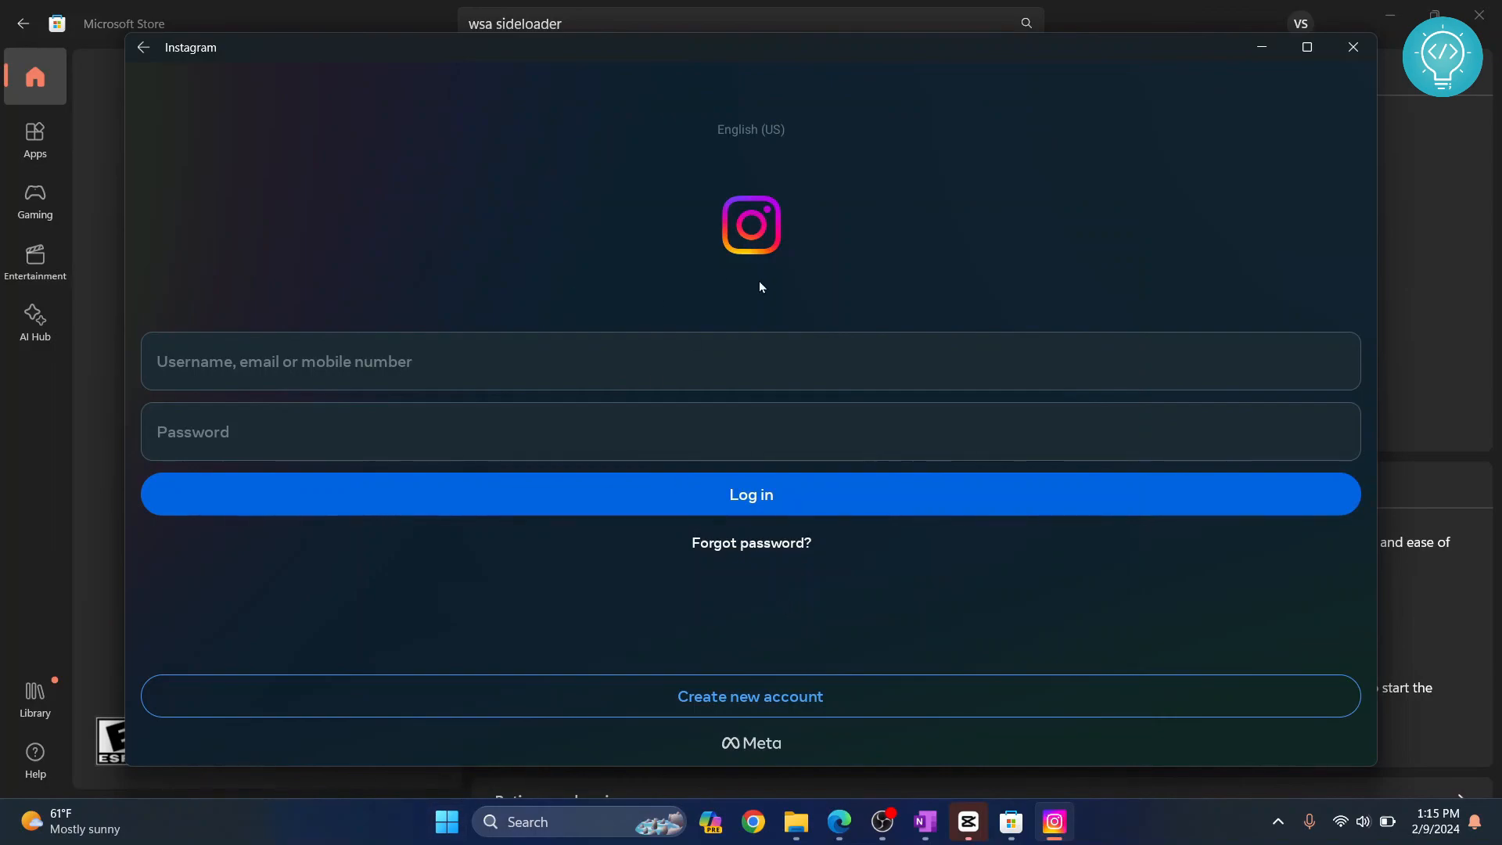